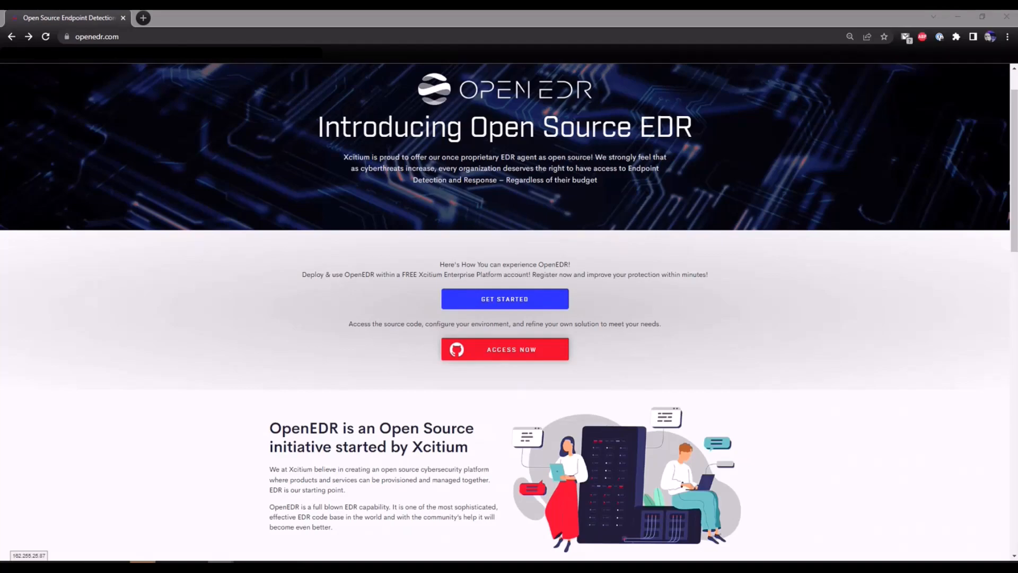
pyautogui.moveTo(618, 364)
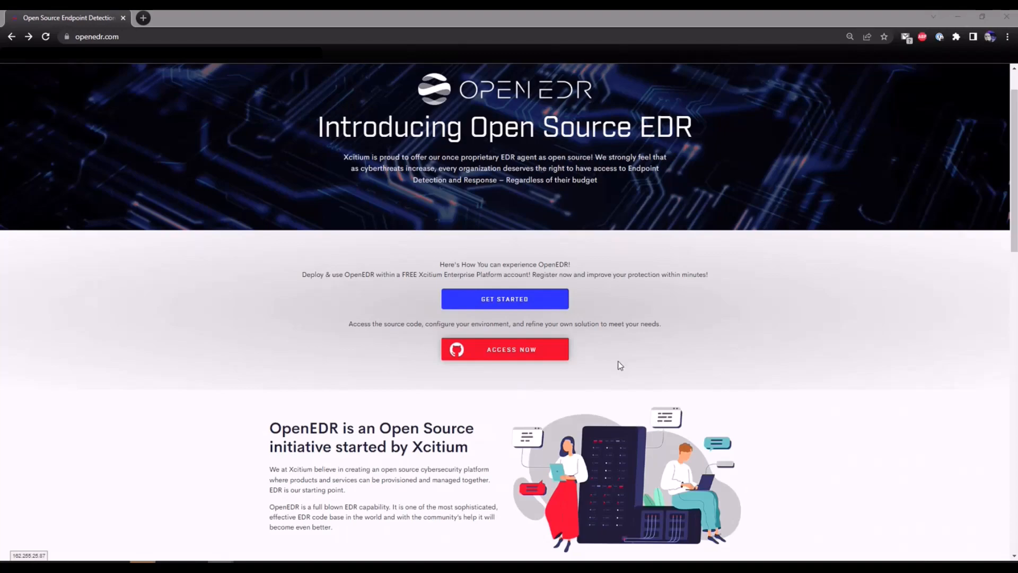
pyautogui.moveTo(657, 378)
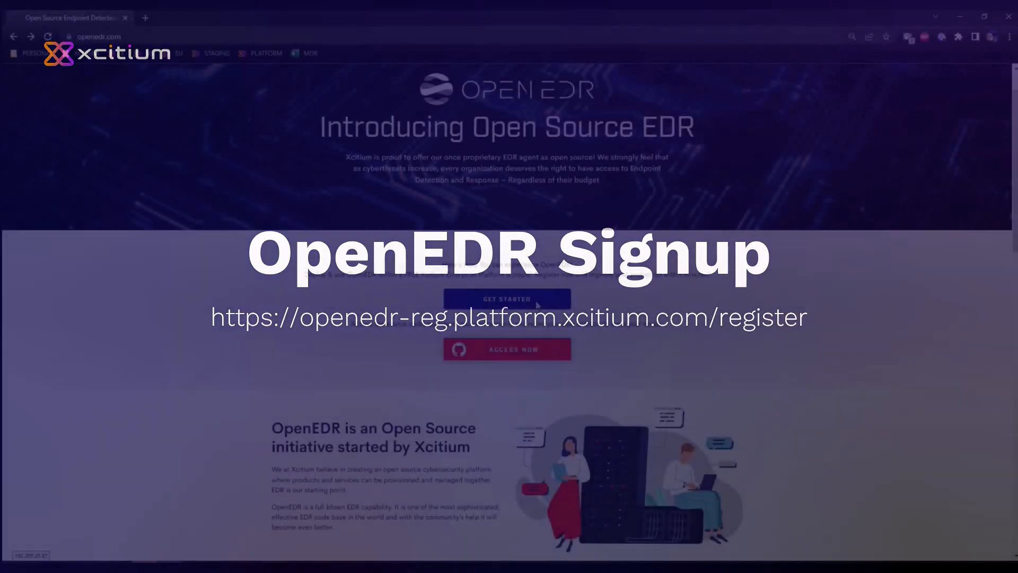
pyautogui.click(507, 299)
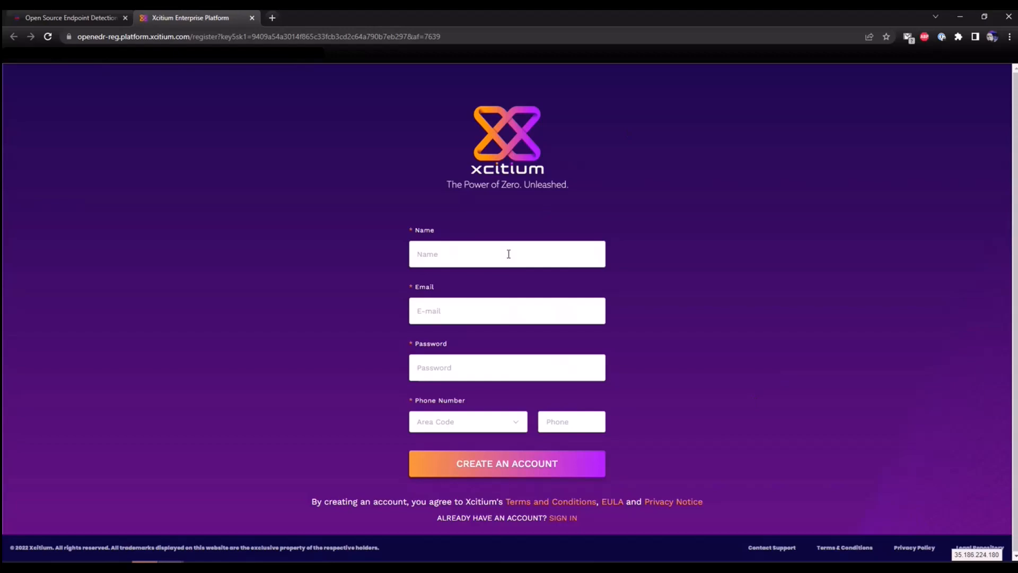
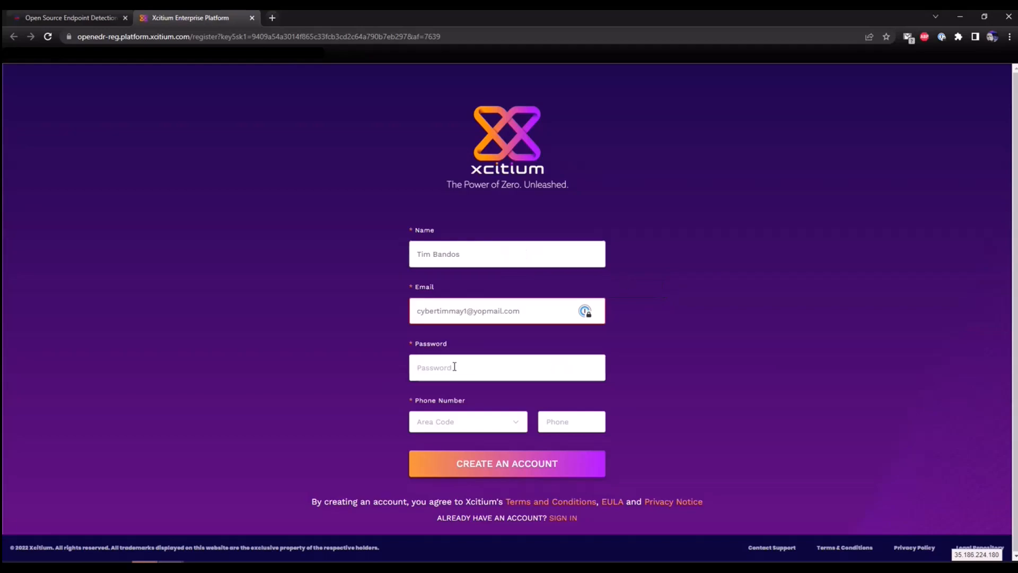
pyautogui.write('•')
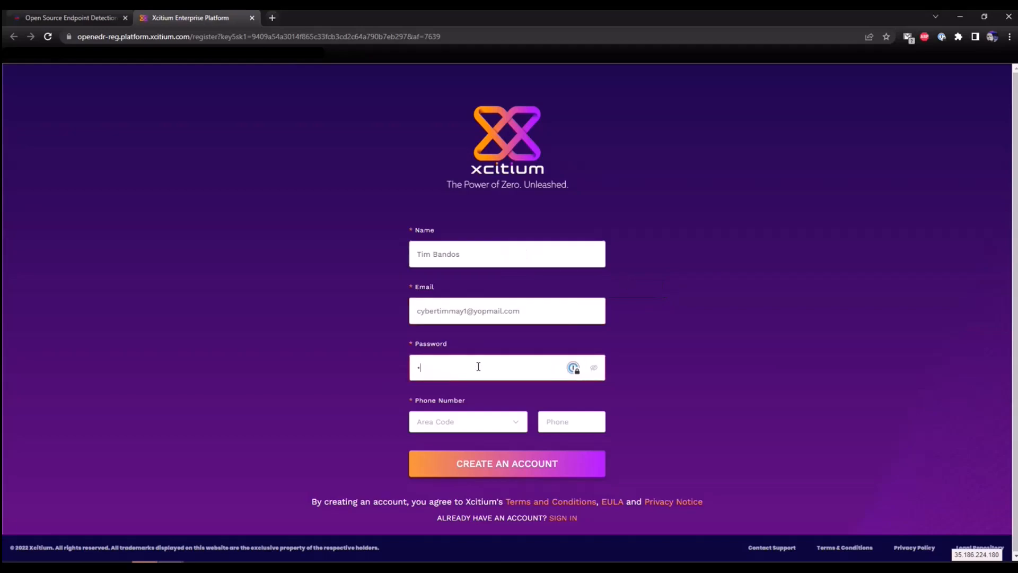
pyautogui.write('password')
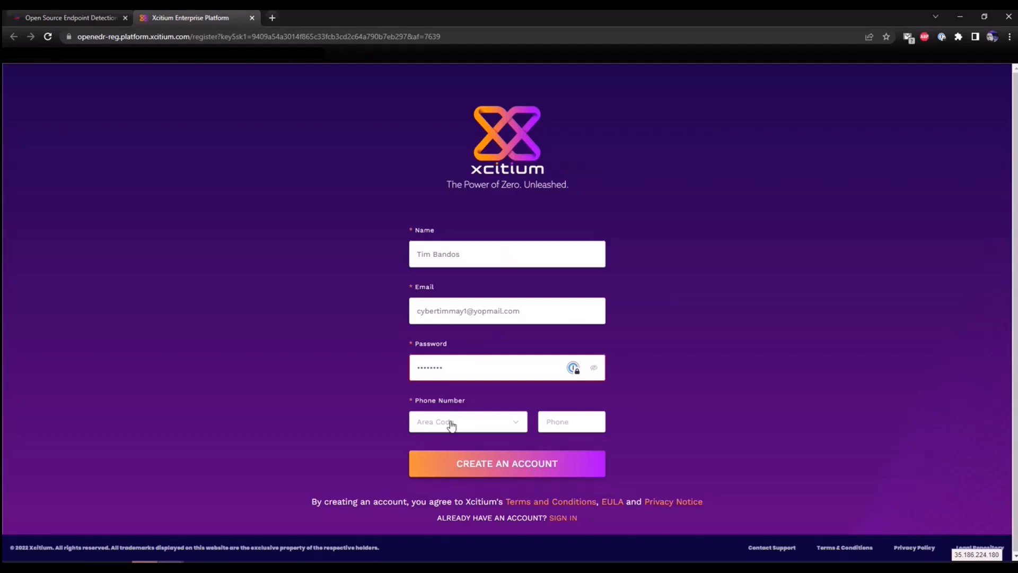
# Choose the United States +1 area code, enter phone 85698 and submit the registration
pyautogui.write('unite')
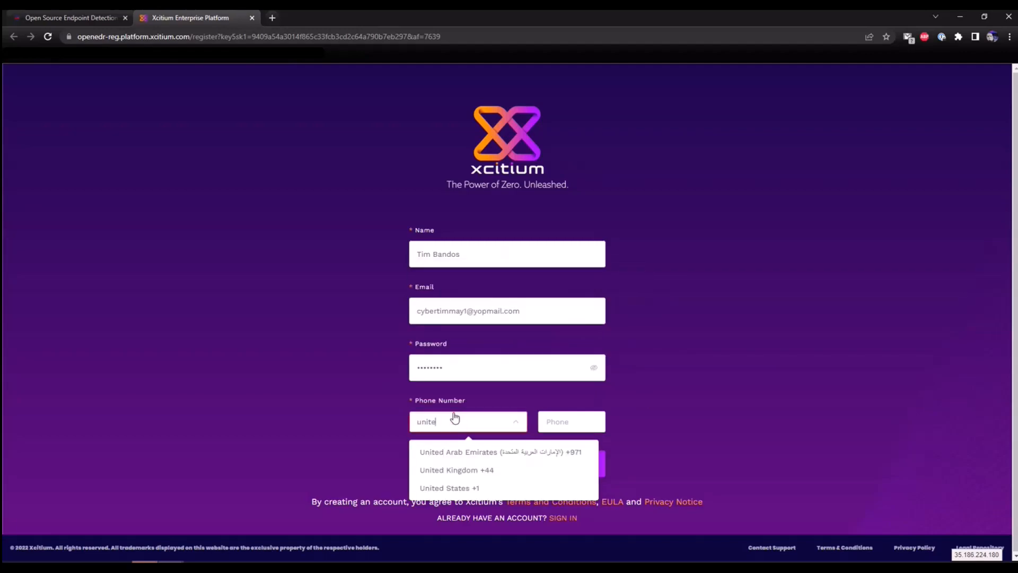
pyautogui.click(450, 488)
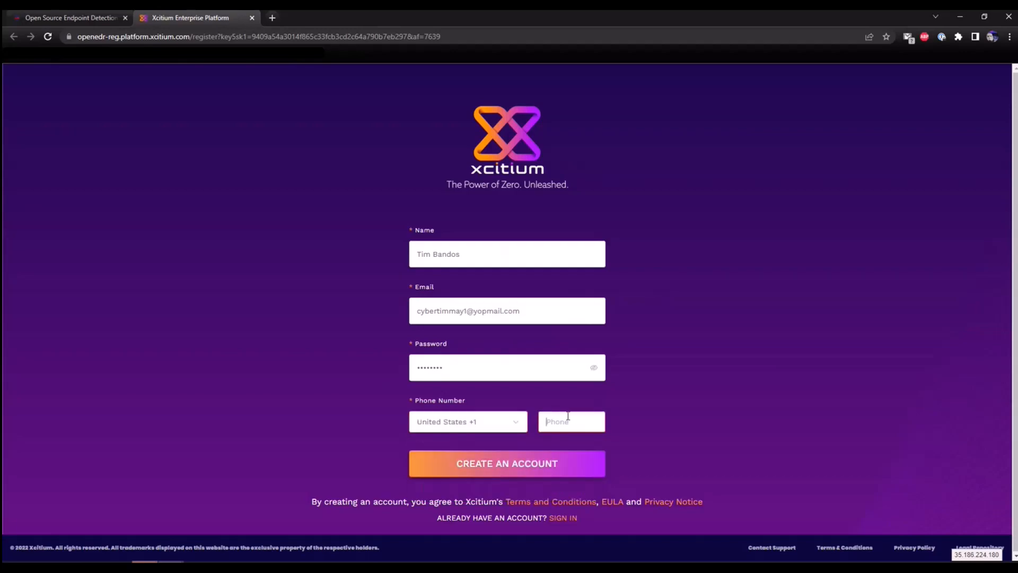
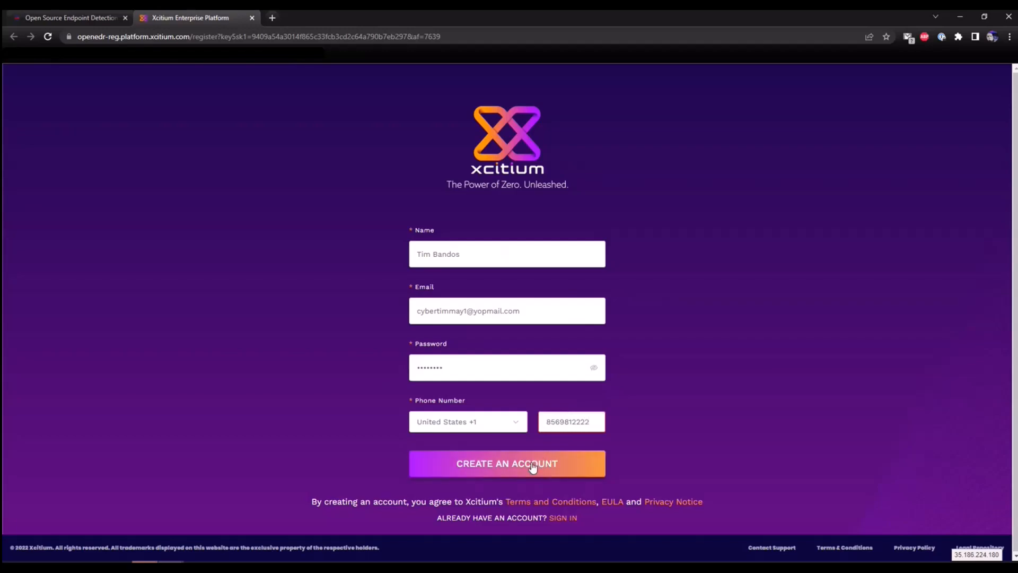
pyautogui.click(507, 463)
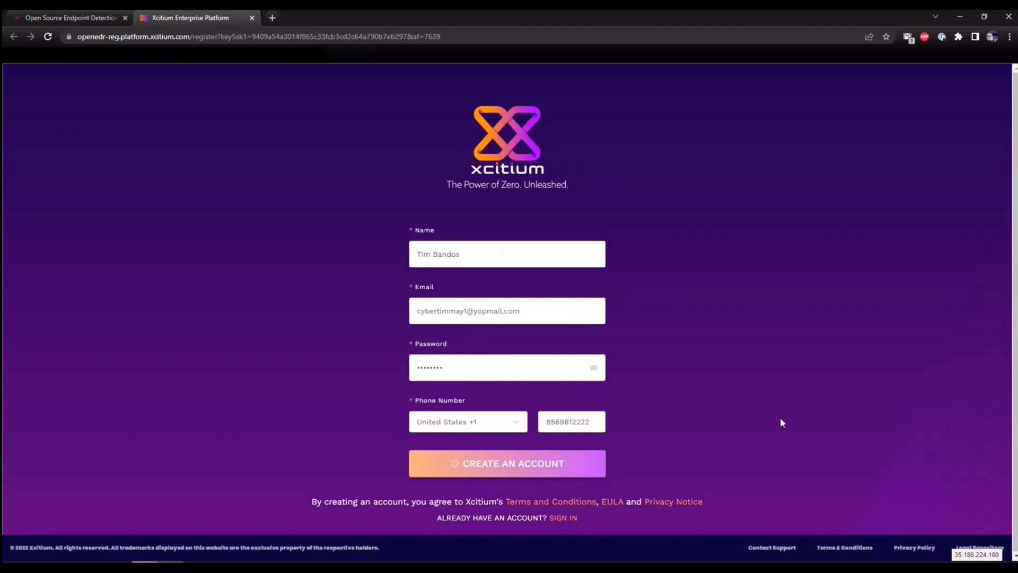
pyautogui.click(507, 463)
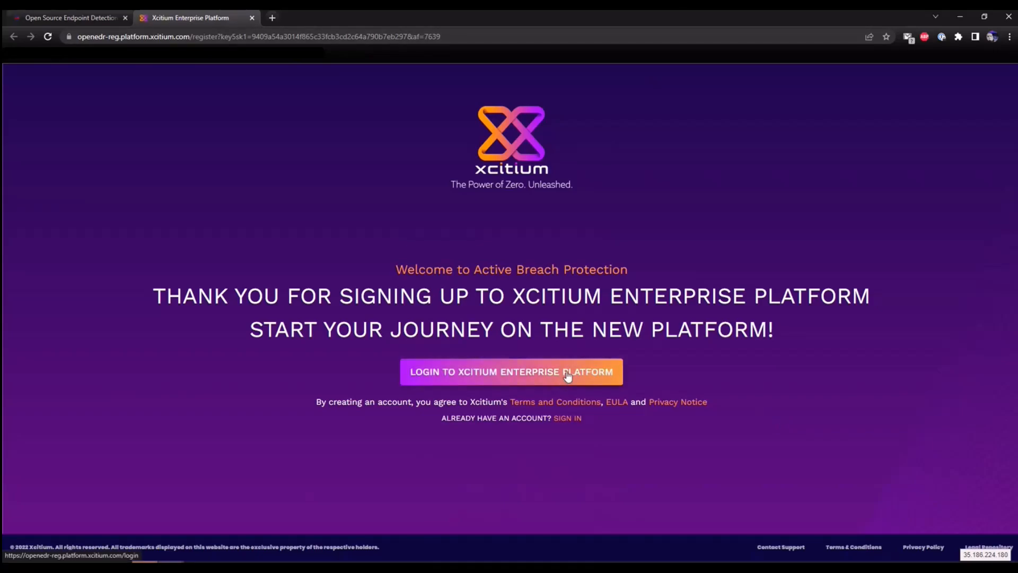
# Log in with the new account's email and password to reach two-factor setup
pyautogui.click(511, 371)
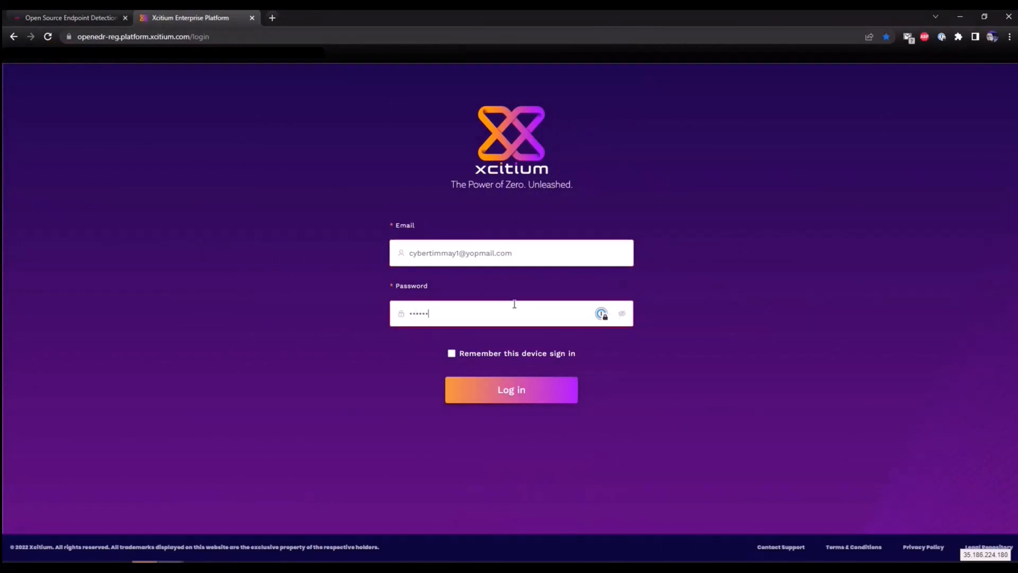
pyautogui.click(511, 389)
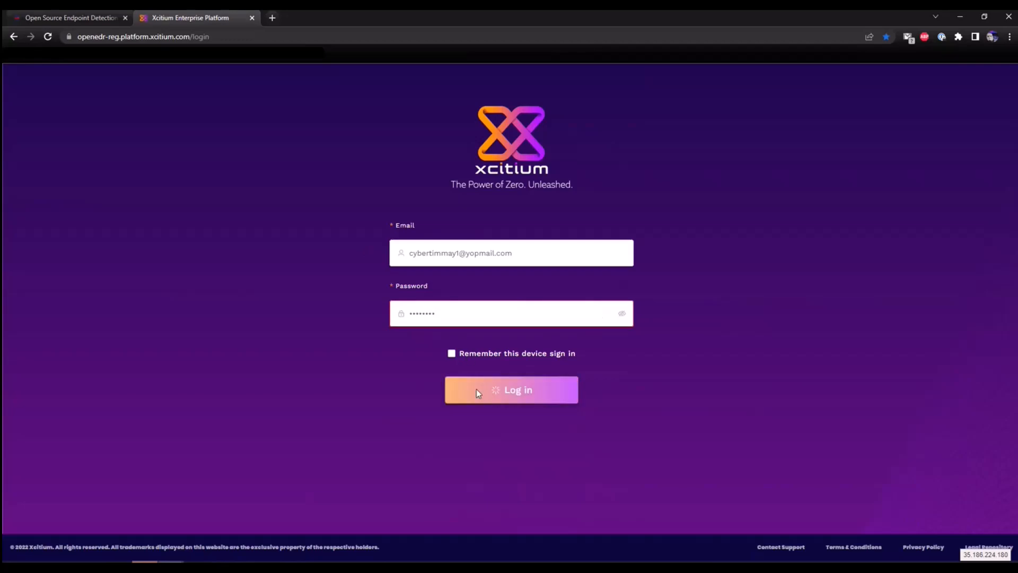
pyautogui.click(511, 390)
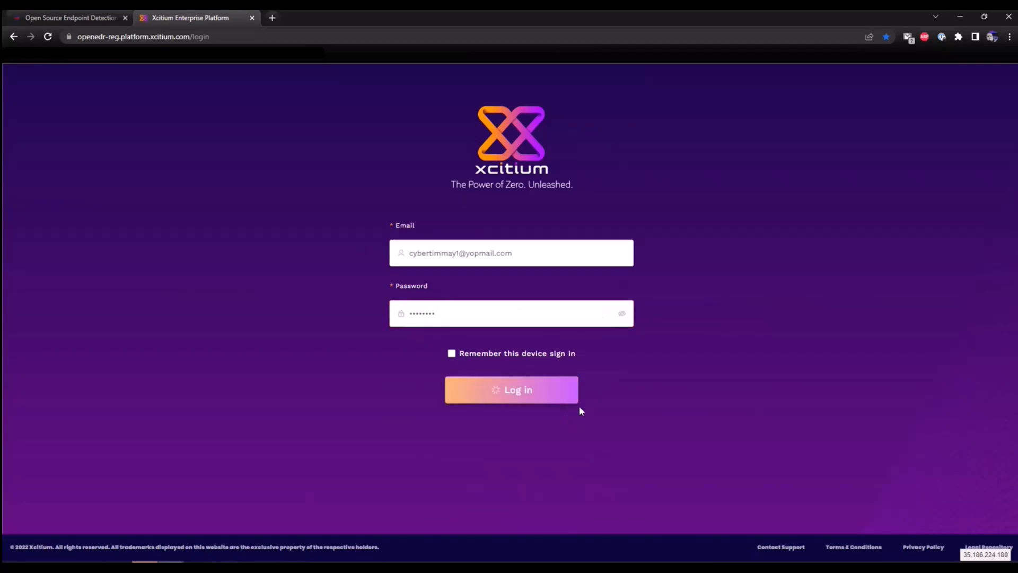
pyautogui.click(510, 390)
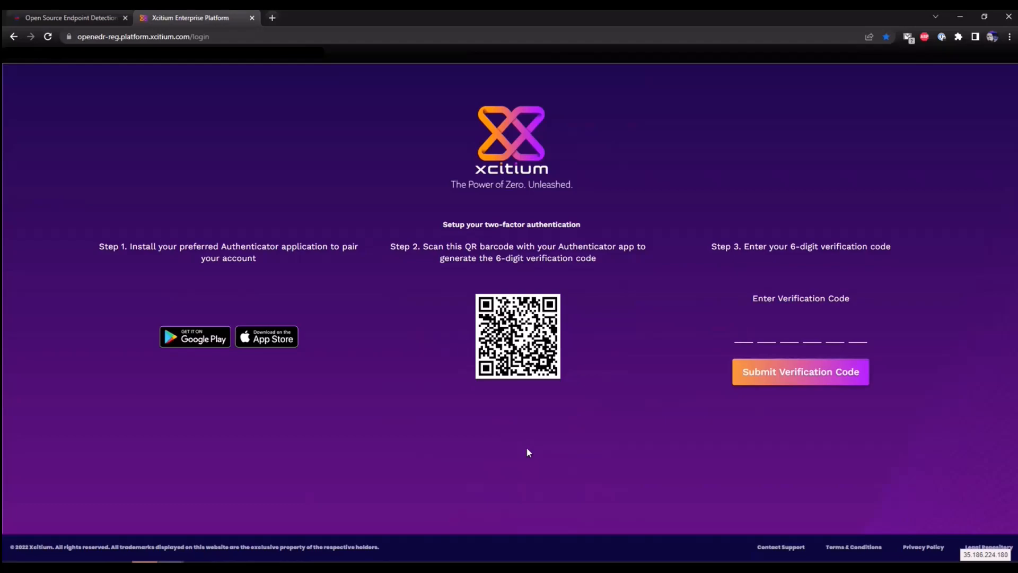
pyautogui.click(744, 332)
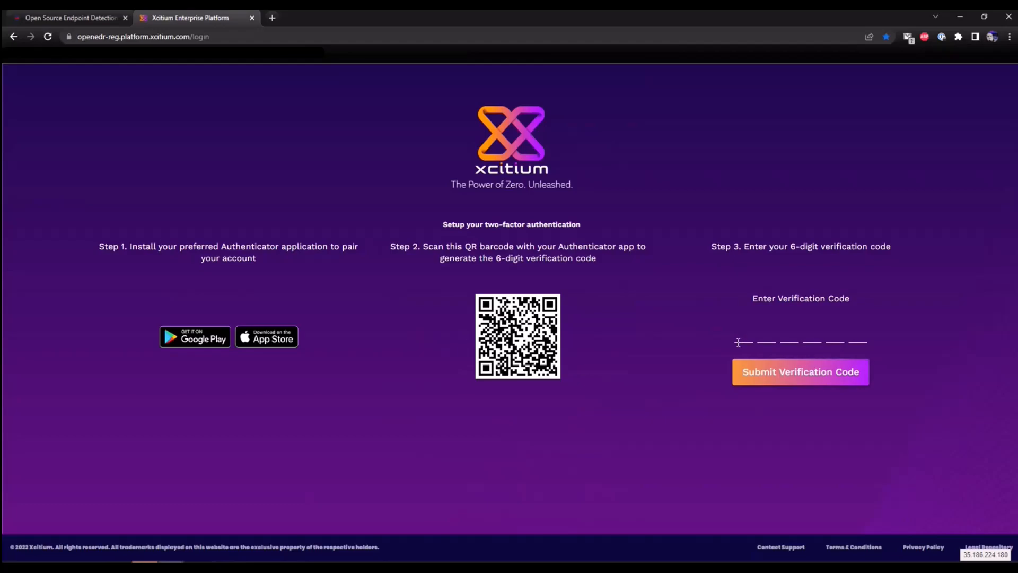
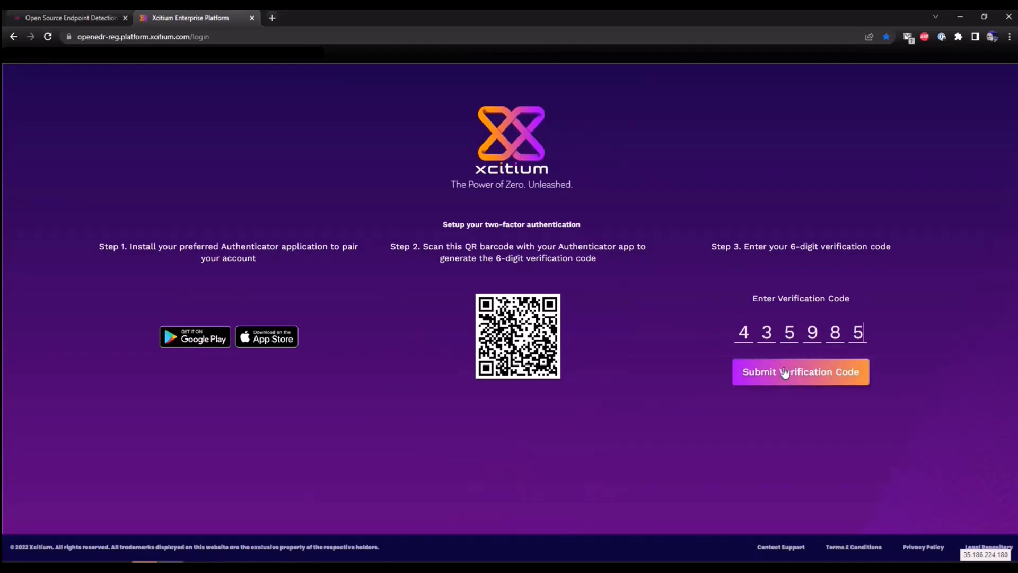
pyautogui.click(800, 371)
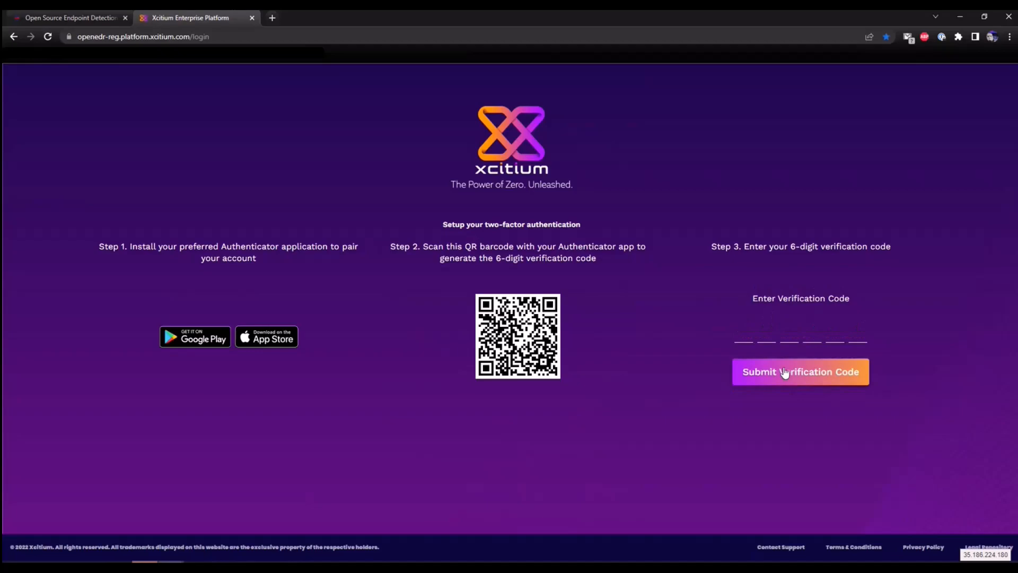
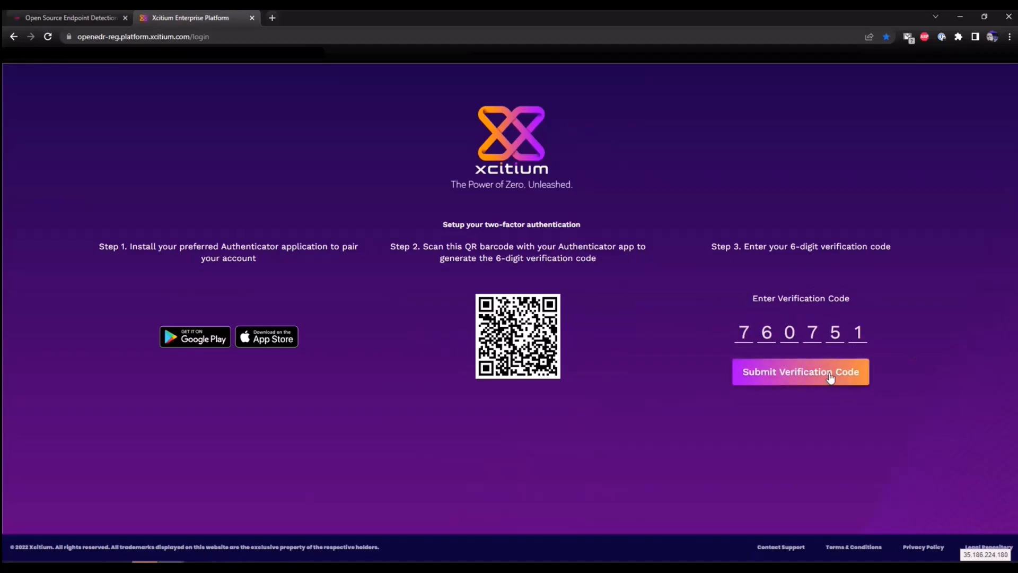
pyautogui.click(800, 371)
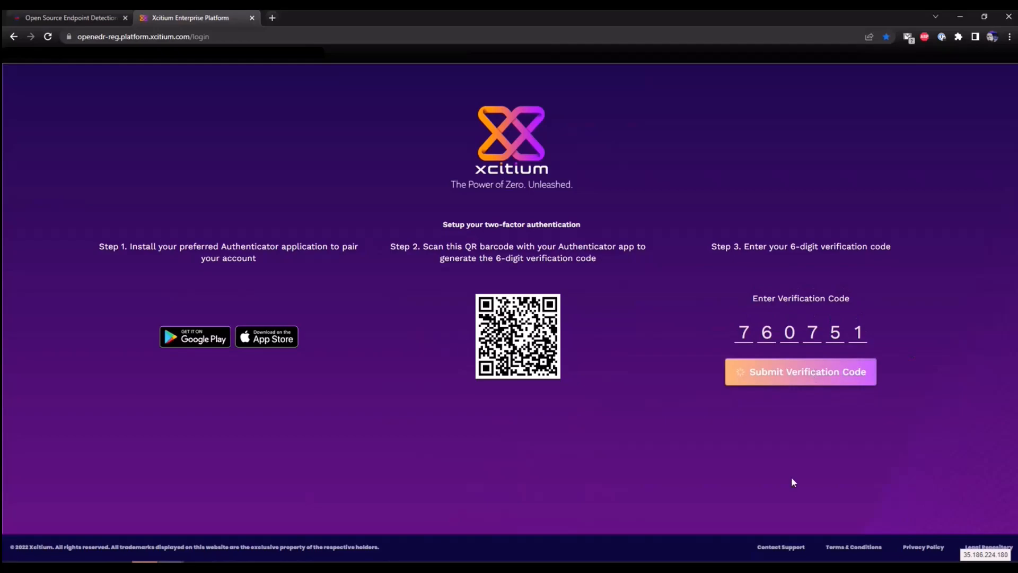
pyautogui.click(800, 371)
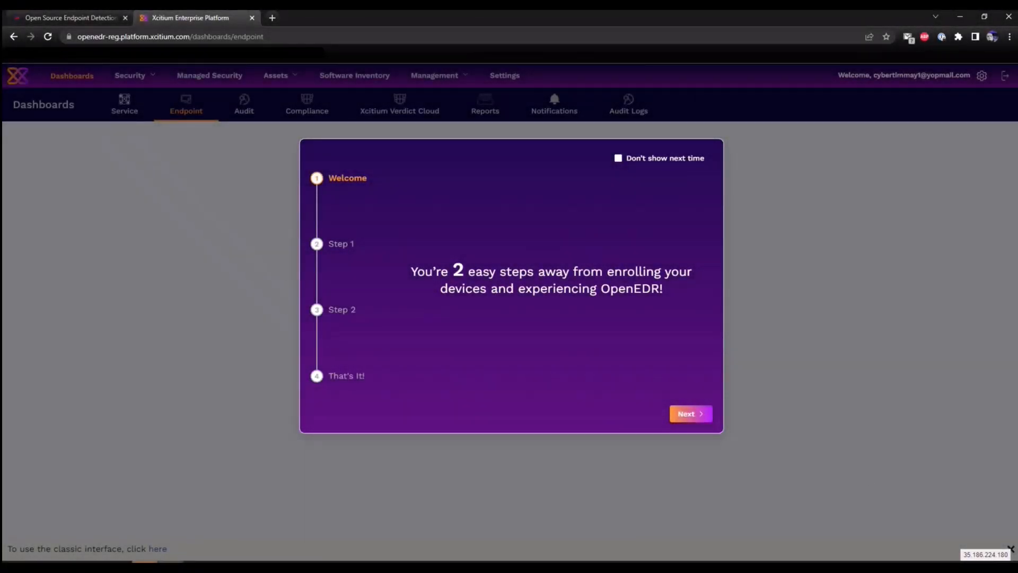
pyautogui.moveTo(785, 366)
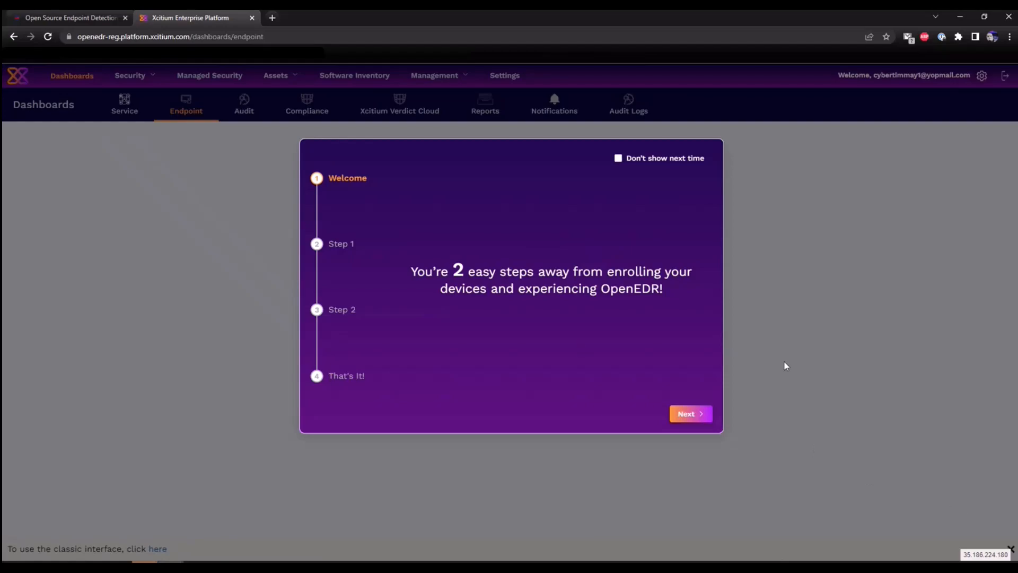
# Advance the enrollment welcome guide to Step 1 with the Windows agent download link
pyautogui.click(689, 414)
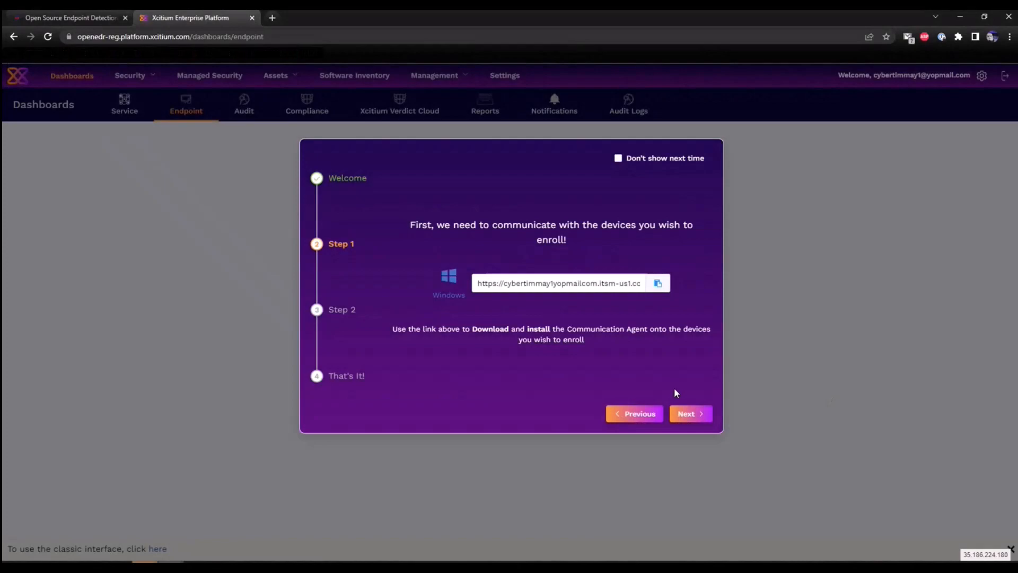
pyautogui.moveTo(659, 401)
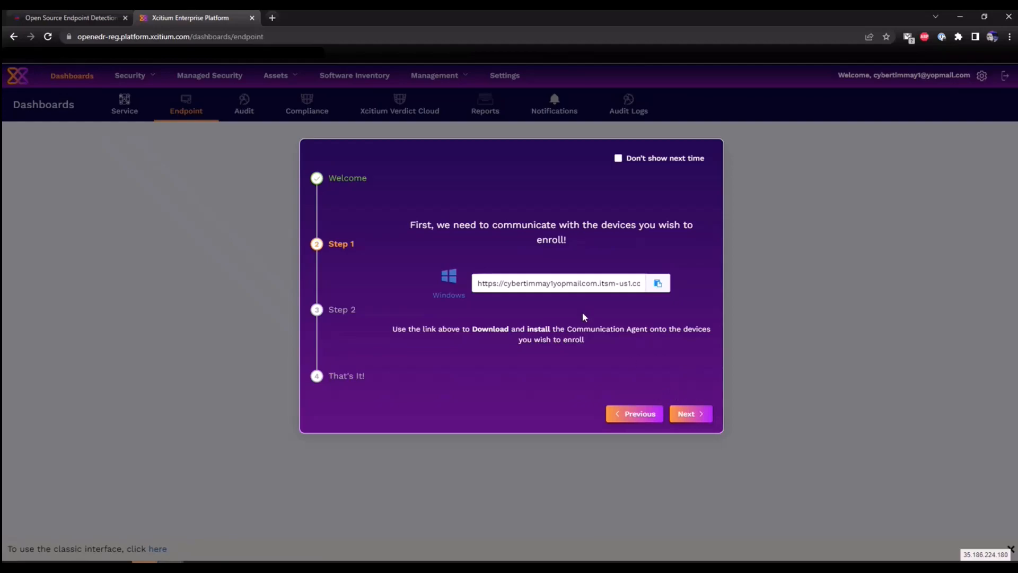
pyautogui.moveTo(495, 290)
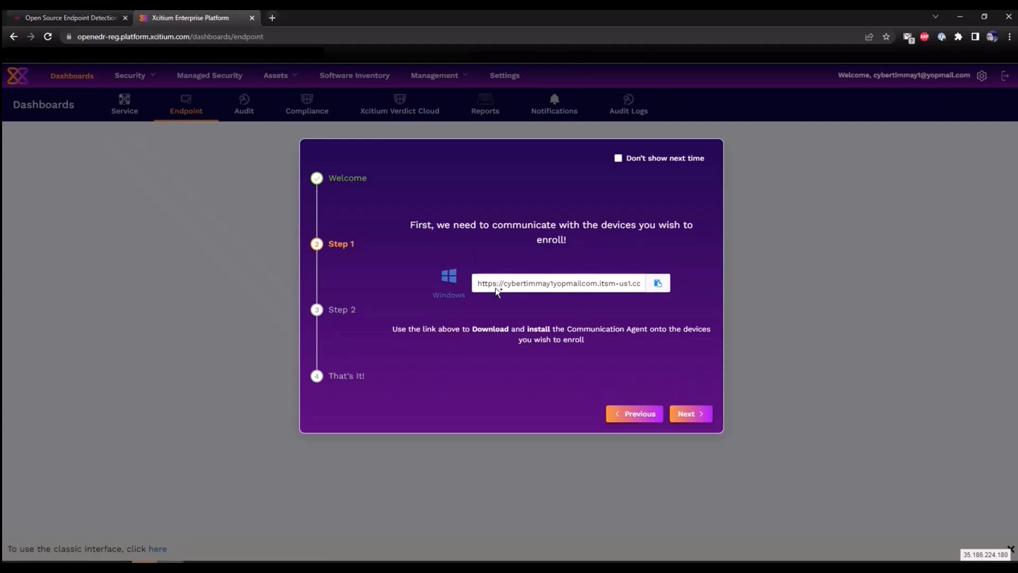
pyautogui.moveTo(646, 306)
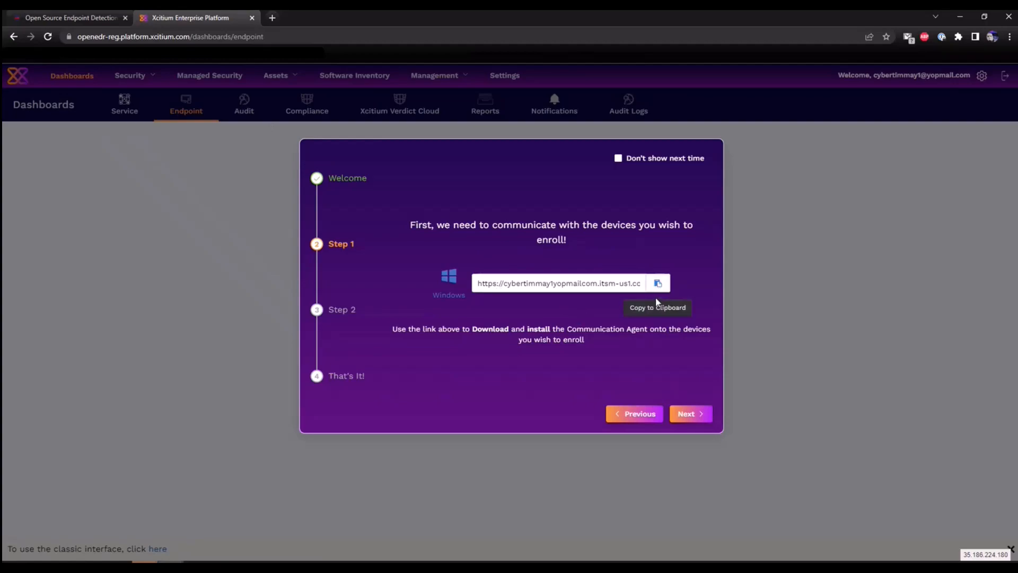
pyautogui.moveTo(667, 31)
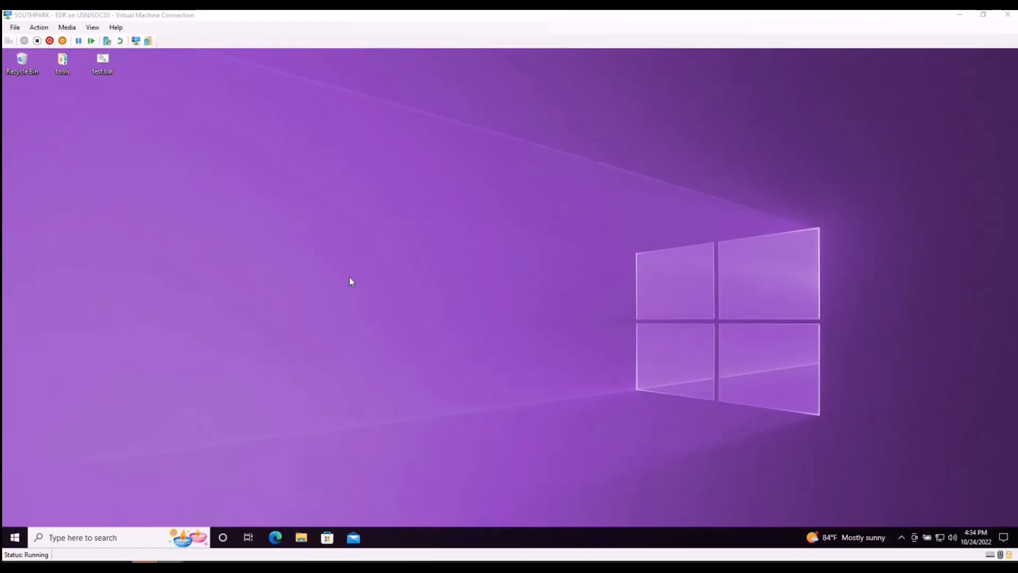
# In the VM's Edge, load the enrollment link, download the Windows installer MSI and run it
pyautogui.click(276, 537)
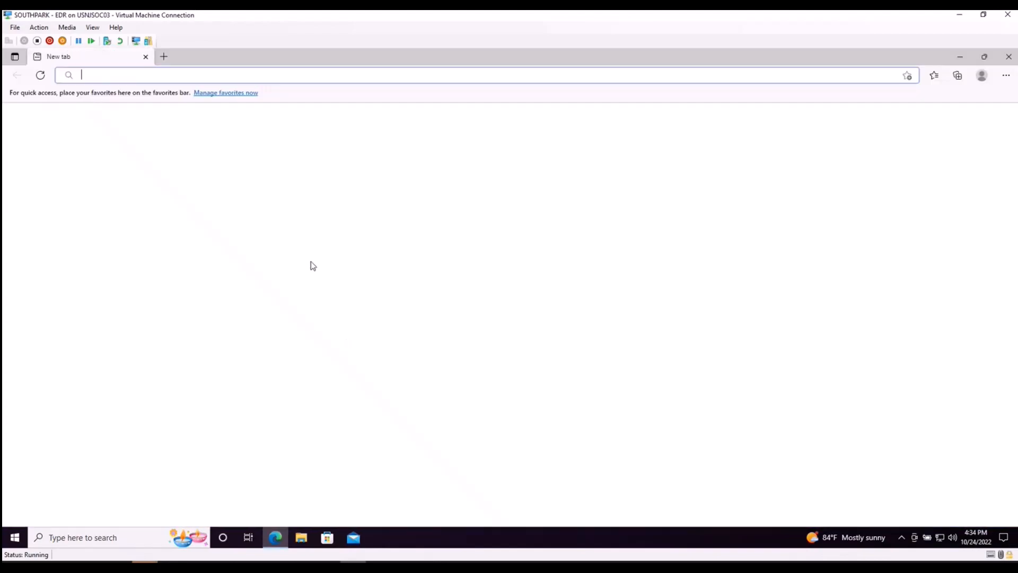
pyautogui.click(260, 74)
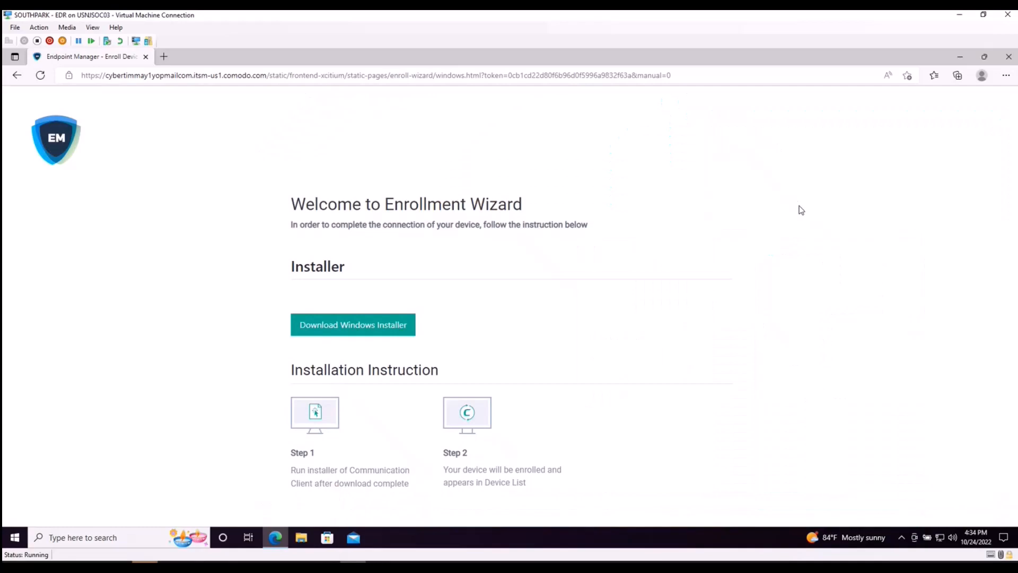
pyautogui.moveTo(748, 311)
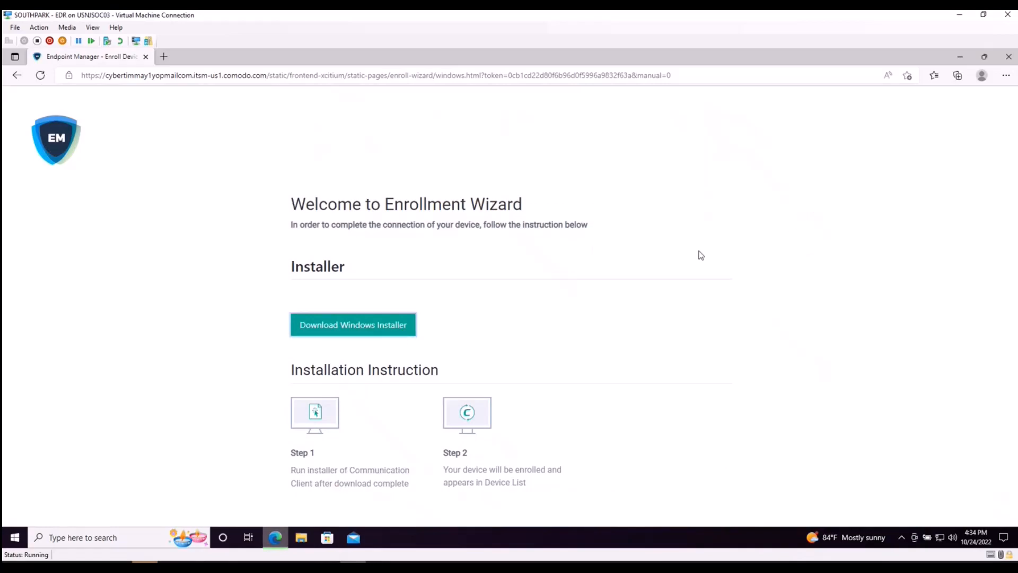
pyautogui.click(957, 75)
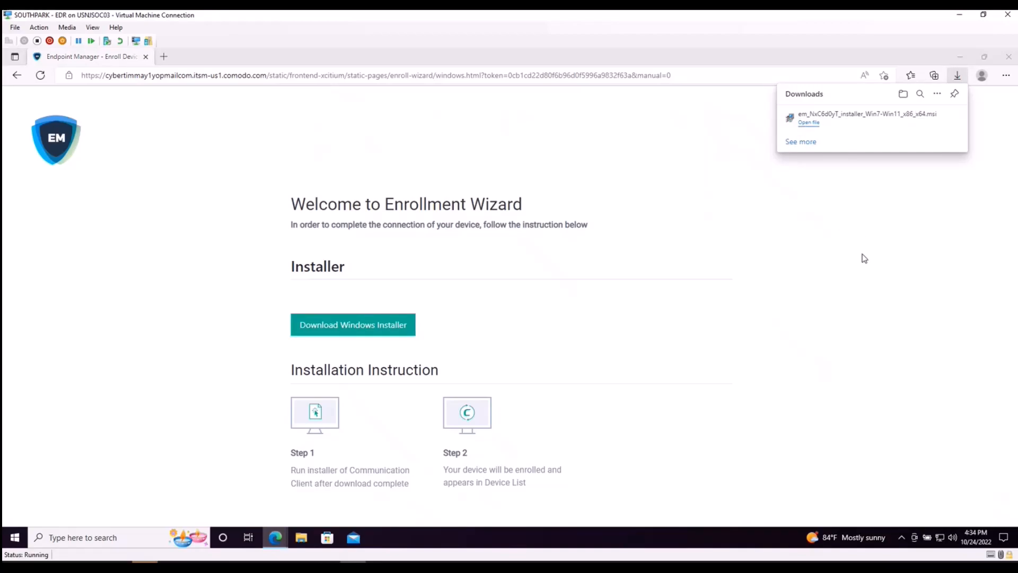
pyautogui.click(808, 122)
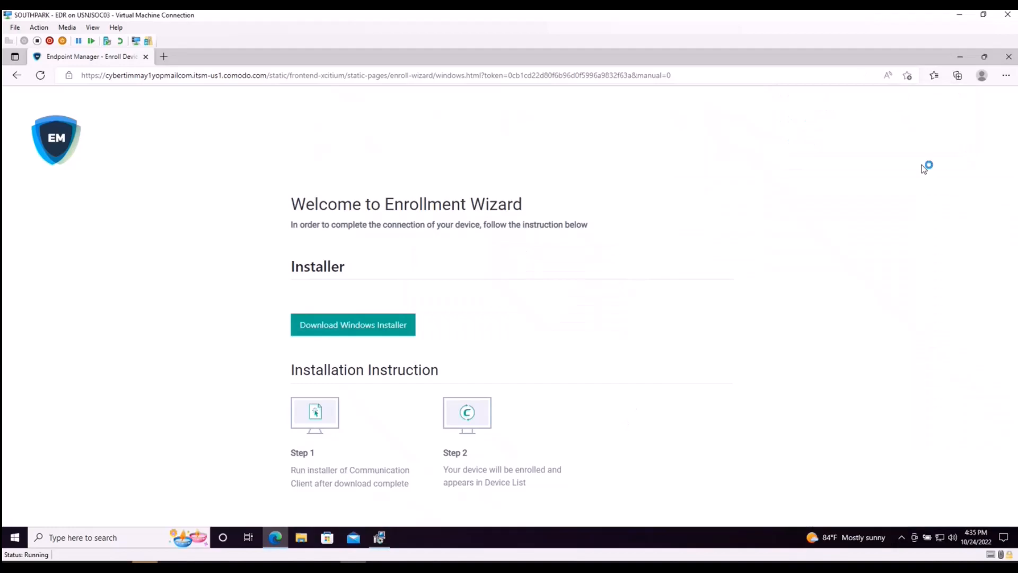
pyautogui.moveTo(928, 181)
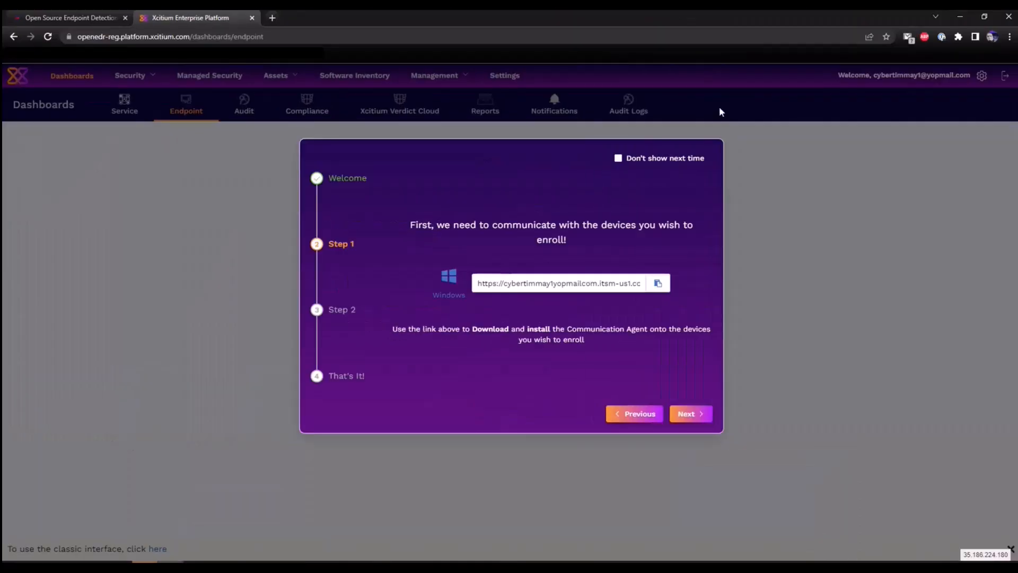
# Step the enrollment wizard through Step 2 to Finish and close it
pyautogui.click(690, 414)
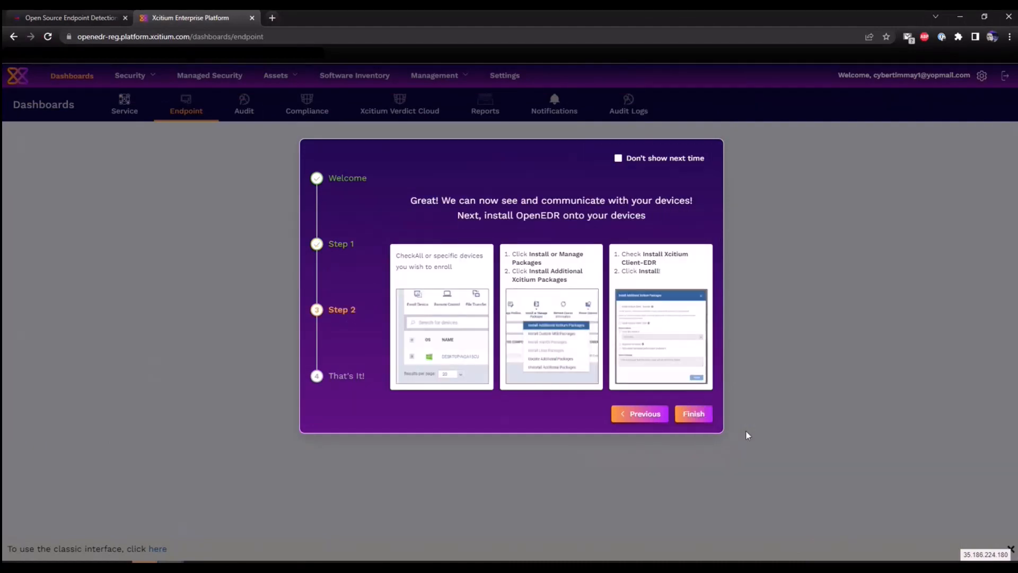
pyautogui.moveTo(552, 235)
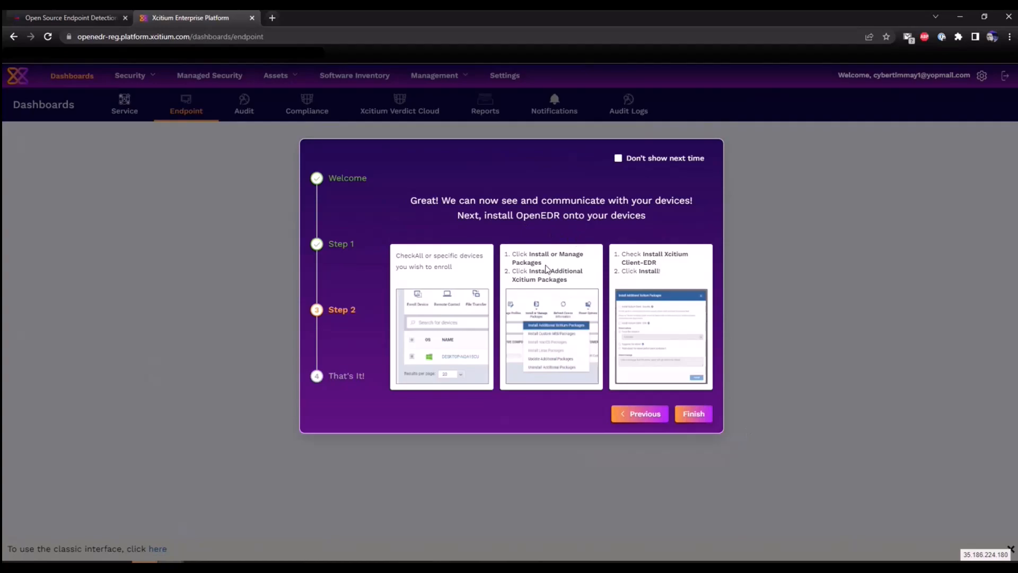
pyautogui.click(692, 413)
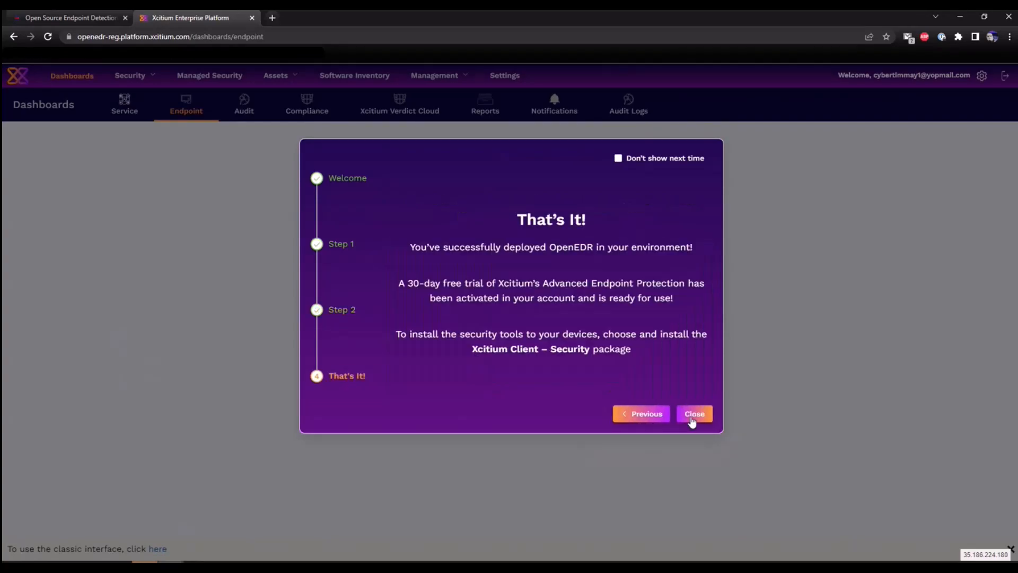
pyautogui.click(694, 414)
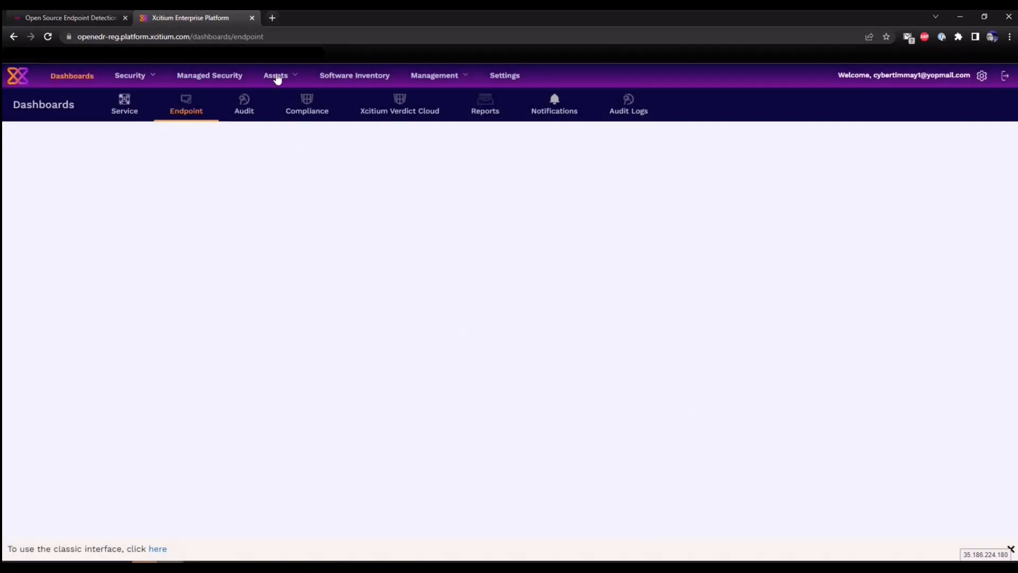
# Show the device list with the enrolled SOUTHPARK device and dismiss the Secure Your Devices popup
pyautogui.click(276, 75)
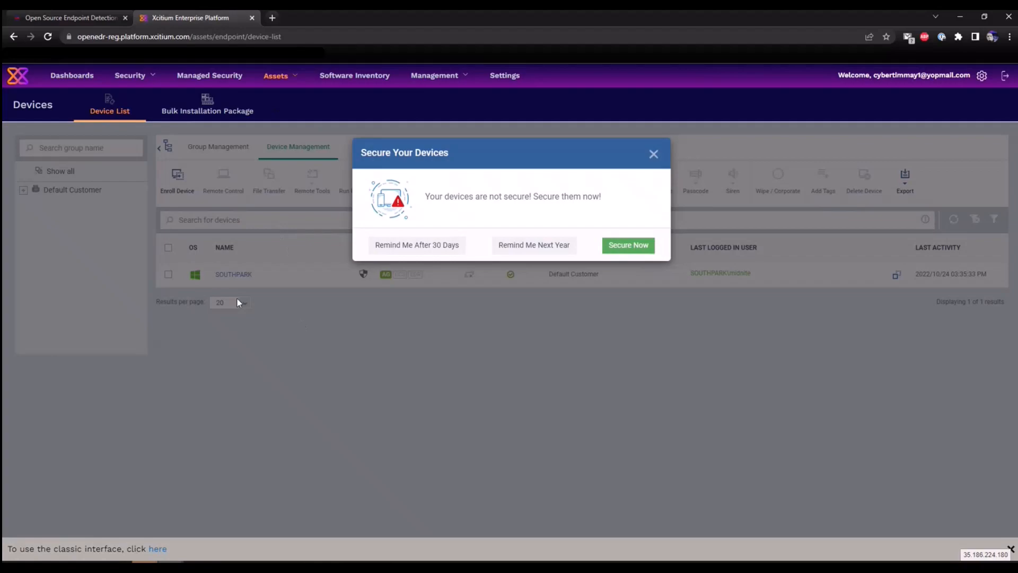
pyautogui.moveTo(251, 289)
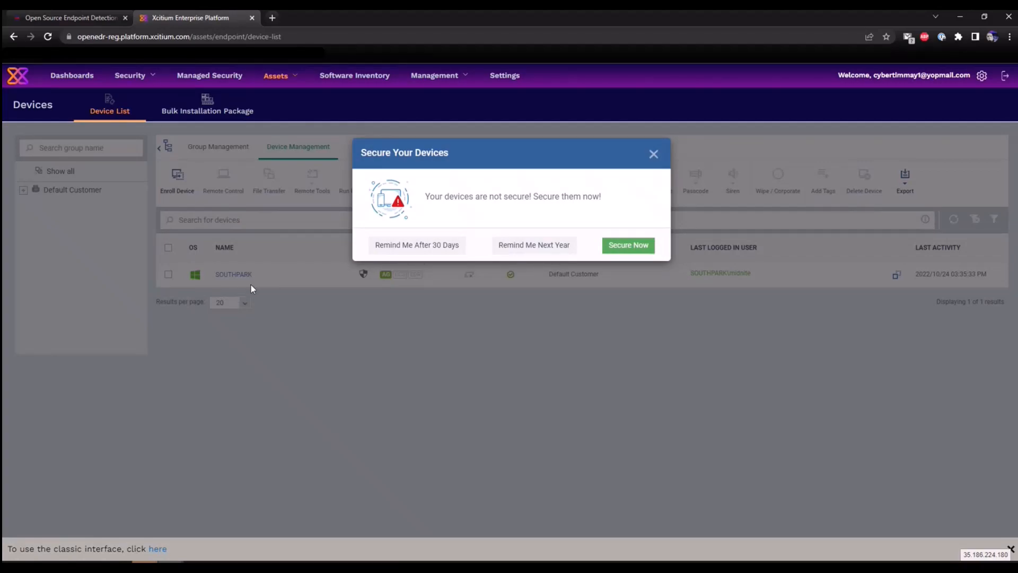
pyautogui.moveTo(518, 378)
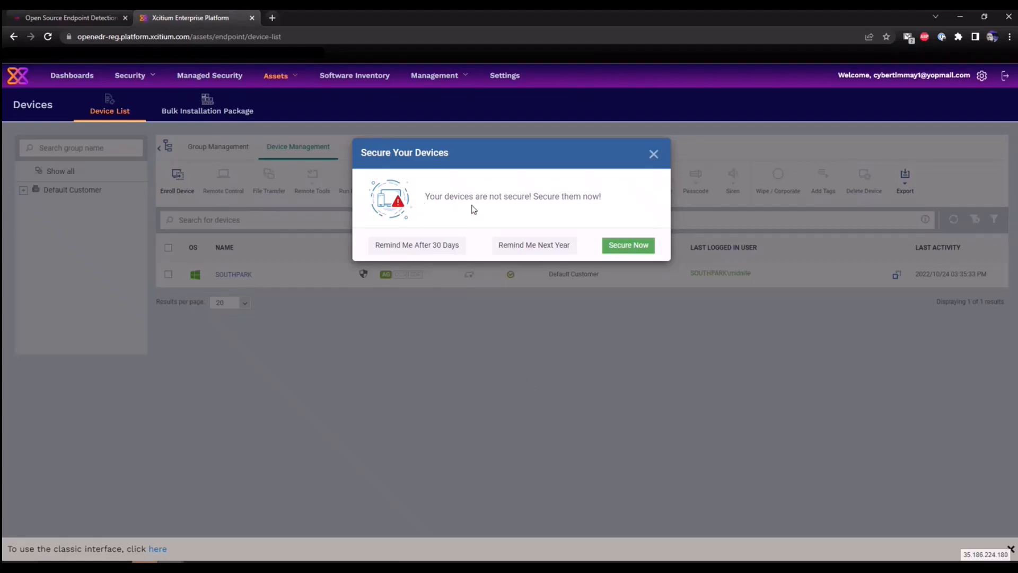
pyautogui.moveTo(563, 221)
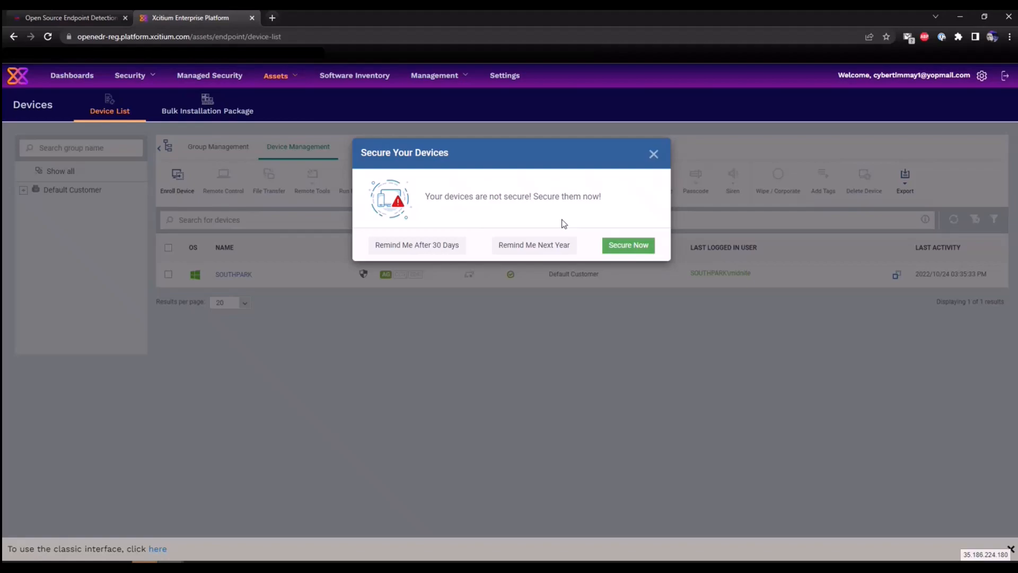
pyautogui.moveTo(566, 212)
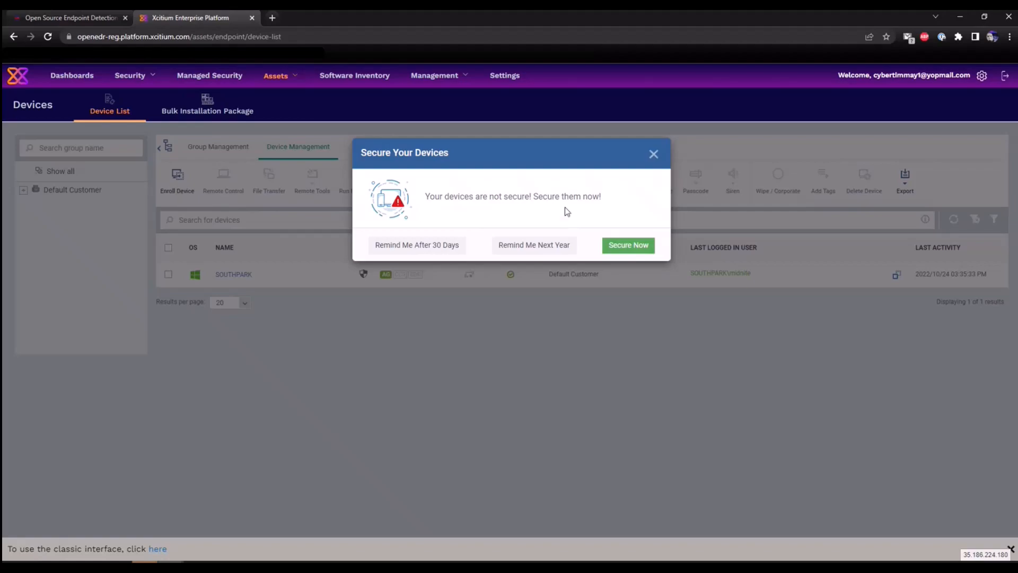
pyautogui.click(653, 154)
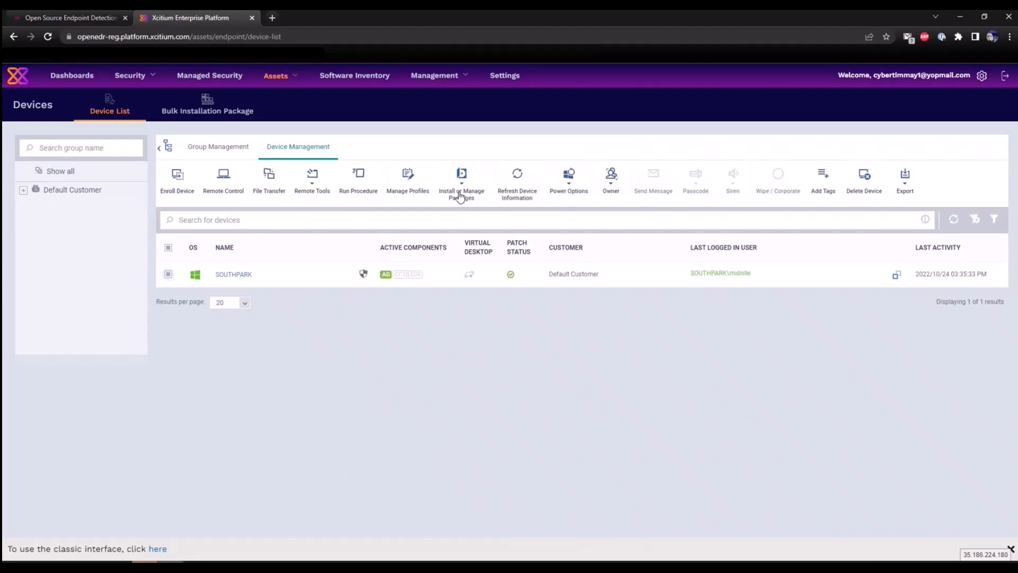
# Install the Xcitium Client - EDR package on SOUTHPARK via Install Additional Xcitium Packages
pyautogui.click(461, 178)
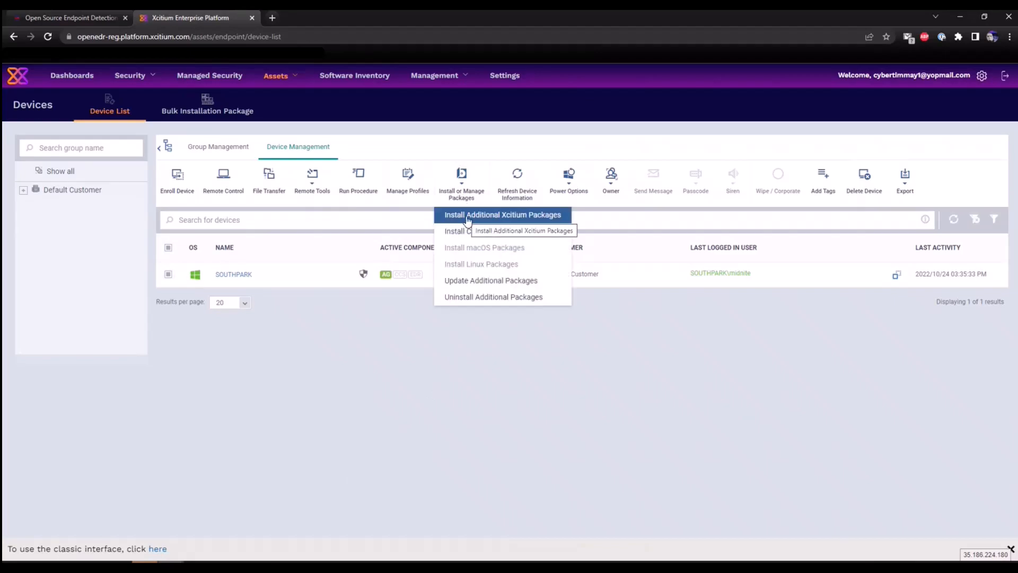
pyautogui.click(502, 214)
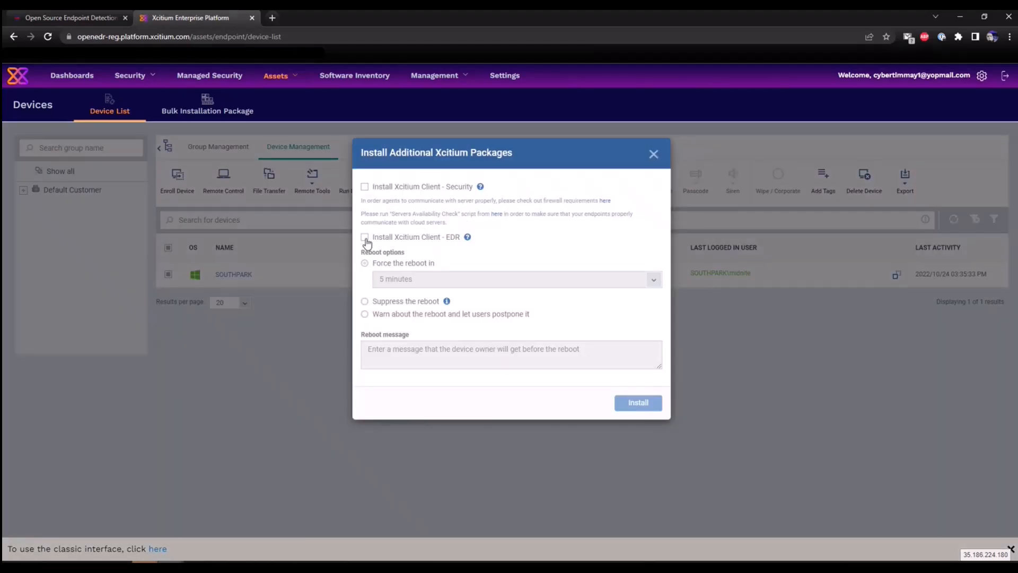
pyautogui.click(364, 236)
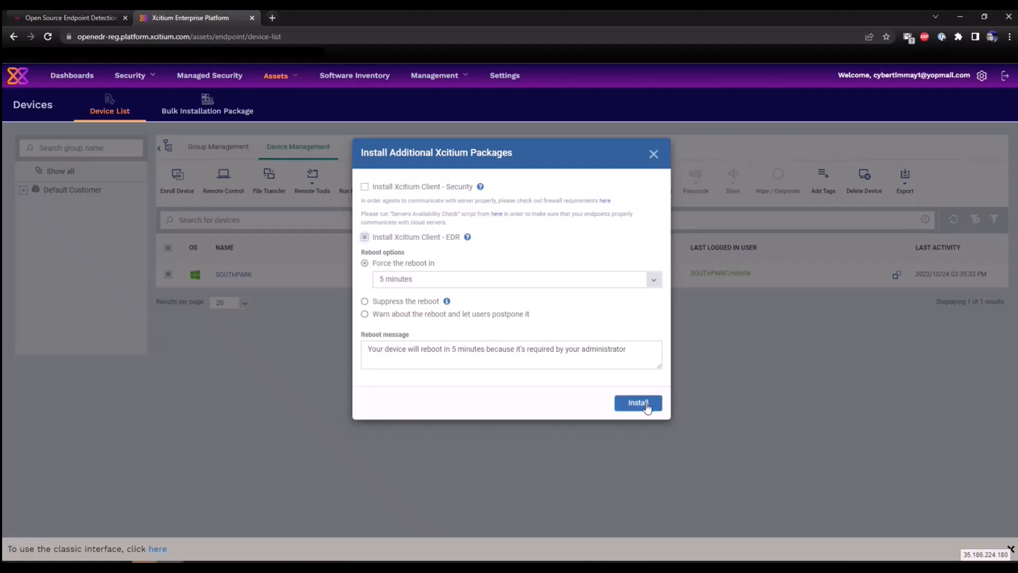
pyautogui.click(638, 403)
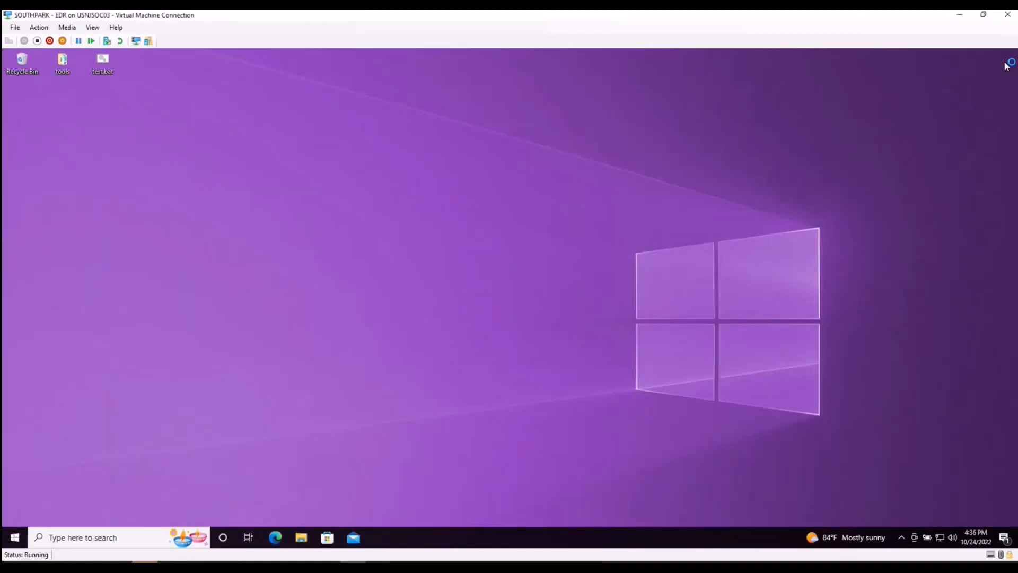
pyautogui.moveTo(474, 386)
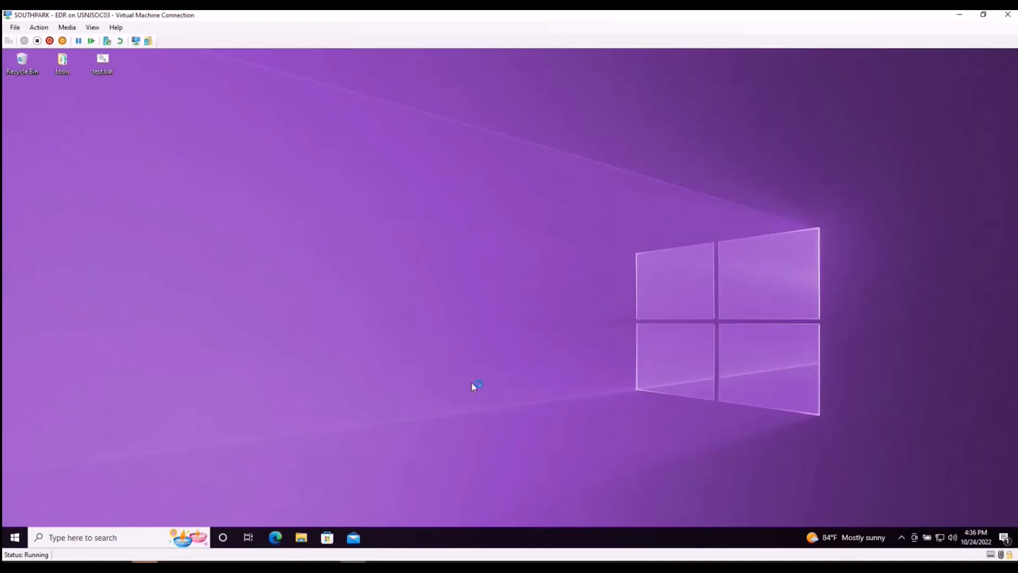
pyautogui.moveTo(473, 388)
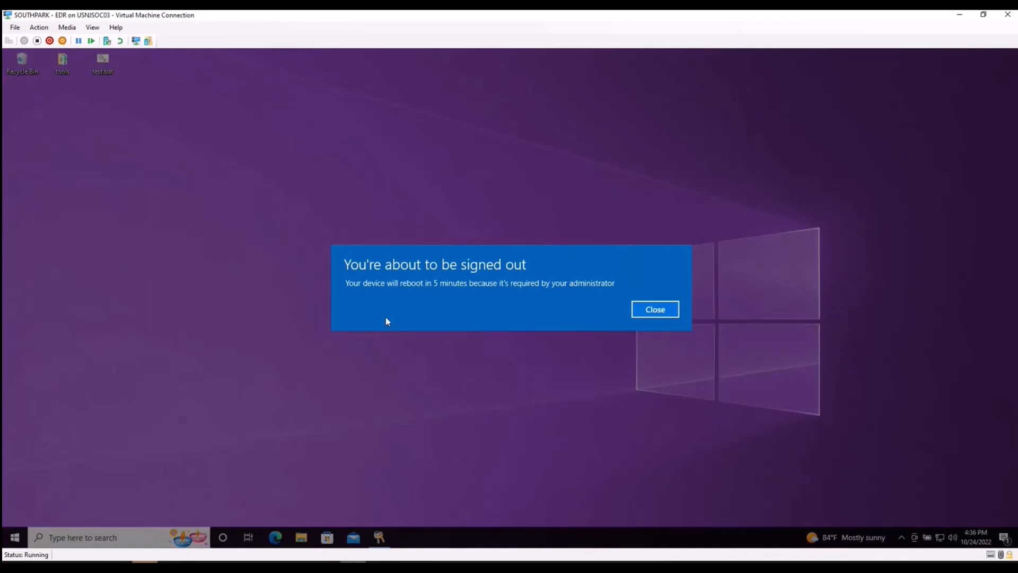
pyautogui.moveTo(475, 291)
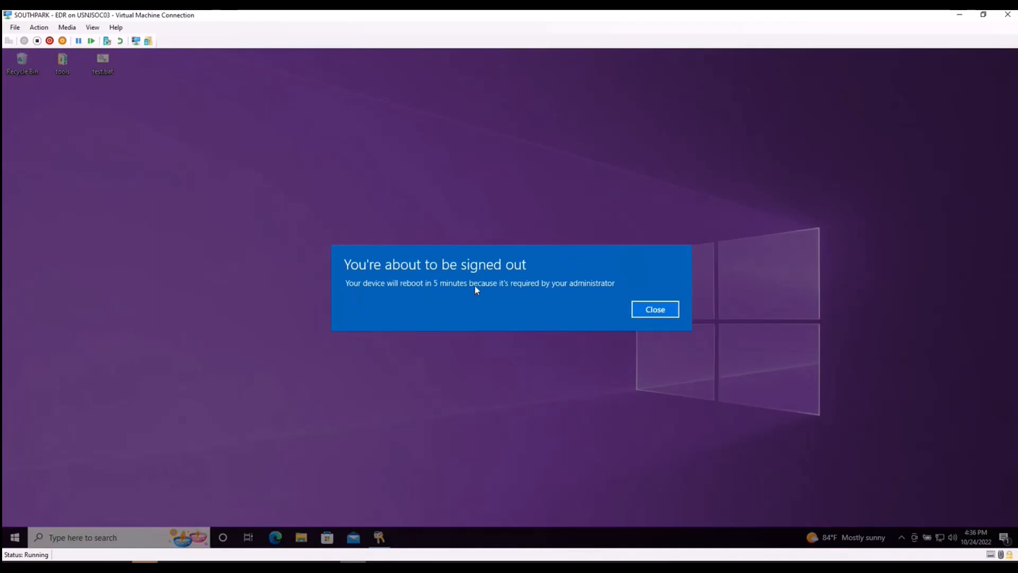
pyautogui.moveTo(527, 328)
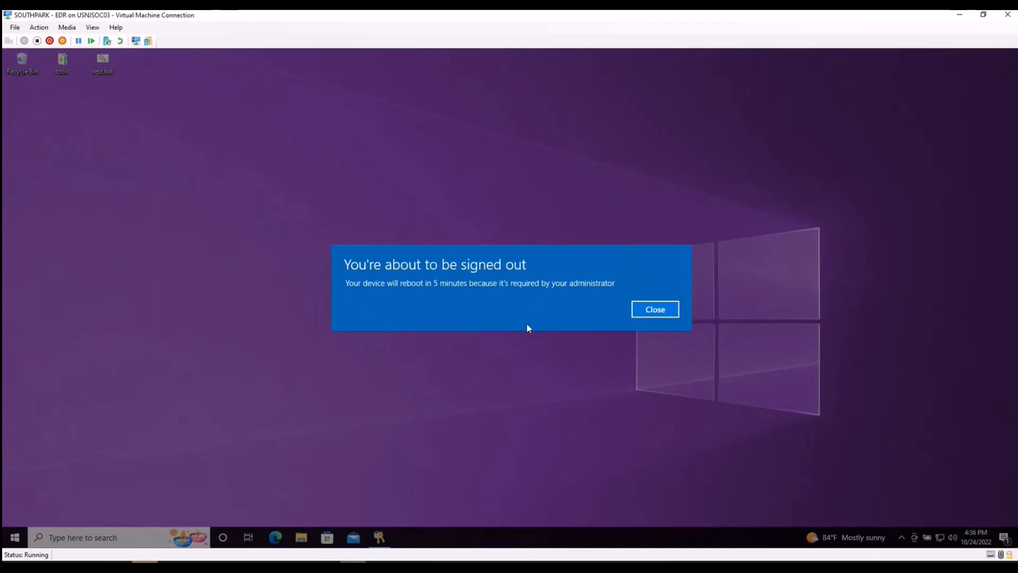
# Restart the Windows VM from the Start menu's power options
pyautogui.click(654, 309)
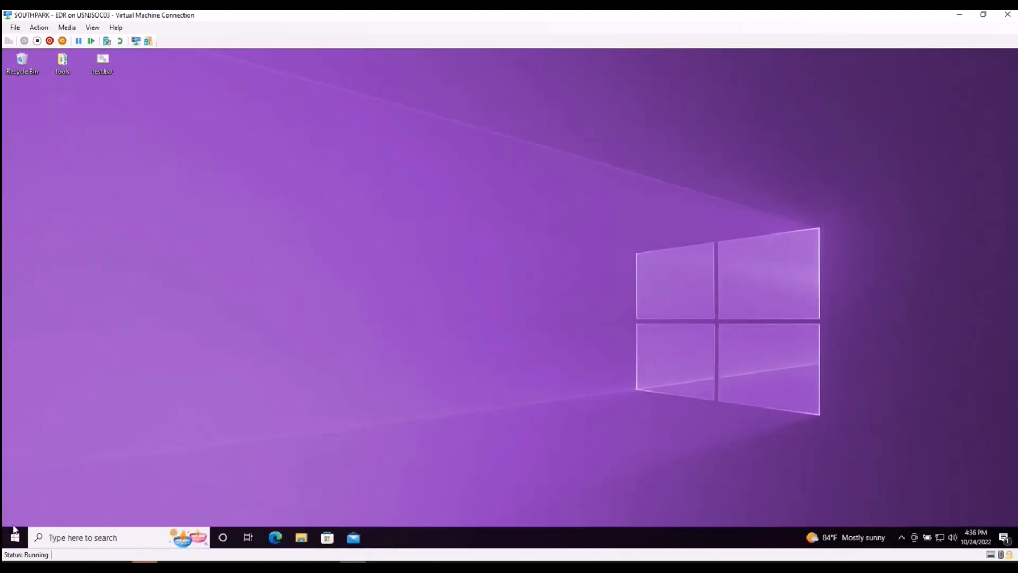
pyautogui.click(13, 537)
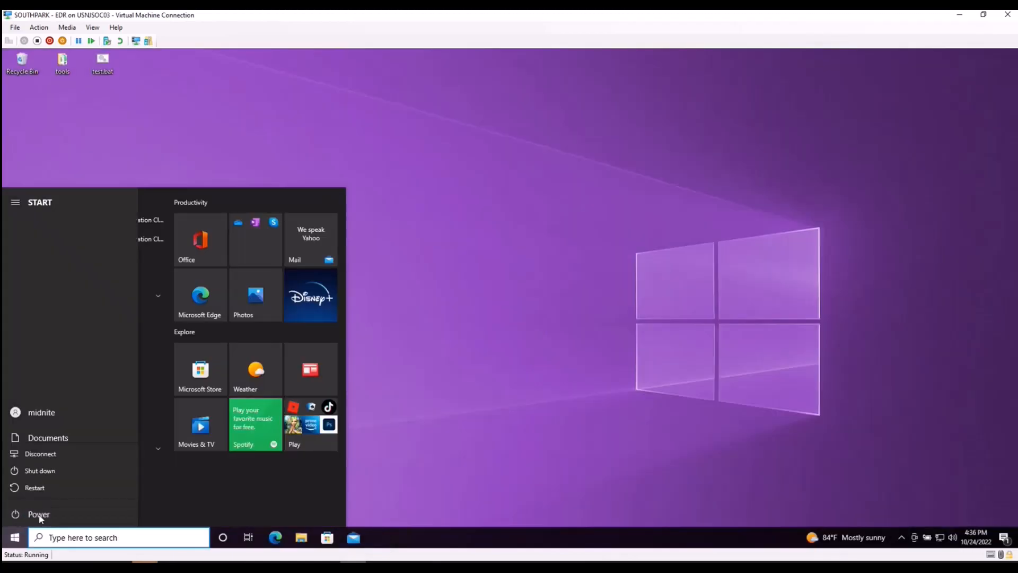
pyautogui.moveTo(34, 488)
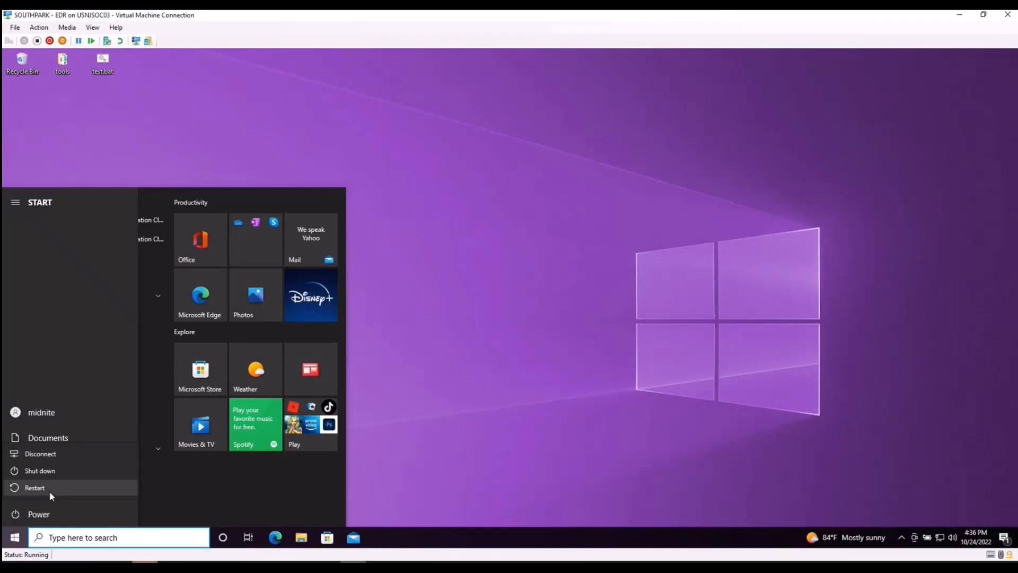
pyautogui.click(34, 488)
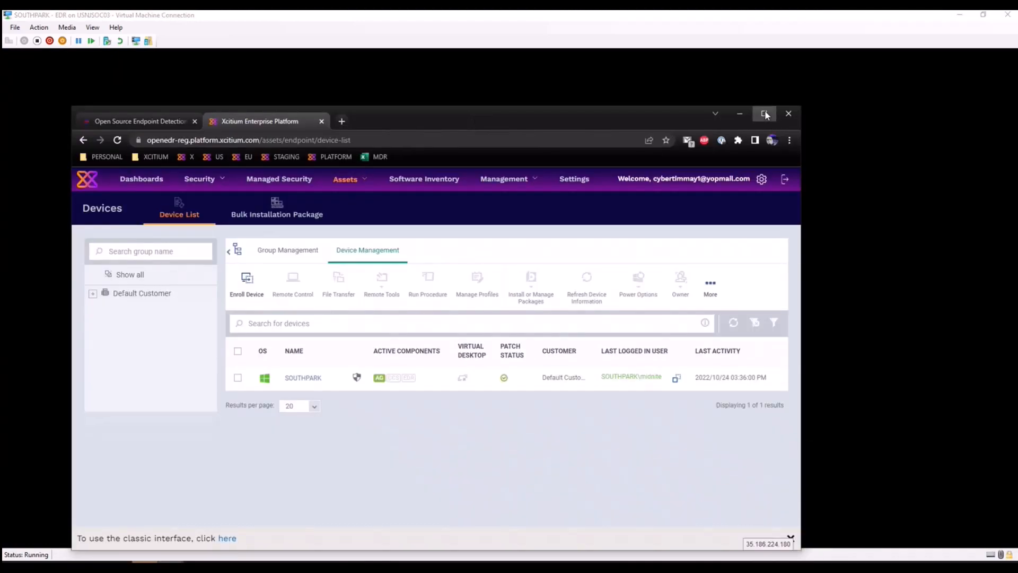
# Maximize the browser and go to Security > Endpoint Security alert search, showing no alerts
pyautogui.click(765, 113)
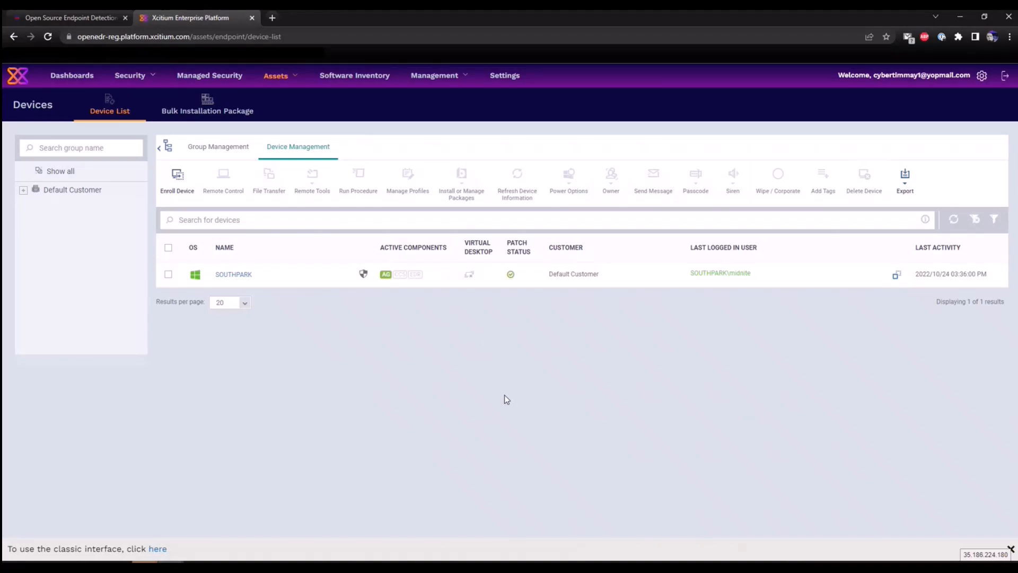
pyautogui.click(130, 75)
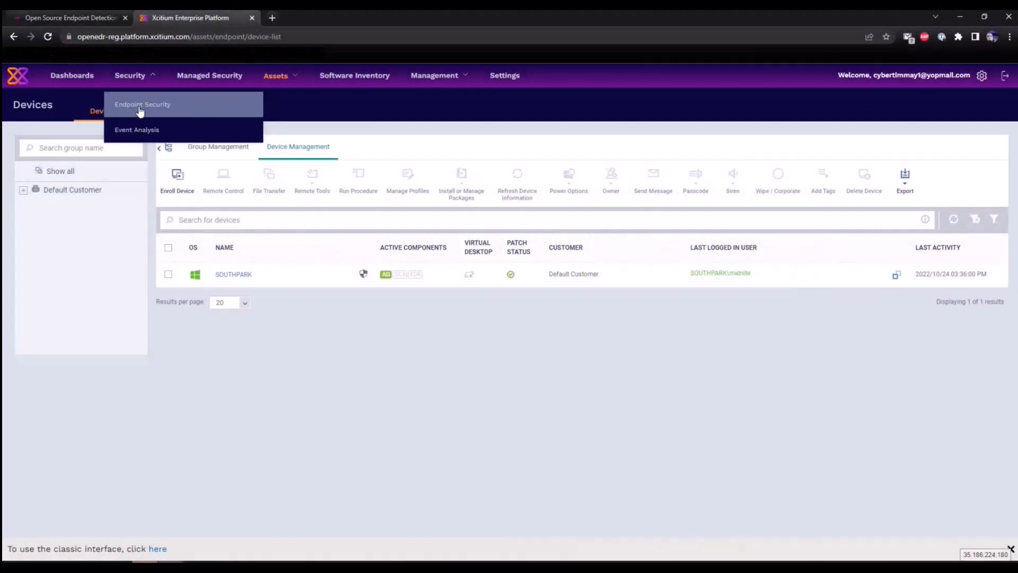
pyautogui.click(142, 104)
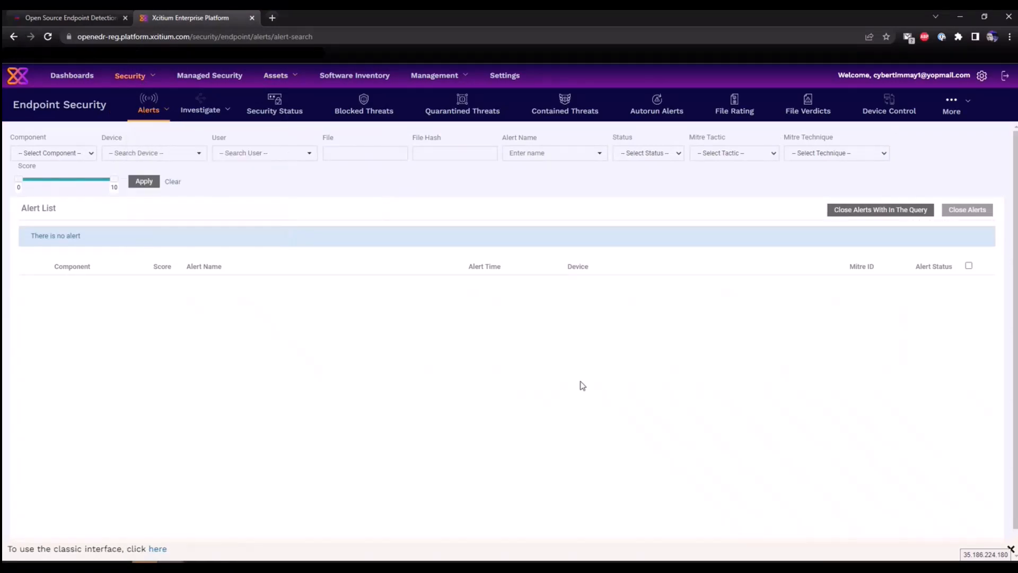
pyautogui.moveTo(455, 450)
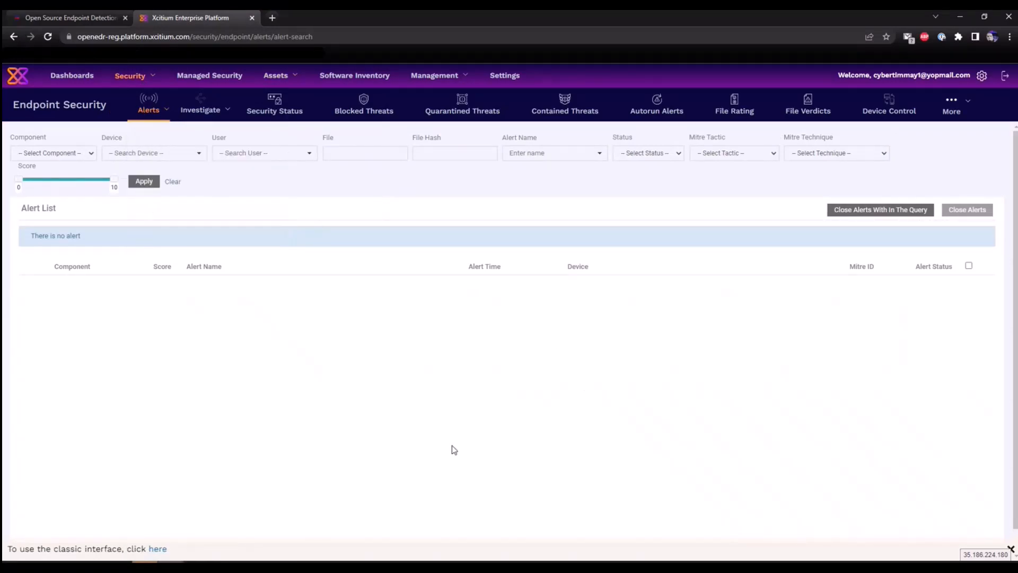
pyautogui.moveTo(434, 427)
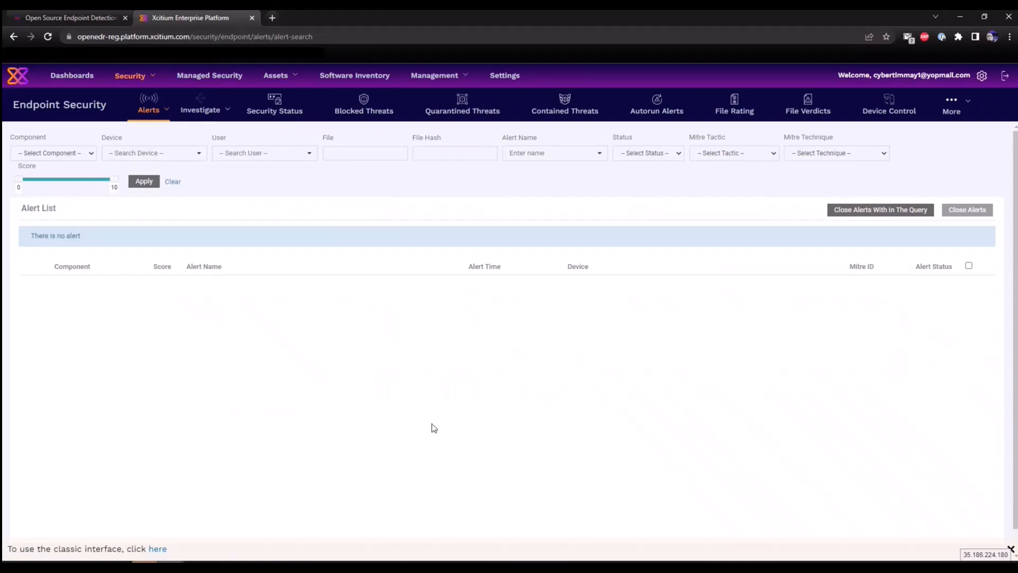
pyautogui.moveTo(254, 417)
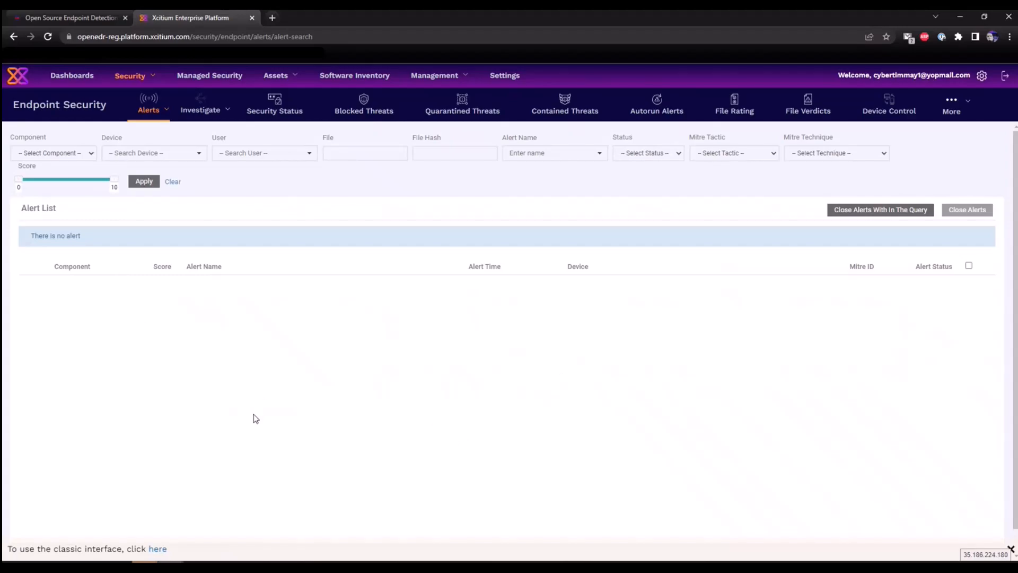
pyautogui.click(149, 105)
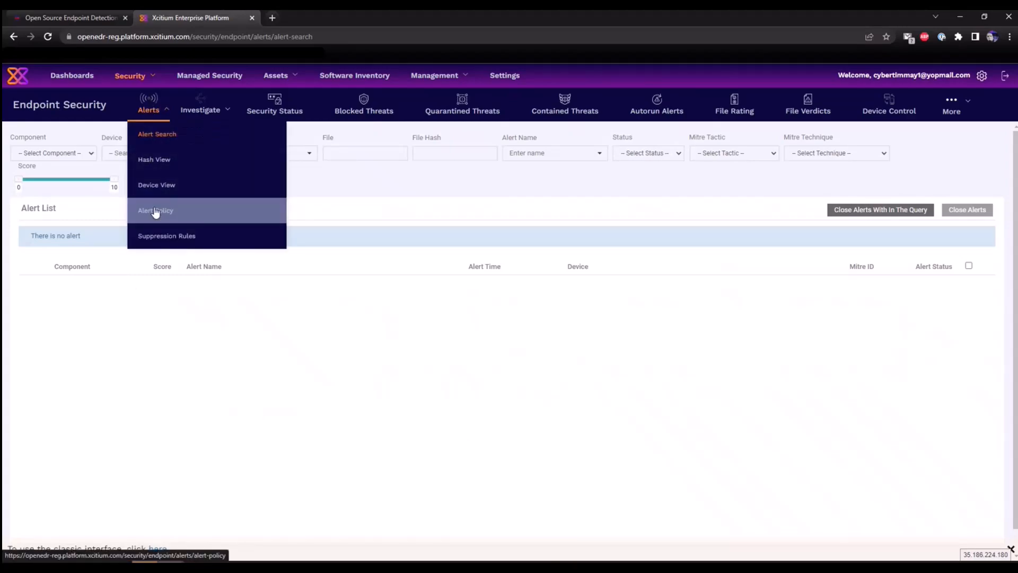
# View the Process Dump of Lsass rule's condition details in the Xcitium Predefined Policy
pyautogui.click(154, 210)
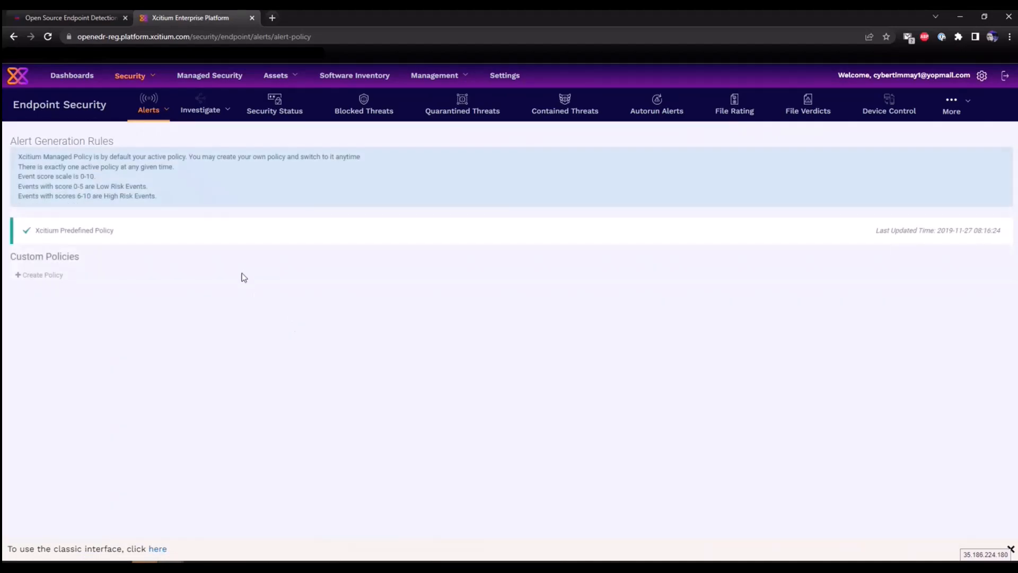
pyautogui.moveTo(241, 297)
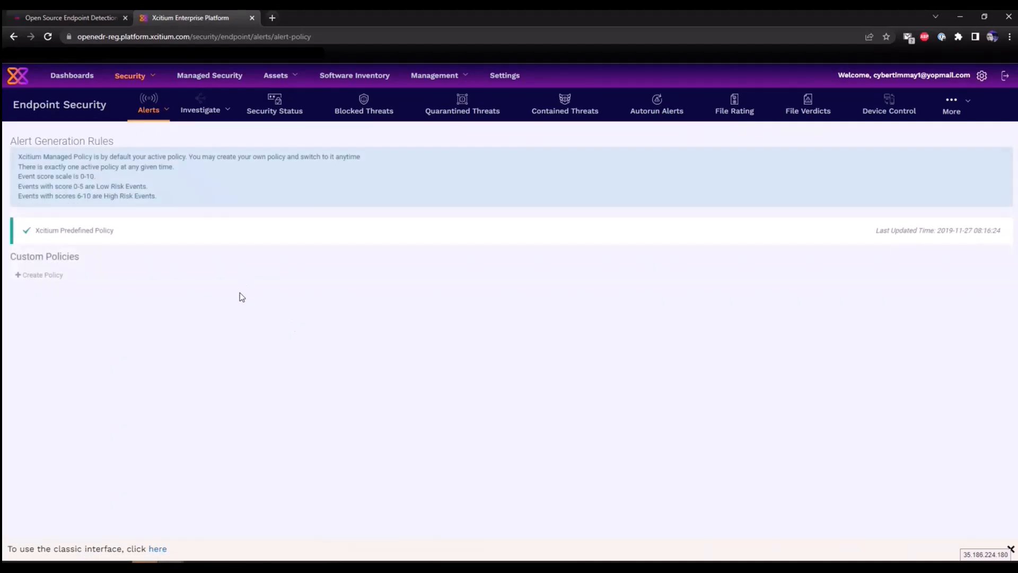
pyautogui.moveTo(192, 237)
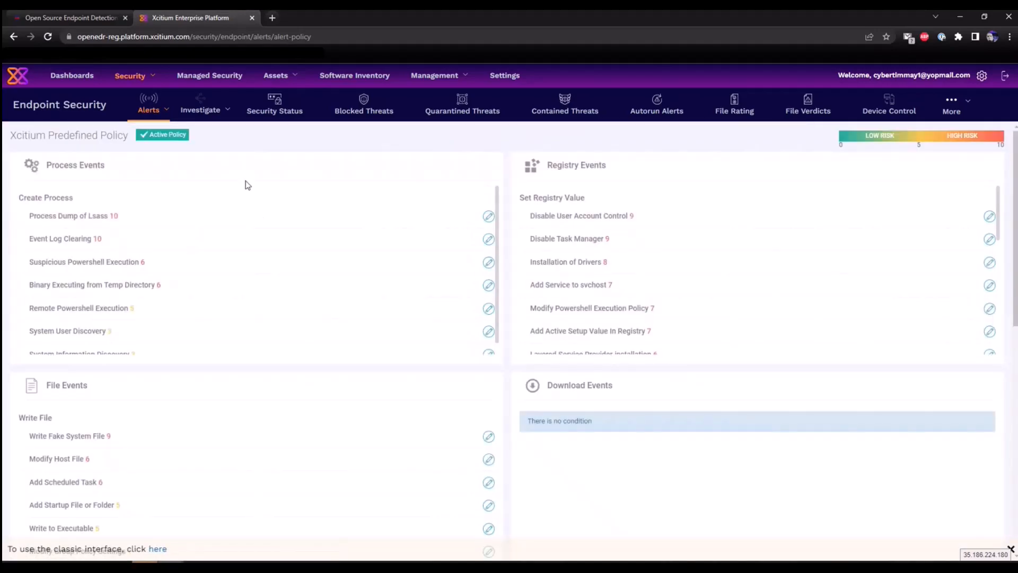
pyautogui.moveTo(245, 274)
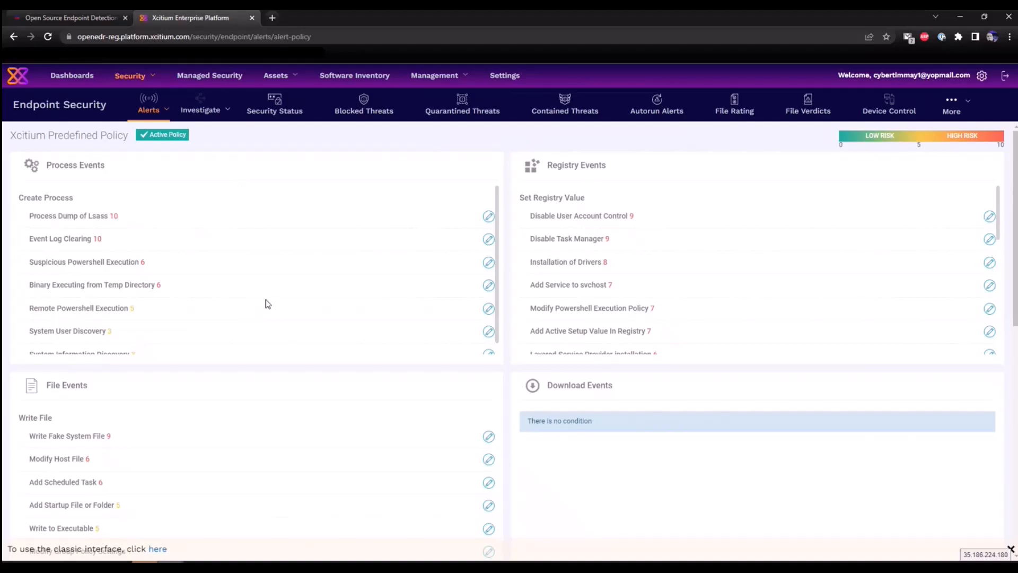
pyautogui.moveTo(374, 471)
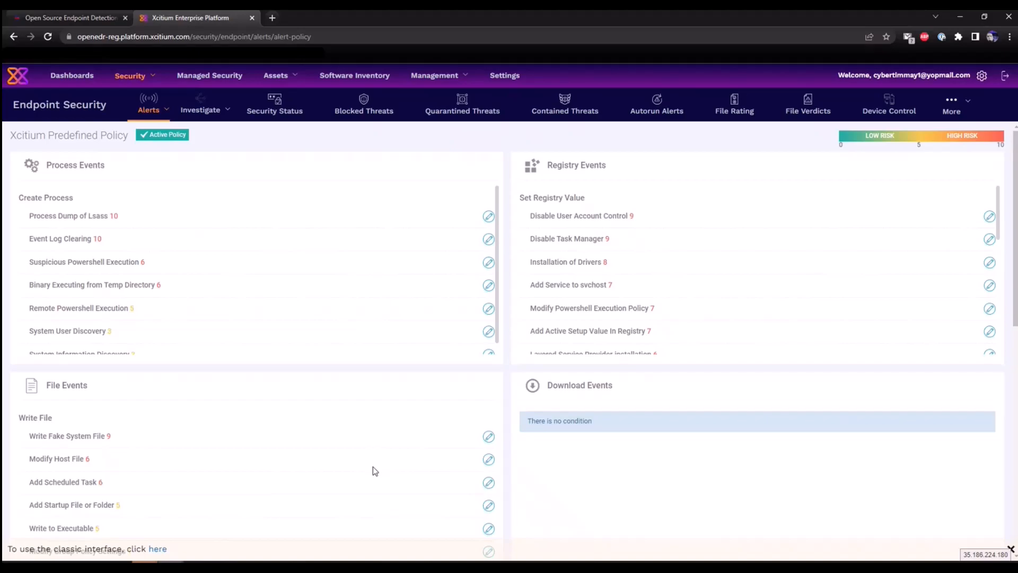
pyautogui.moveTo(378, 230)
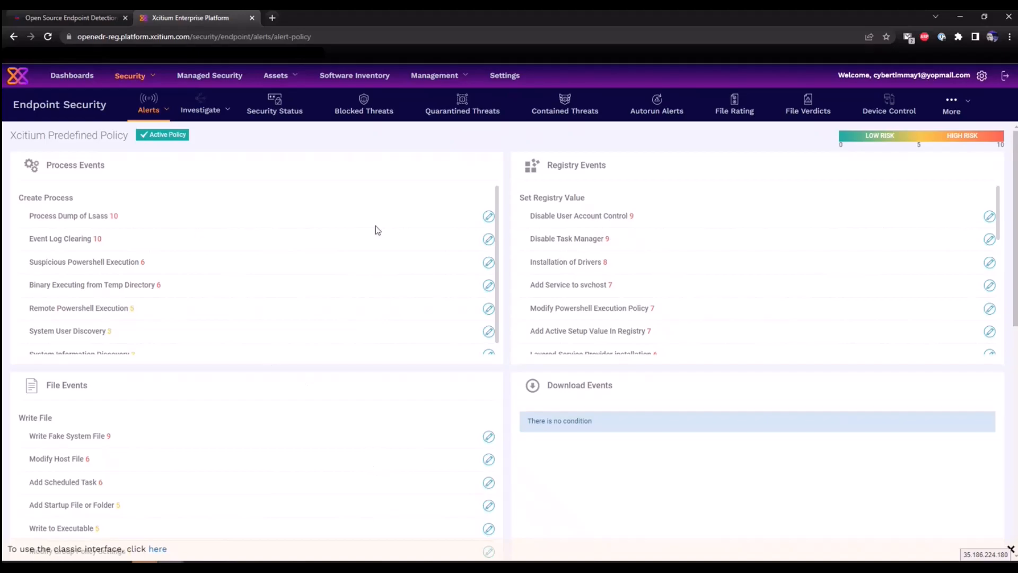
pyautogui.moveTo(488, 216)
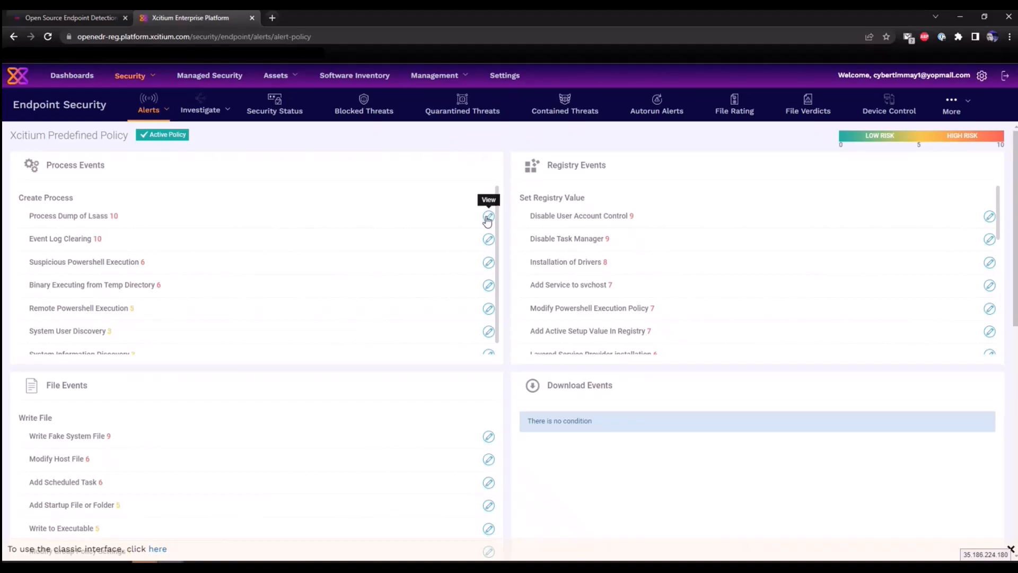
pyautogui.click(488, 216)
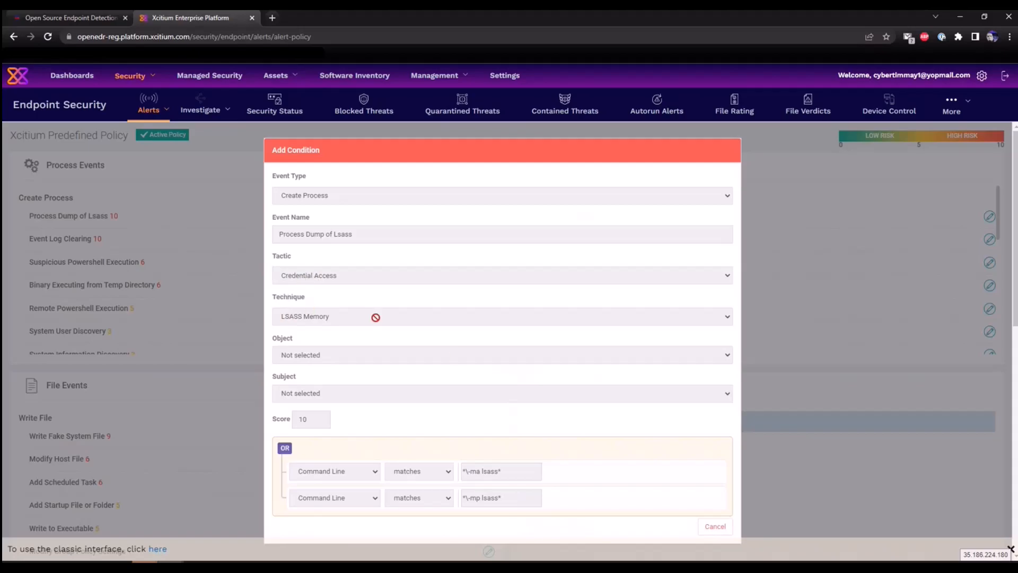
pyautogui.scroll(-3)
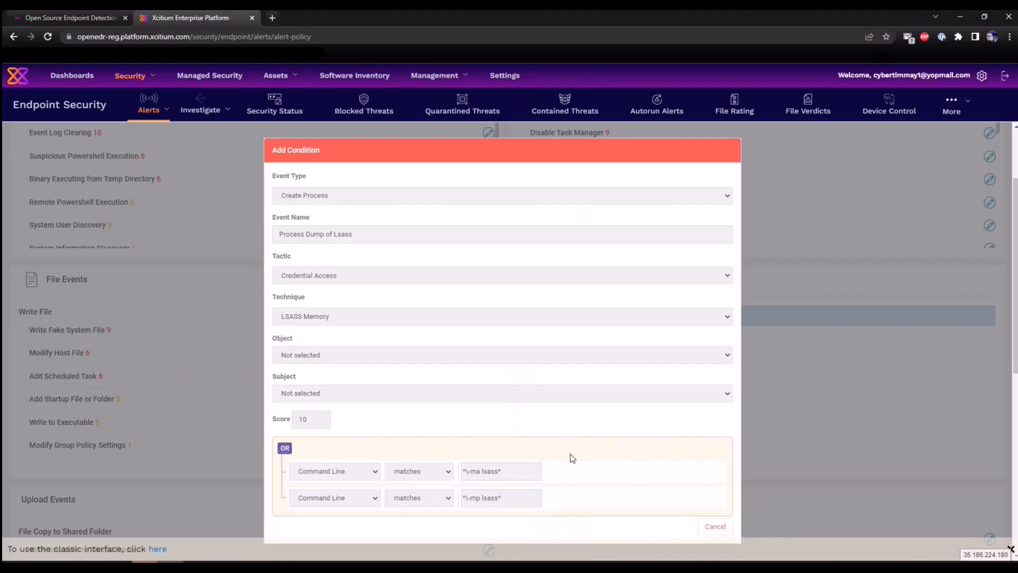
pyautogui.moveTo(597, 470)
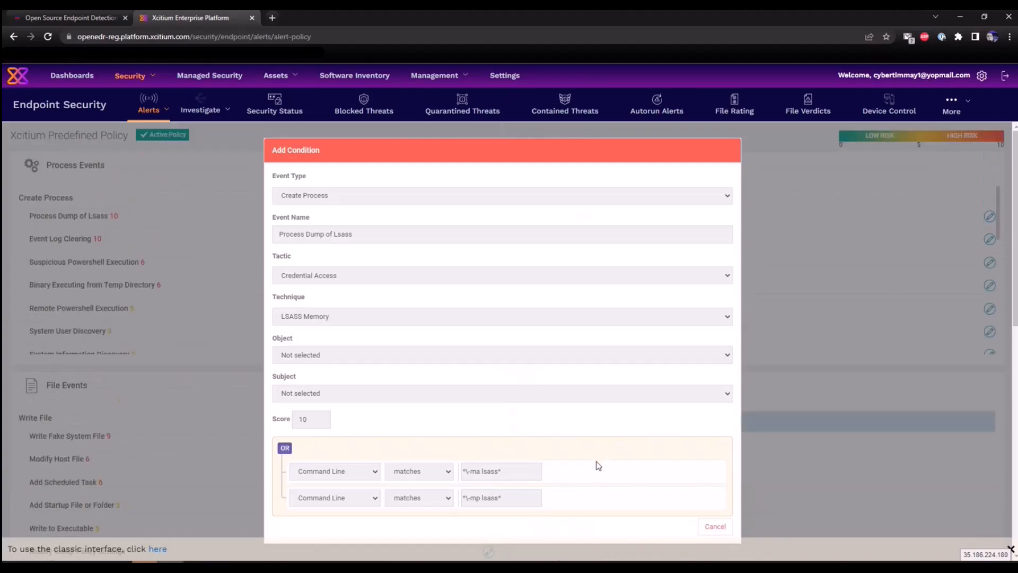
pyautogui.moveTo(398, 453)
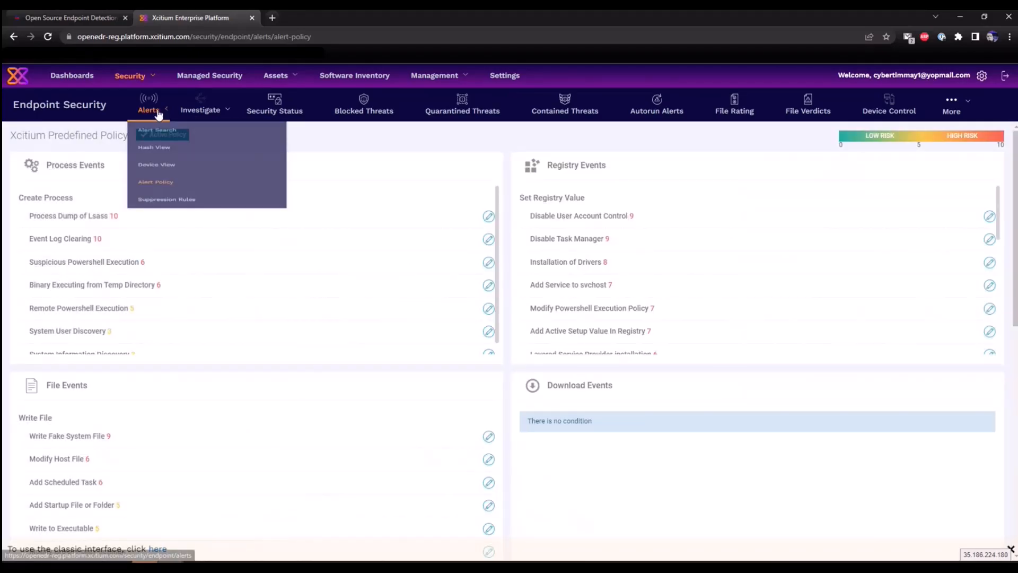
pyautogui.click(155, 181)
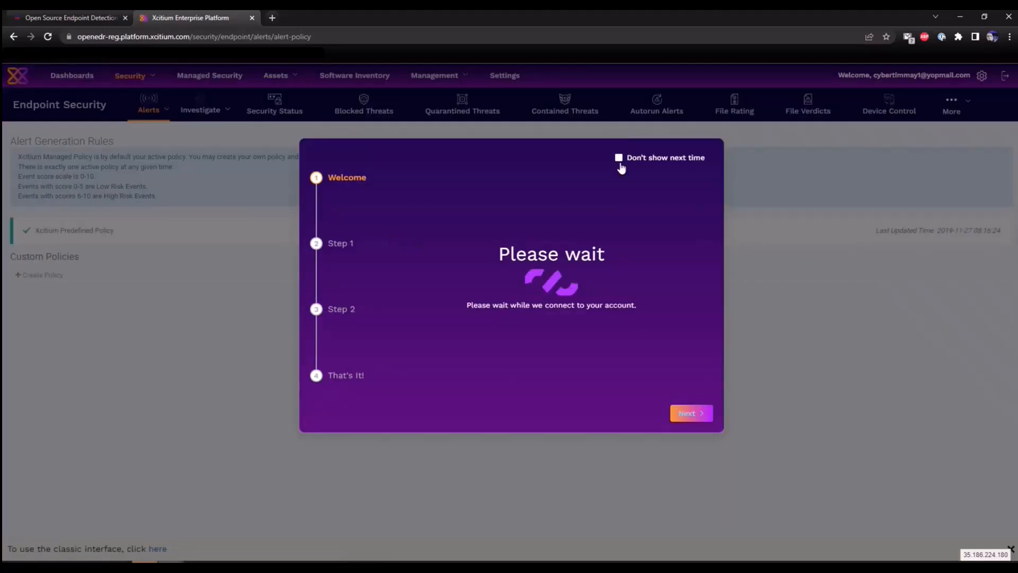
pyautogui.click(617, 157)
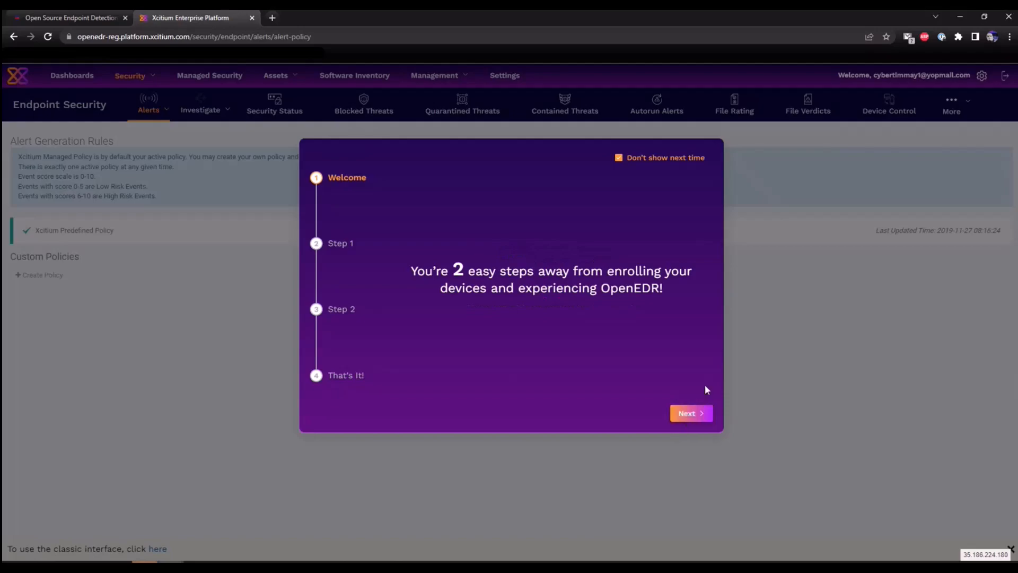
pyautogui.click(690, 412)
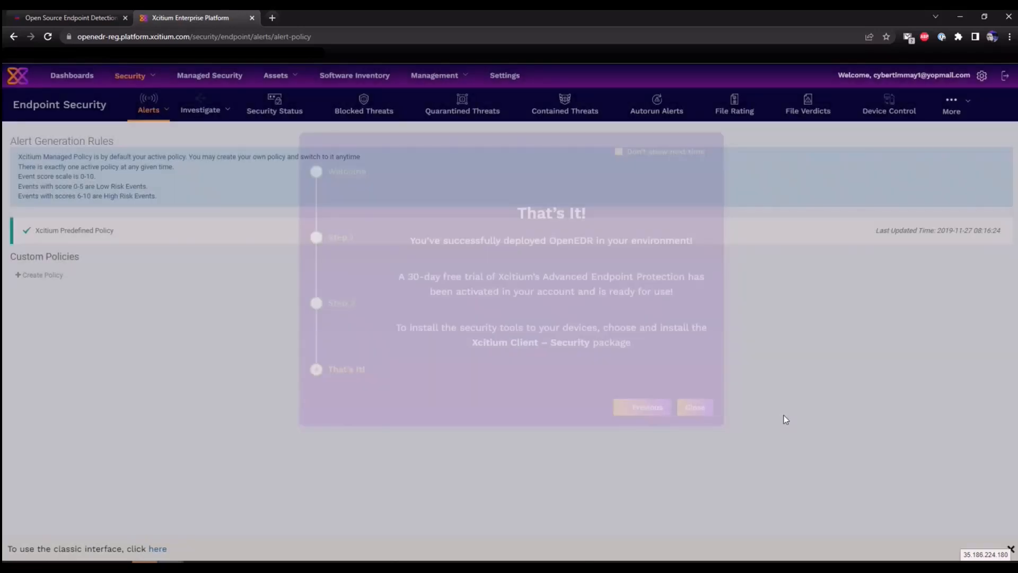
pyautogui.click(694, 407)
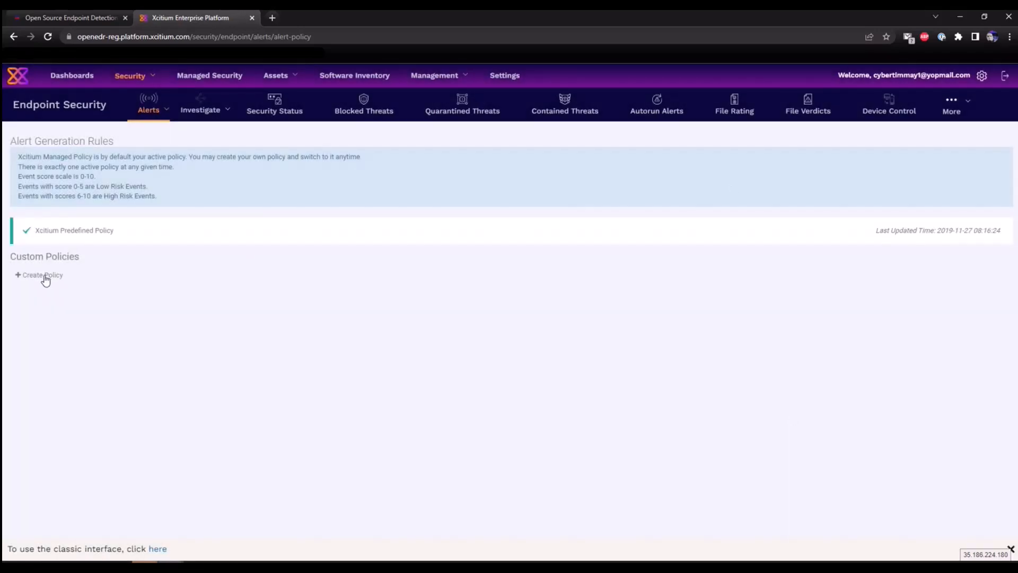
pyautogui.click(41, 275)
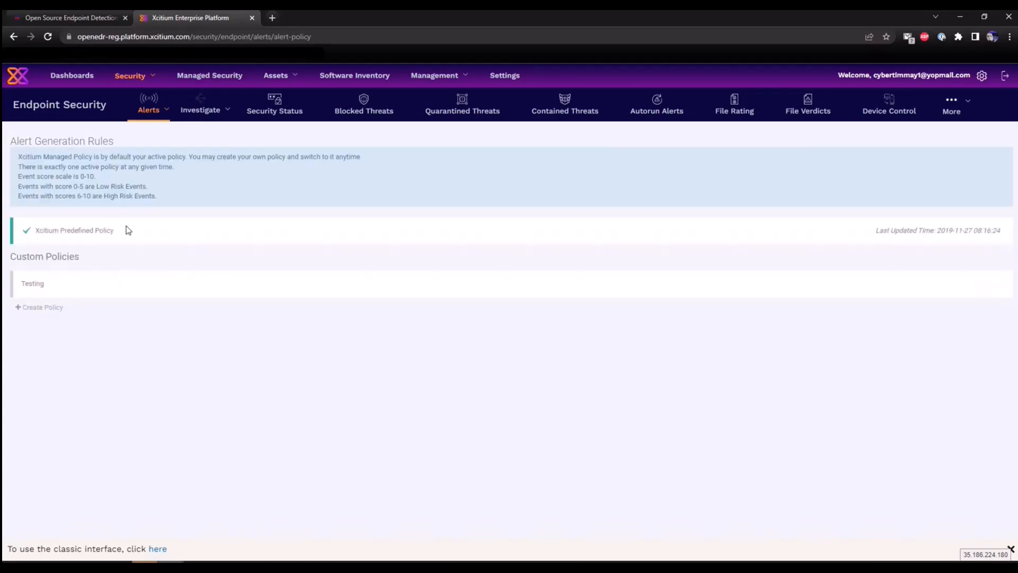
pyautogui.click(32, 283)
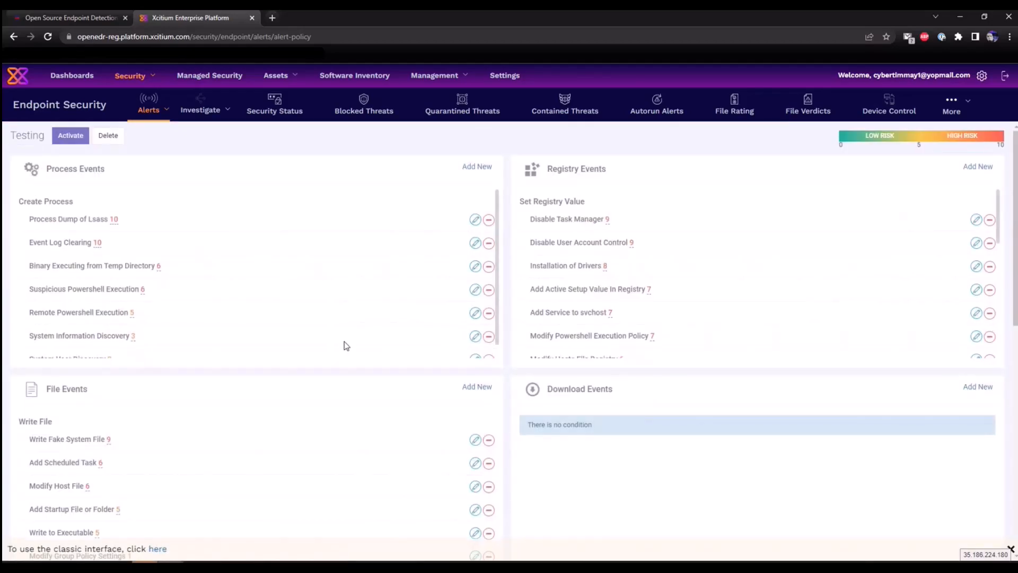
pyautogui.moveTo(475, 221)
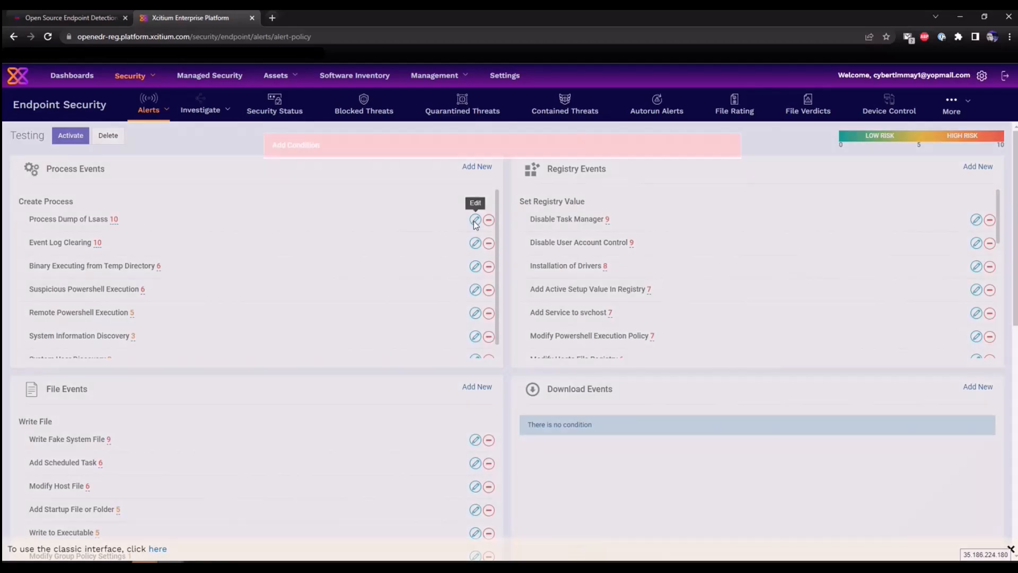
pyautogui.click(475, 222)
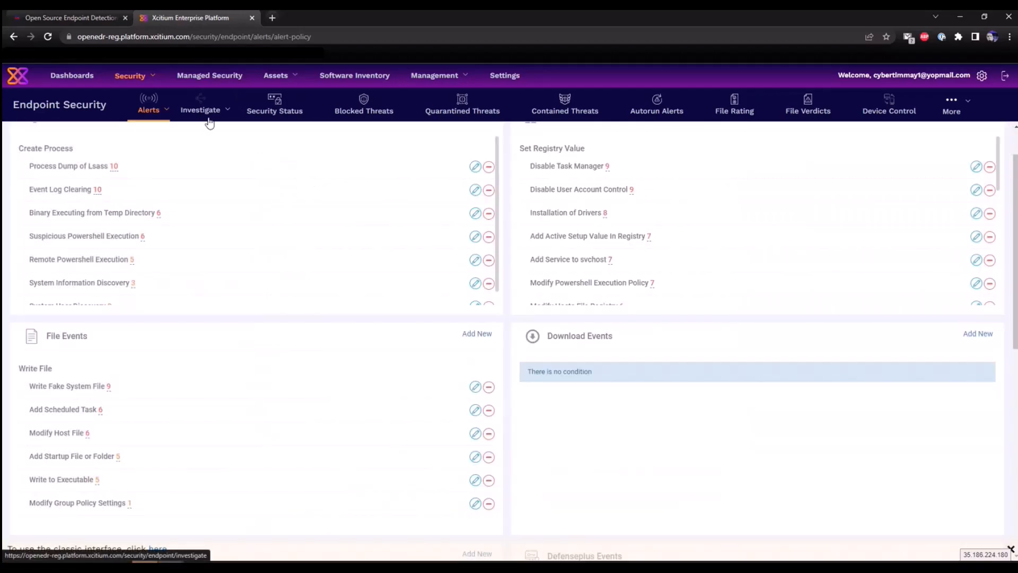
# Run an Event Search from the Investigate menu to list recent endpoint events
pyautogui.click(203, 109)
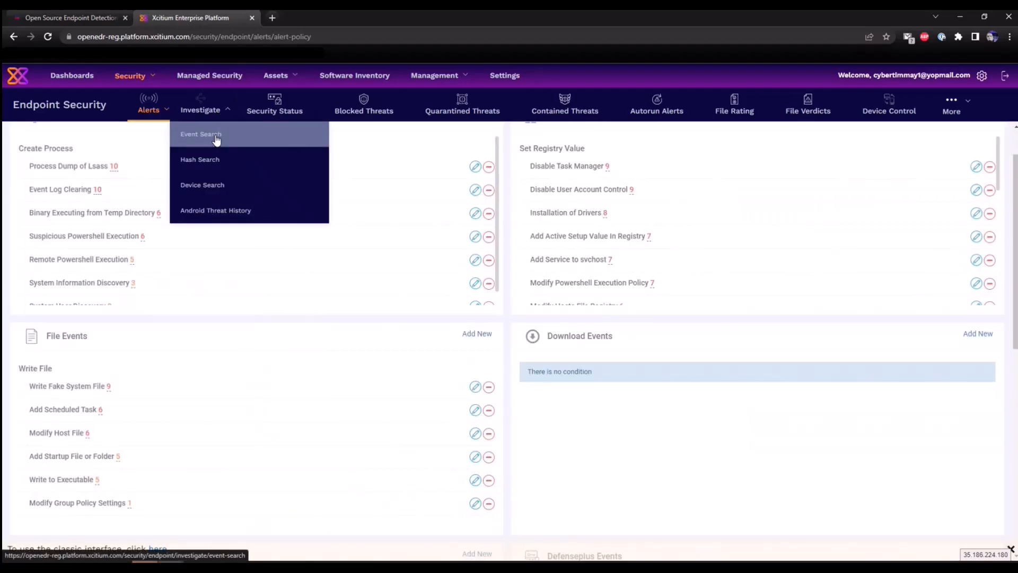
pyautogui.moveTo(209, 147)
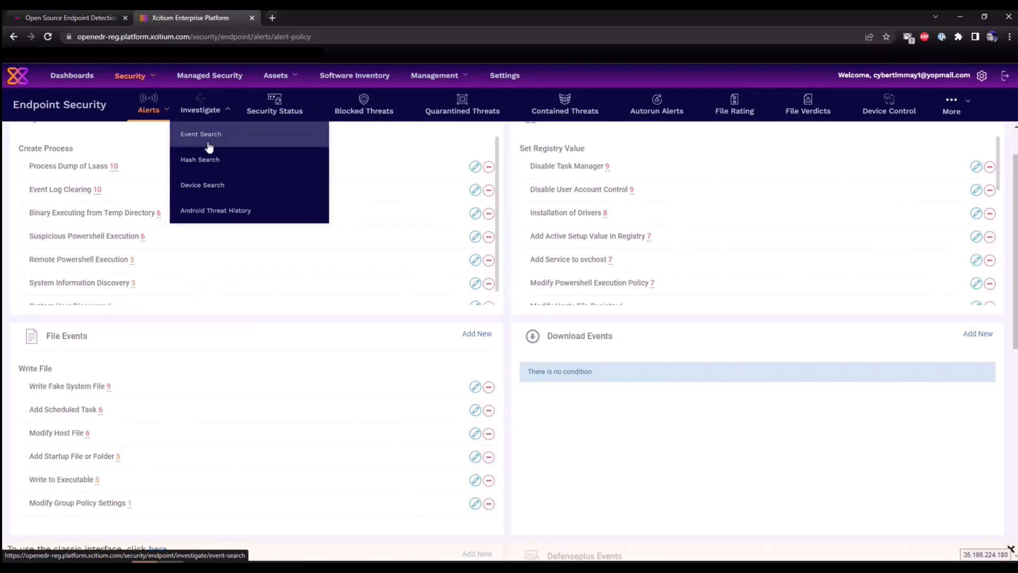
pyautogui.moveTo(207, 137)
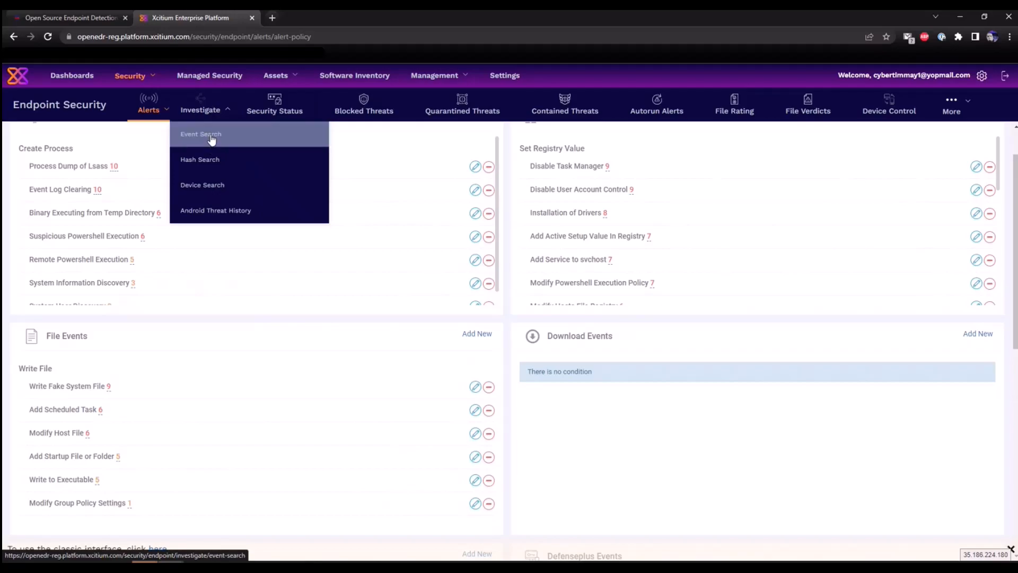
pyautogui.click(201, 133)
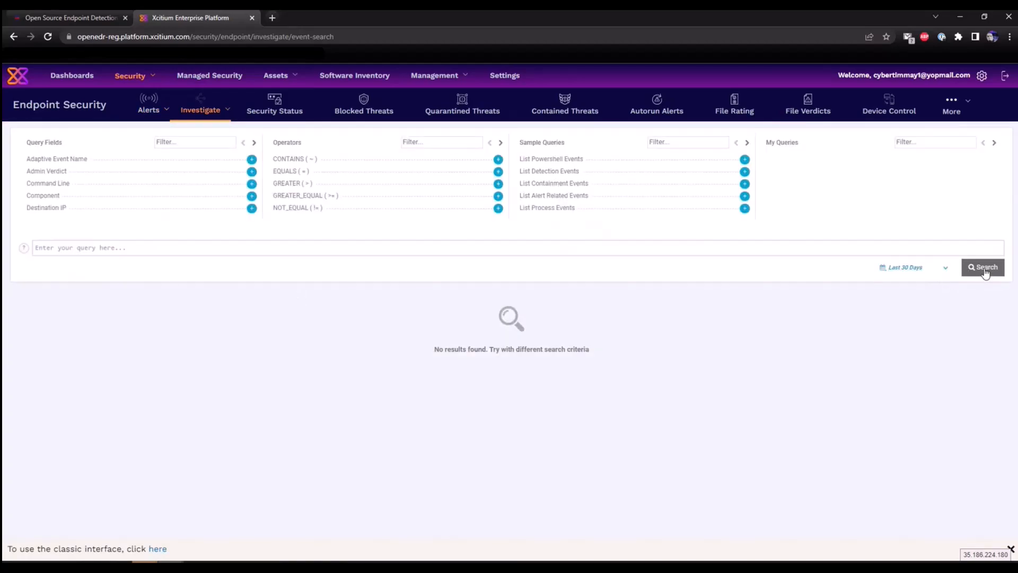
pyautogui.click(983, 267)
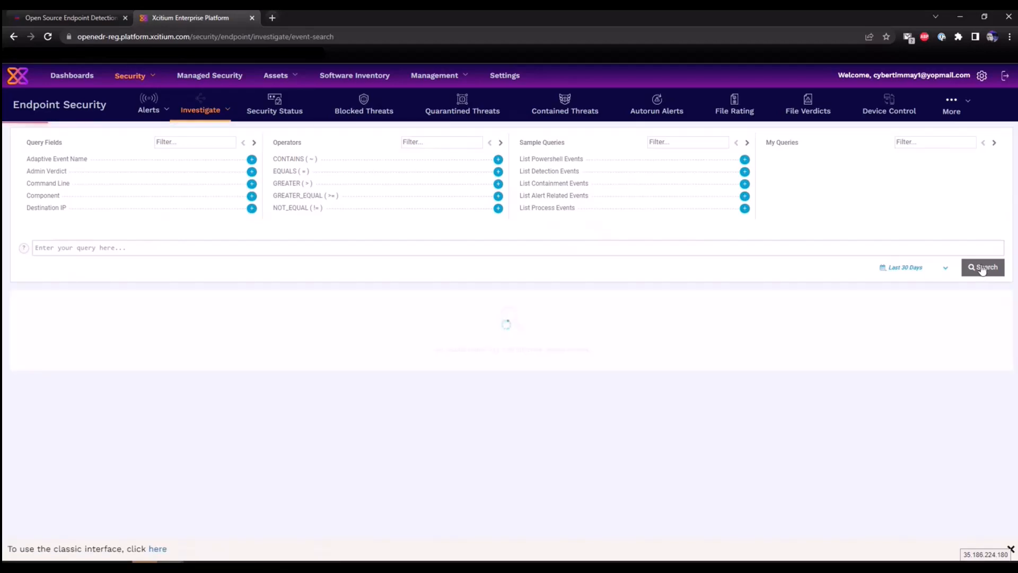
pyautogui.click(982, 267)
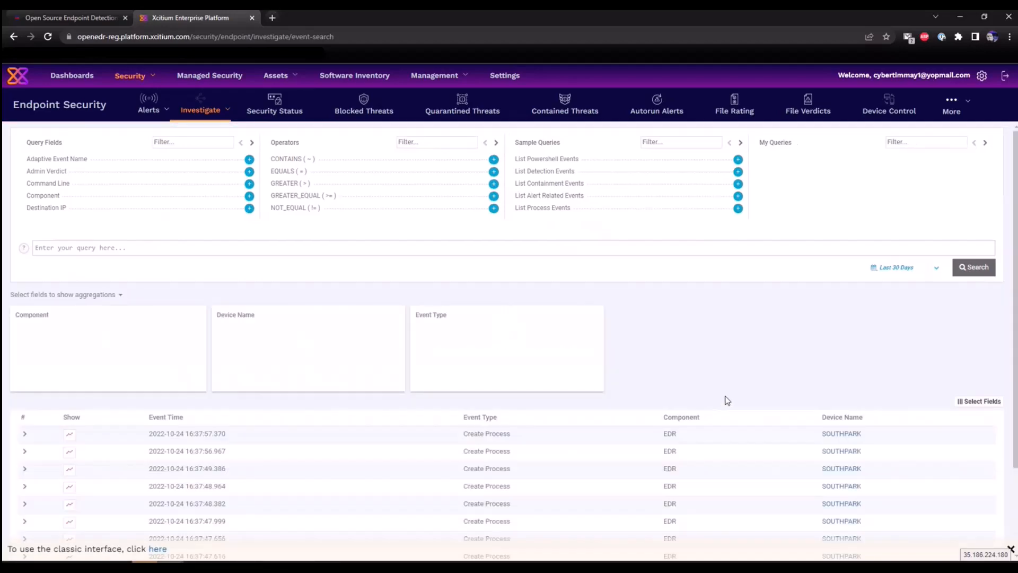
pyautogui.scroll(-3)
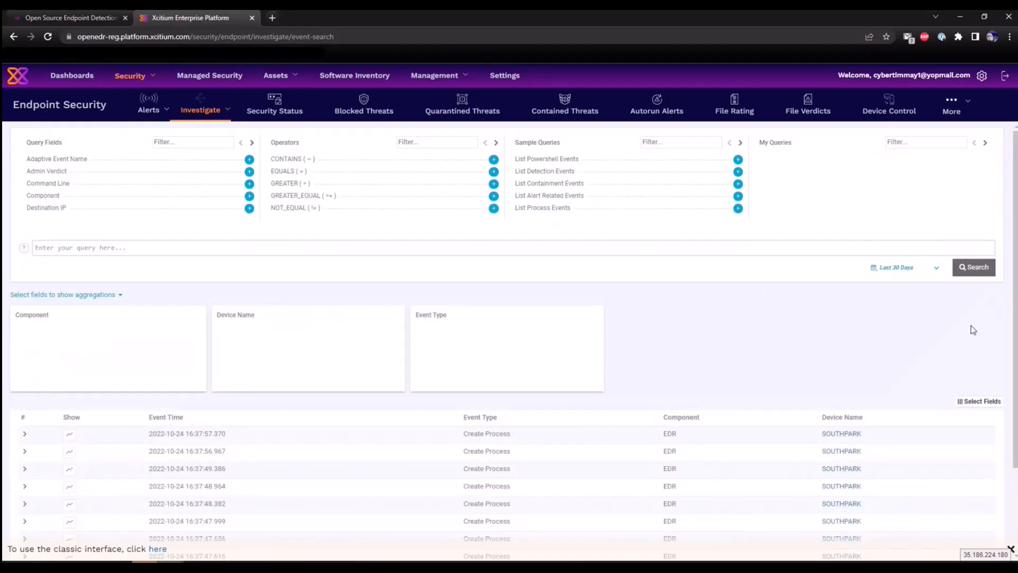
# Add Path and Command Line columns to the results and rerun the search
pyautogui.click(979, 400)
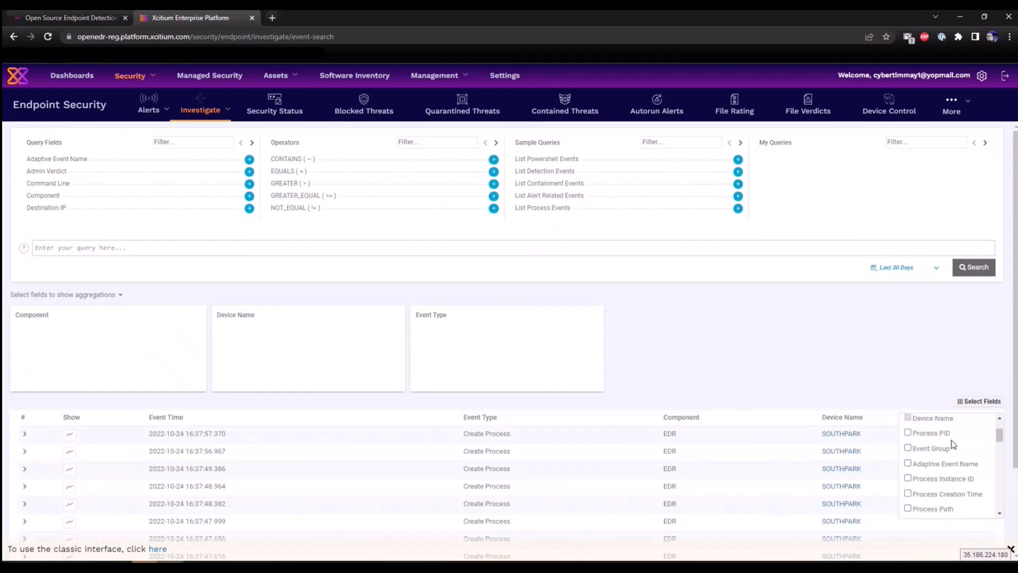
pyautogui.click(907, 464)
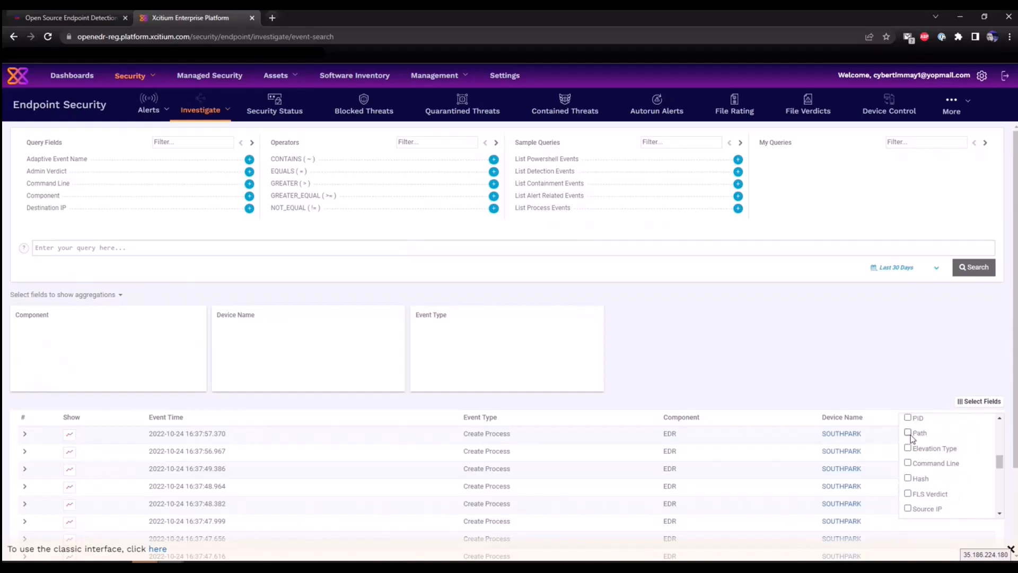
pyautogui.click(908, 463)
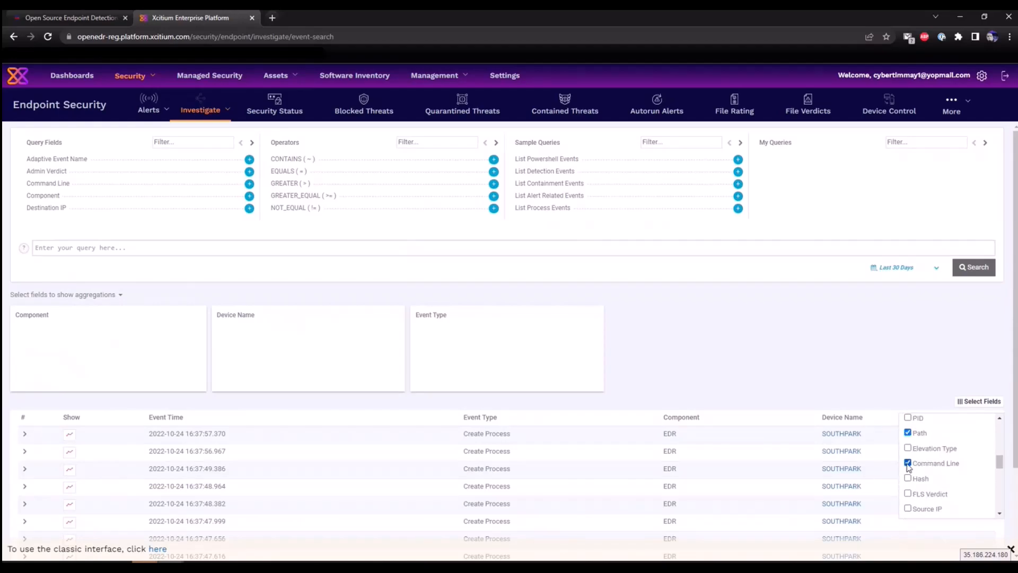
pyautogui.click(974, 268)
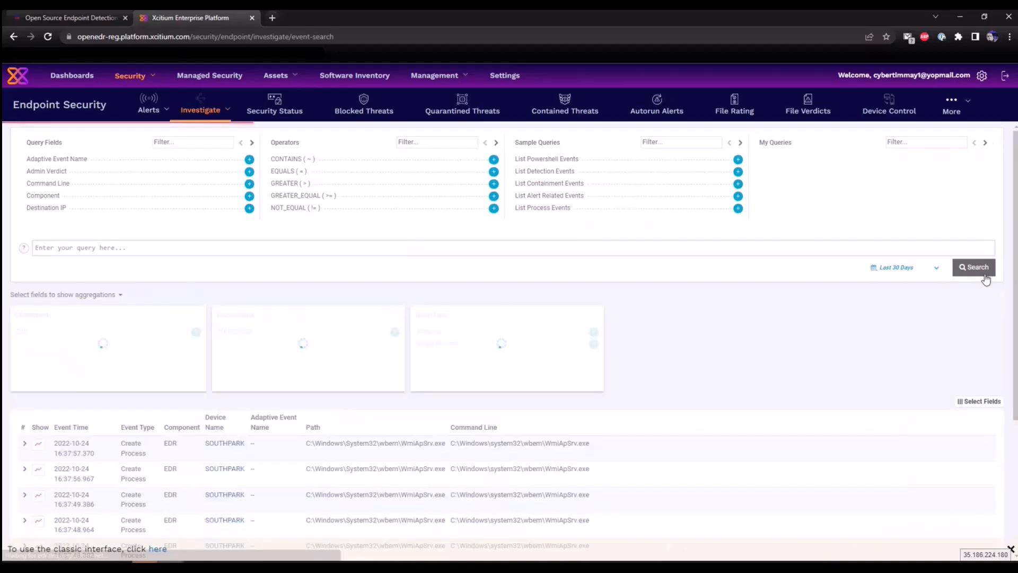
pyautogui.click(974, 267)
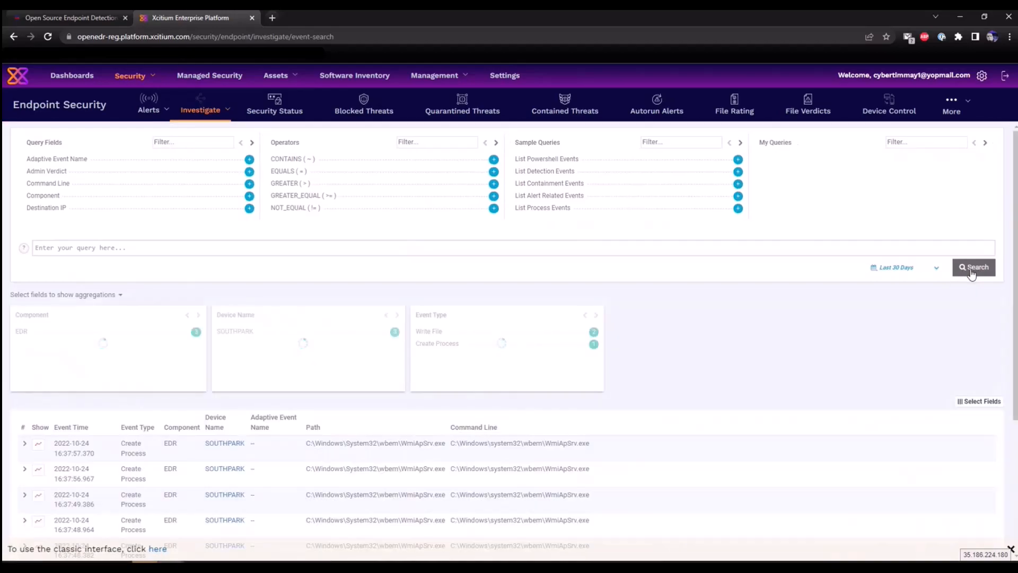
pyautogui.click(973, 268)
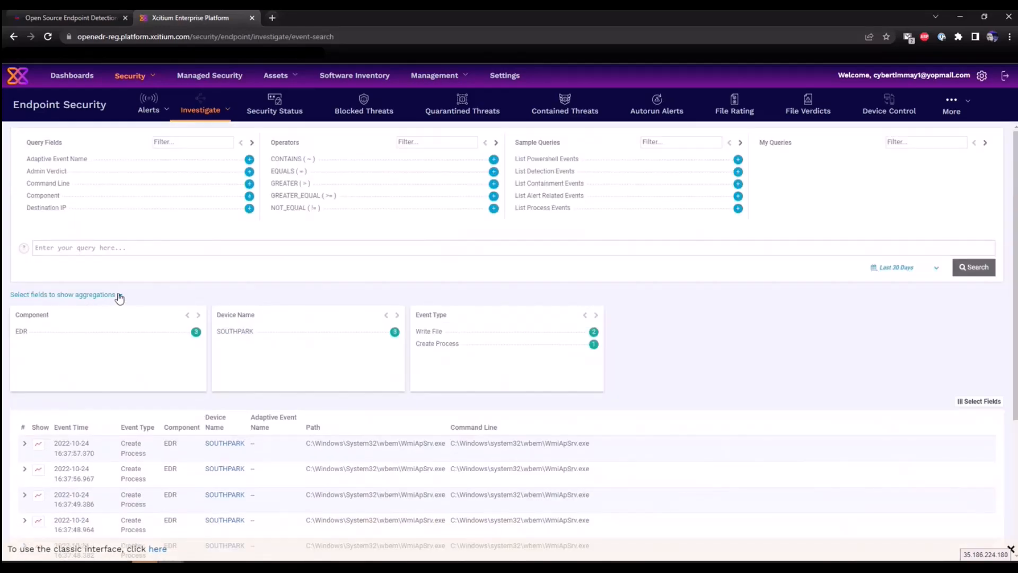
# Add Adaptive Event Name as an aggregation on the search results
pyautogui.click(62, 294)
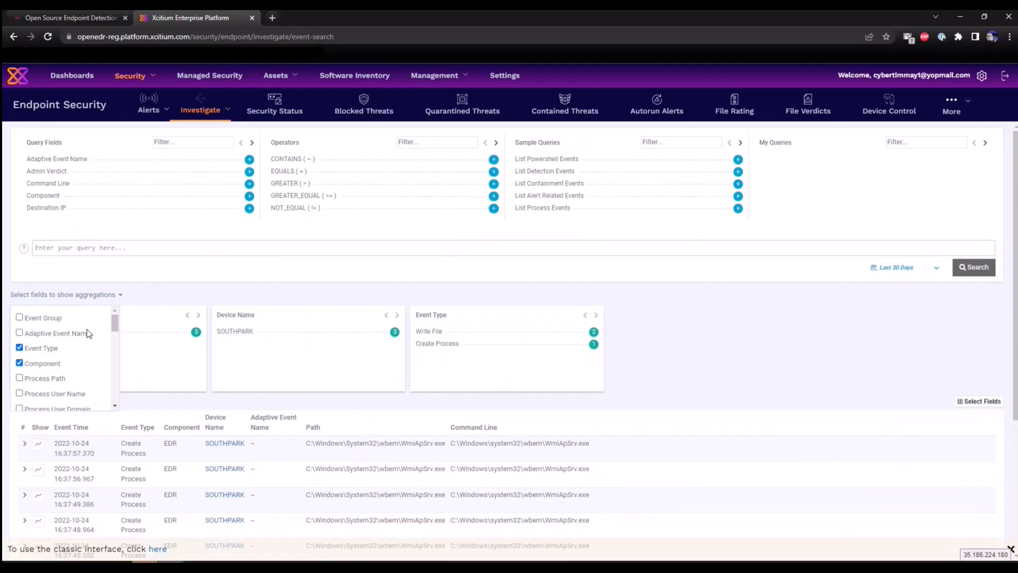
pyautogui.click(19, 333)
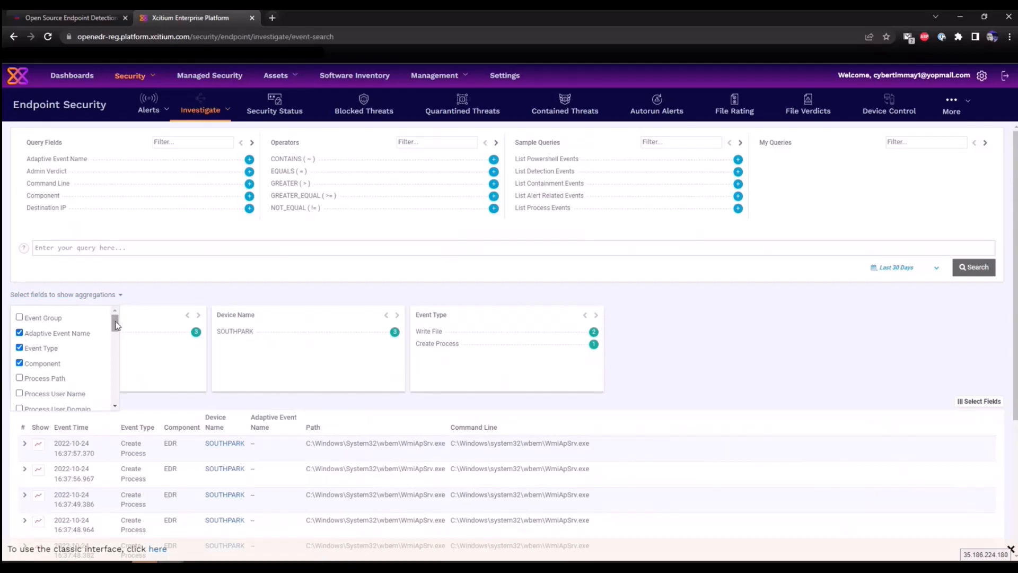
pyautogui.scroll(-3)
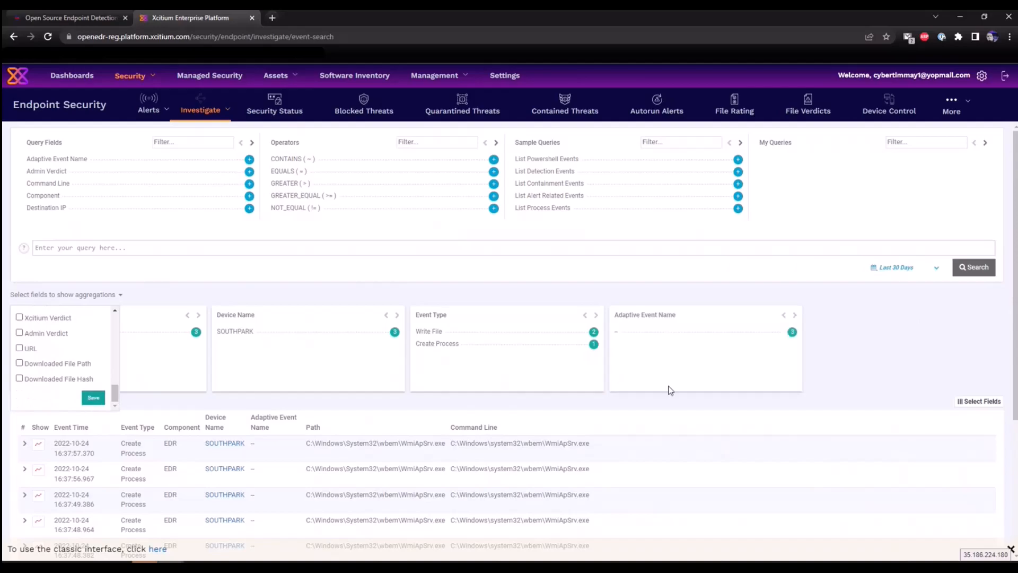
pyautogui.moveTo(693, 338)
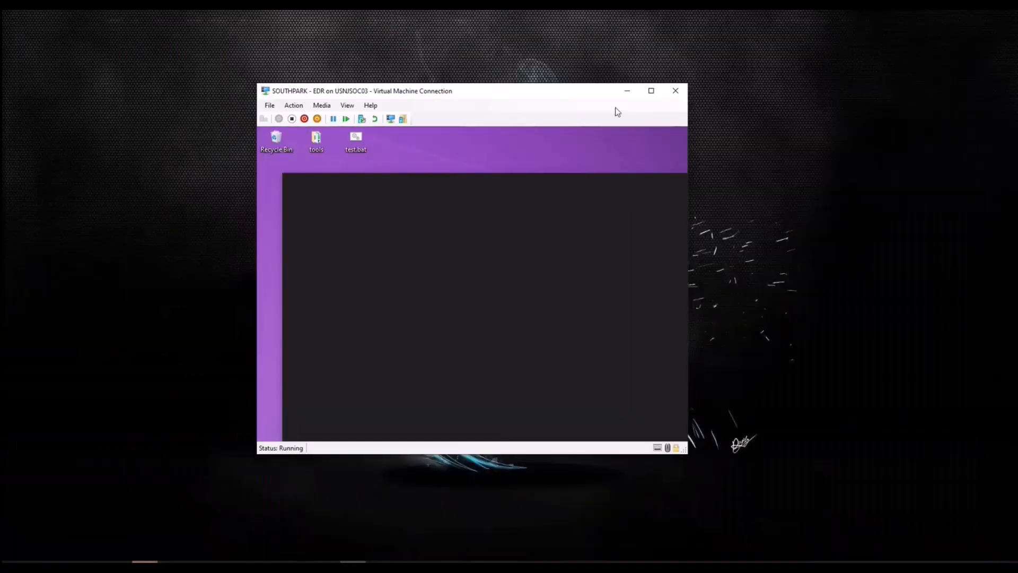
# Maximize the VM window and run test.bat from the desktop so whoami and tasklist execute
pyautogui.click(650, 90)
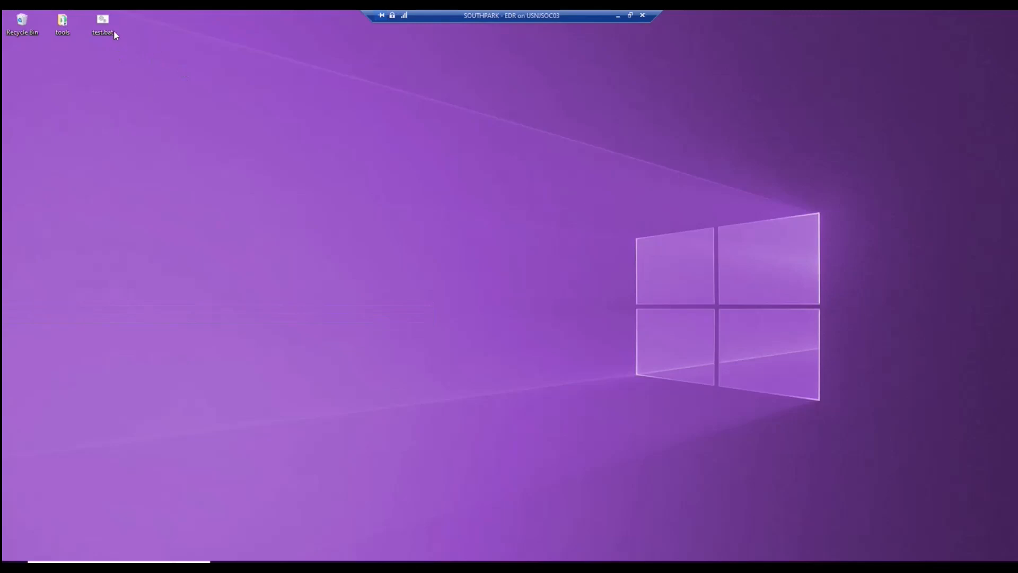
pyautogui.click(102, 22)
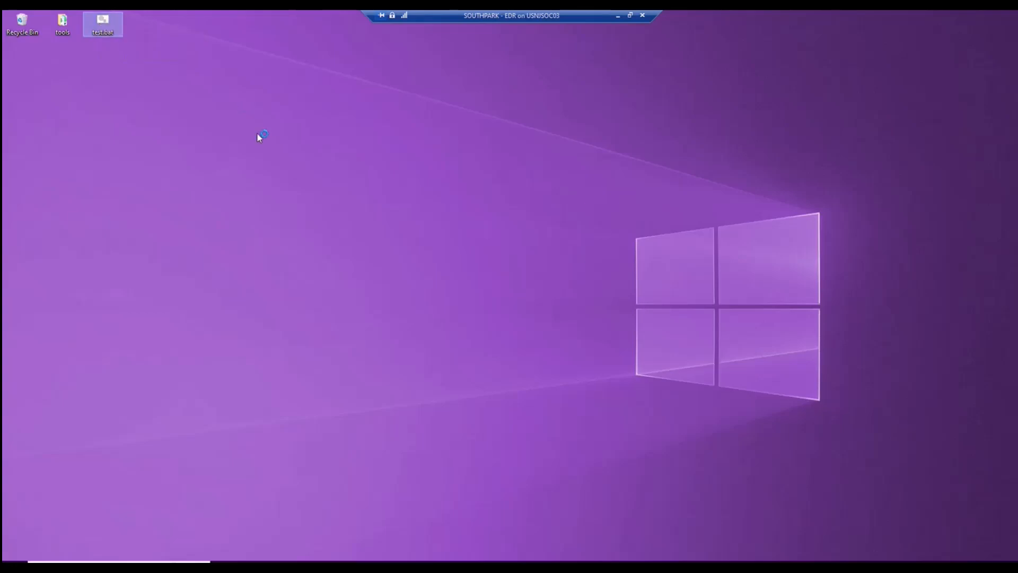
pyautogui.doubleClick(103, 21)
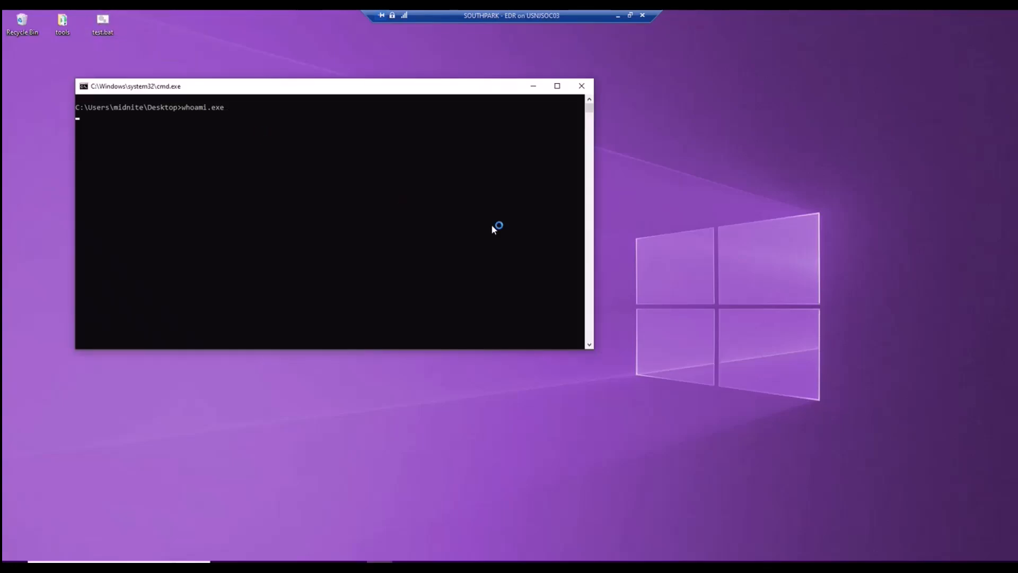
pyautogui.write('tasklist.exe')
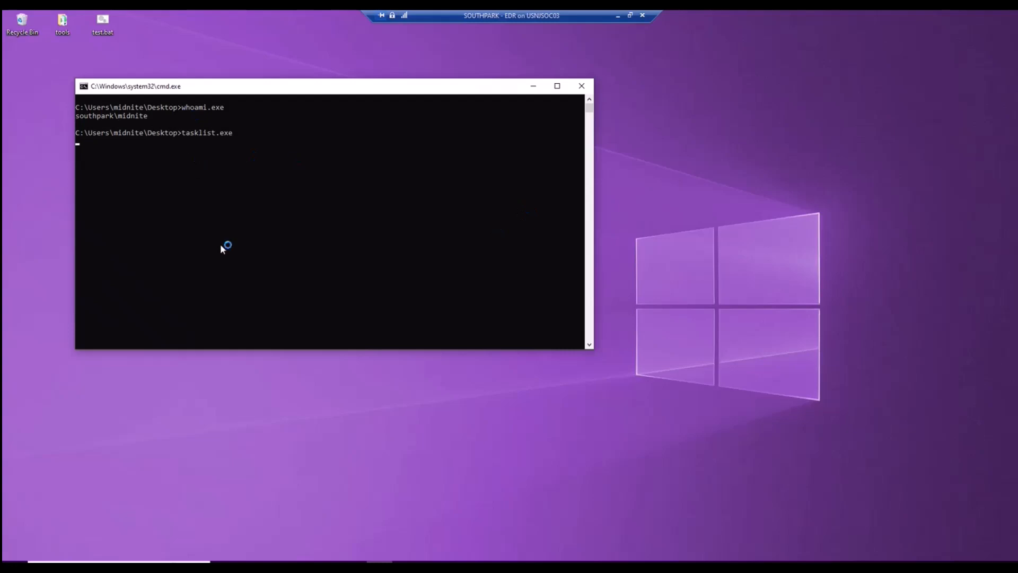
pyautogui.press('Return')
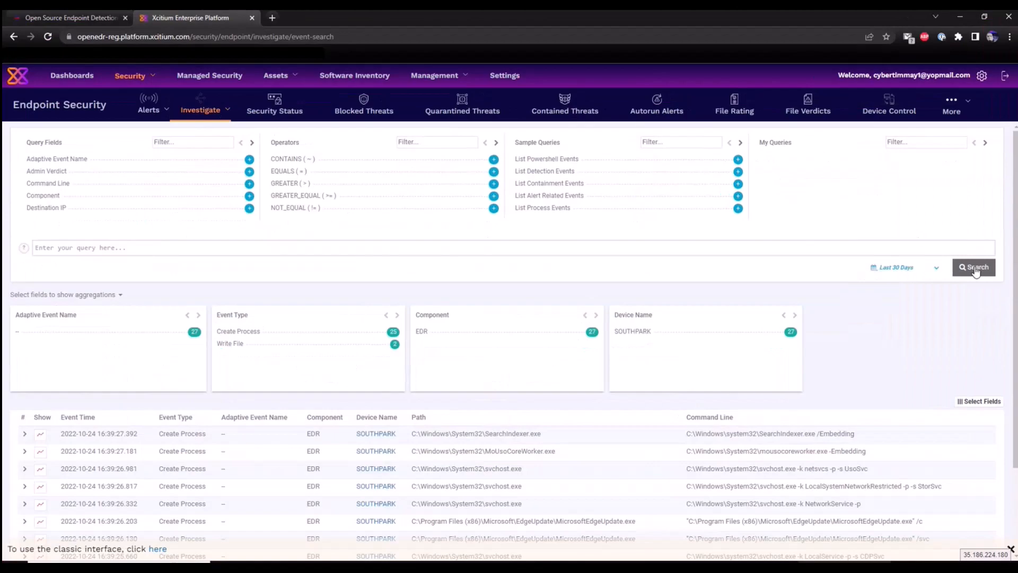
# Rerun the event search and scroll to the whoami.exe System User Discovery event
pyautogui.click(974, 268)
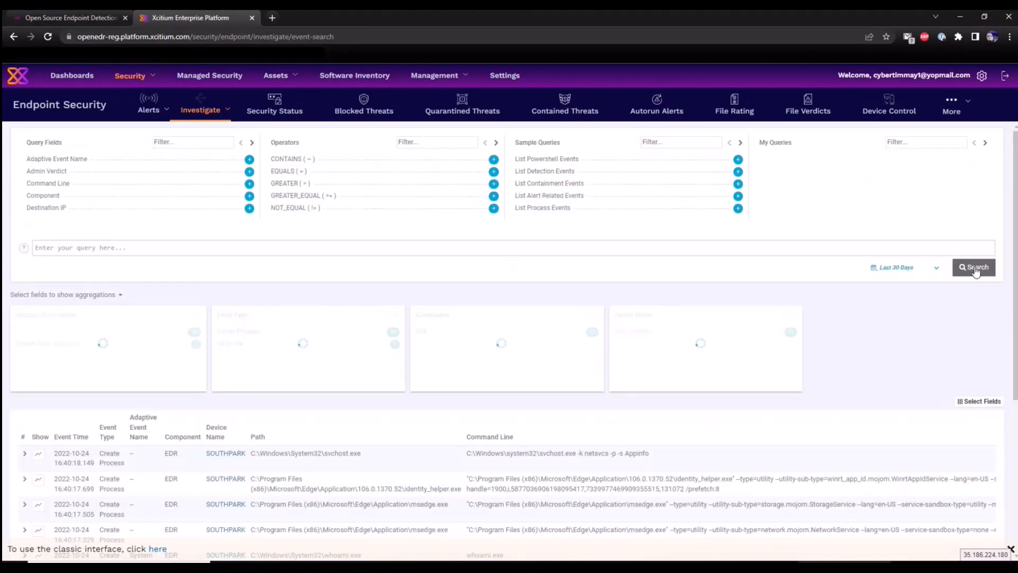
pyautogui.click(973, 273)
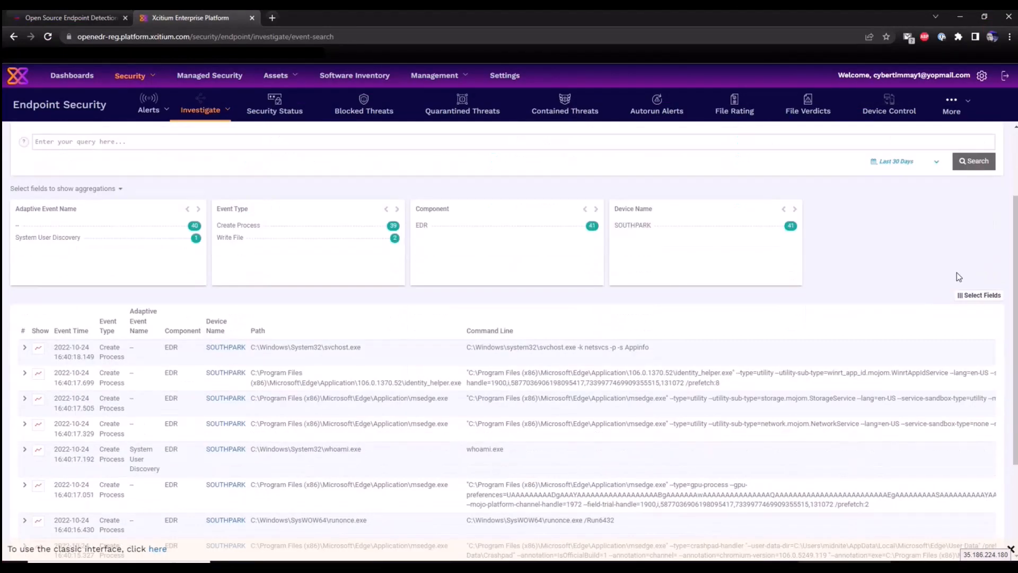
pyautogui.scroll(-3)
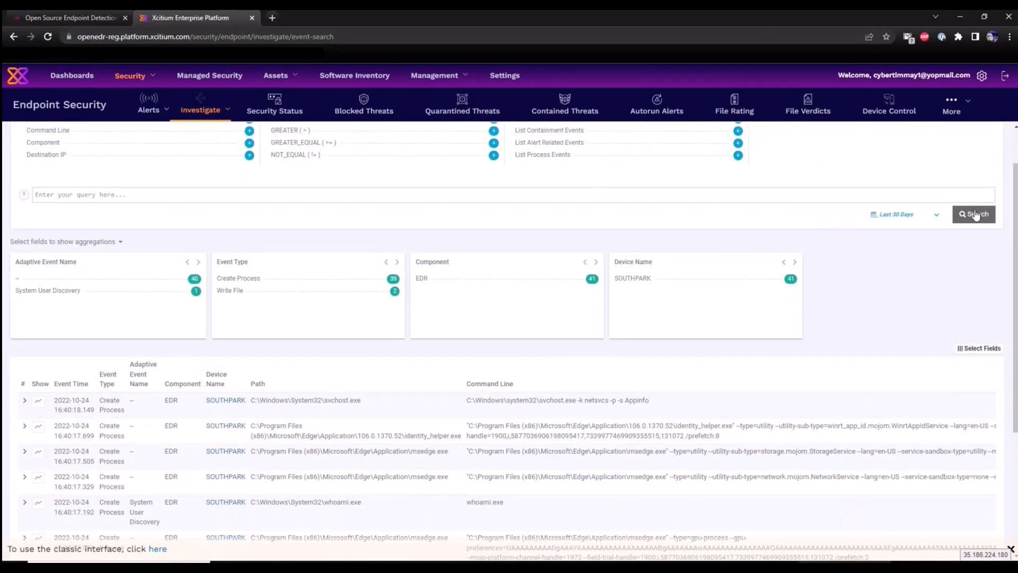
pyautogui.scroll(-3)
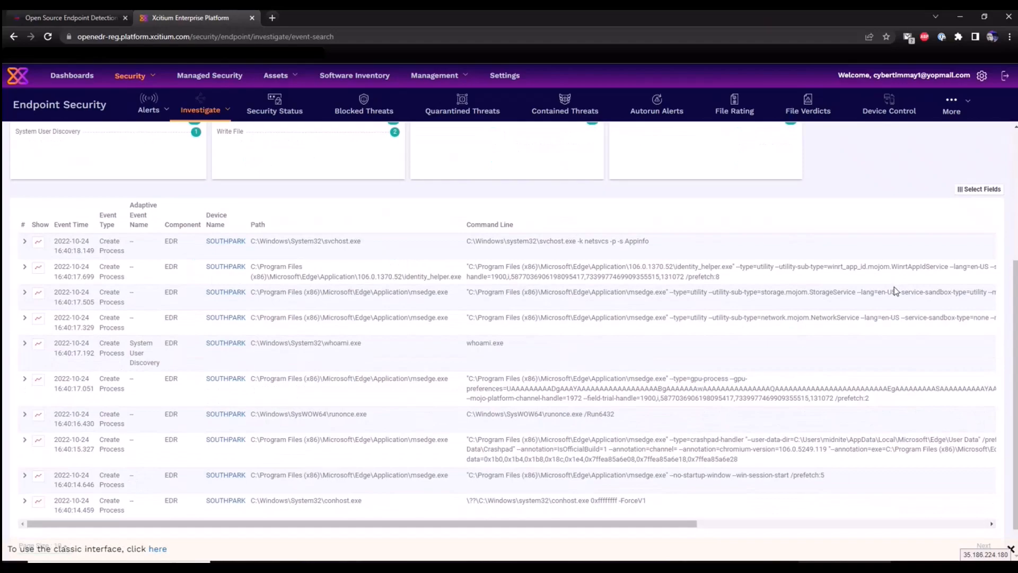
pyautogui.moveTo(515, 357)
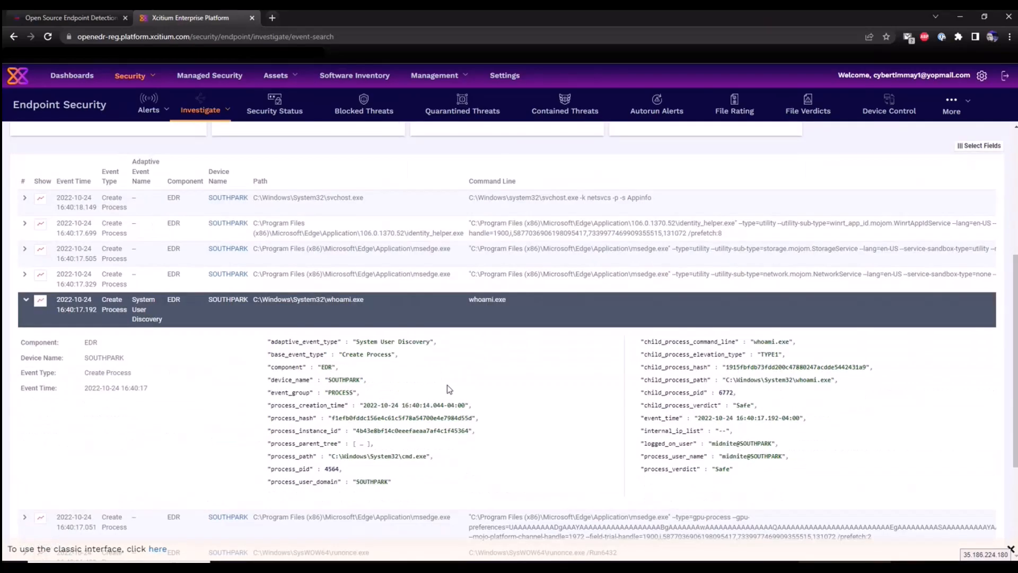
pyautogui.scroll(-3)
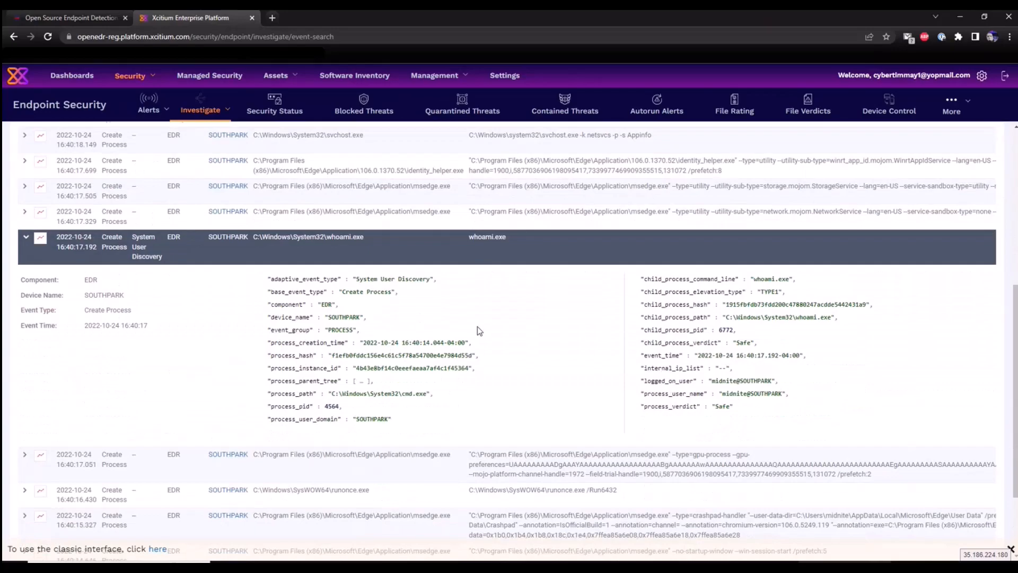
pyautogui.moveTo(360, 352)
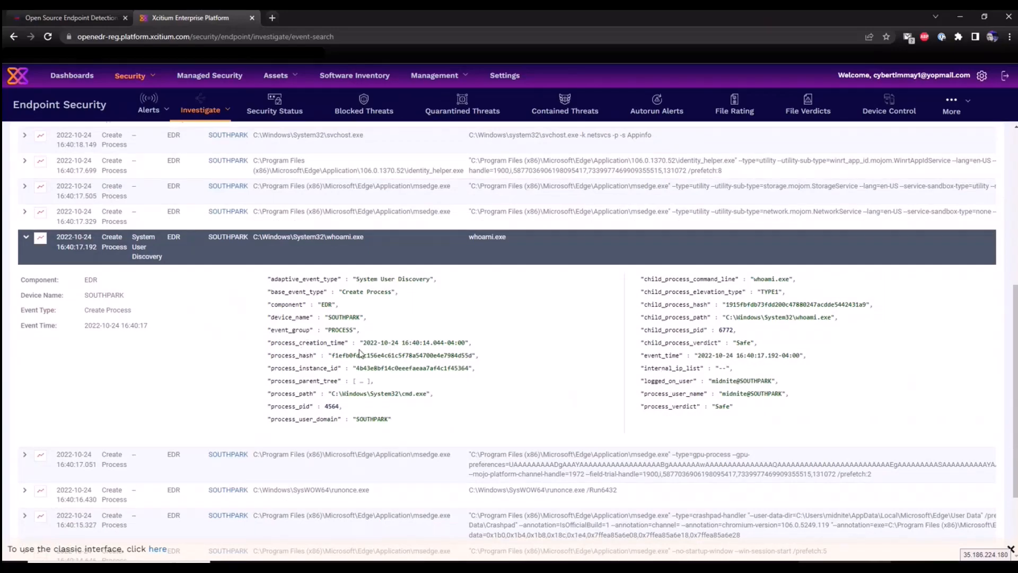
pyautogui.moveTo(310, 393)
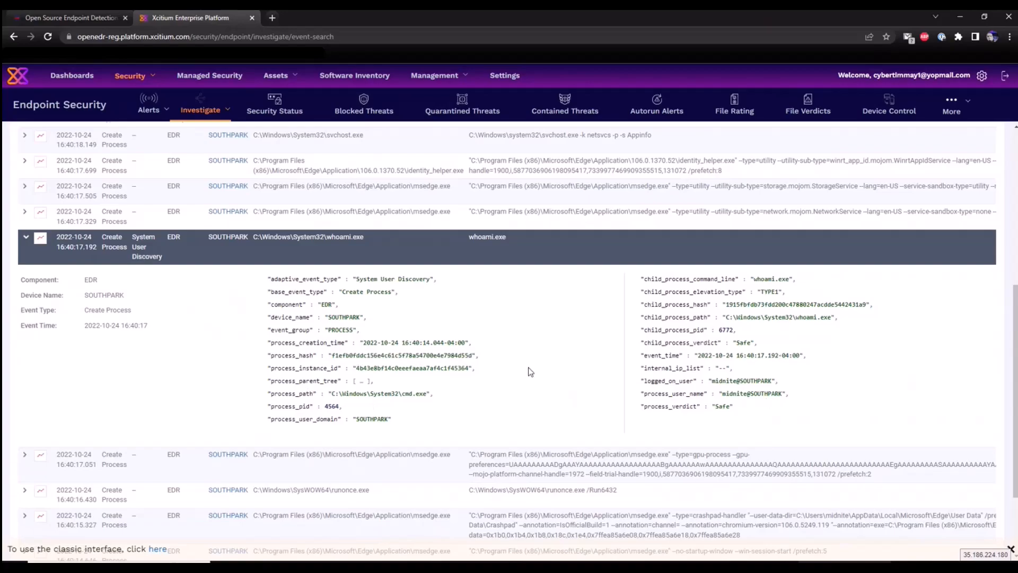
# Show the cmd.exe parent process hash in the Process Timeline
pyautogui.doubleClick(402, 355)
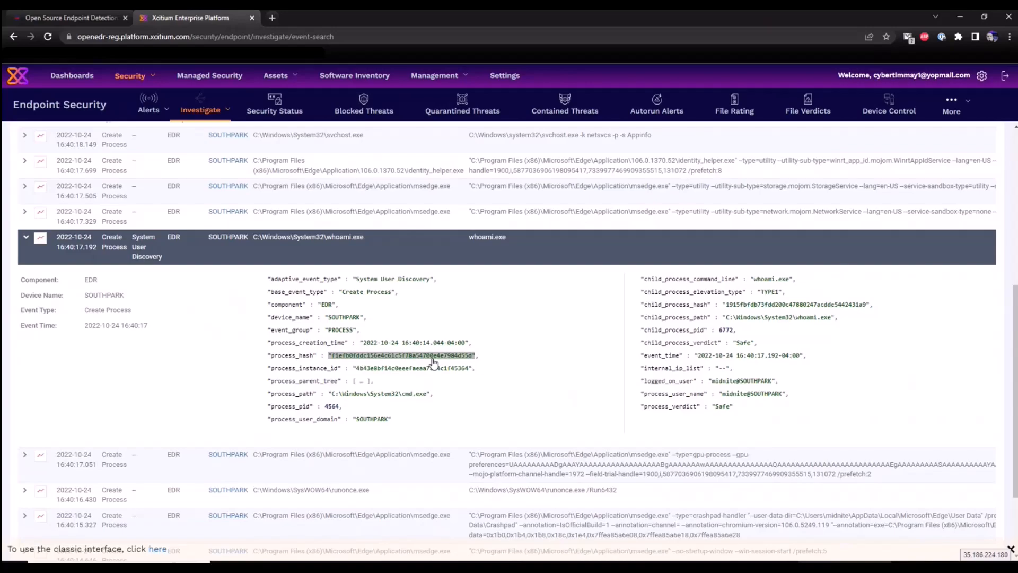
pyautogui.rightClick(403, 356)
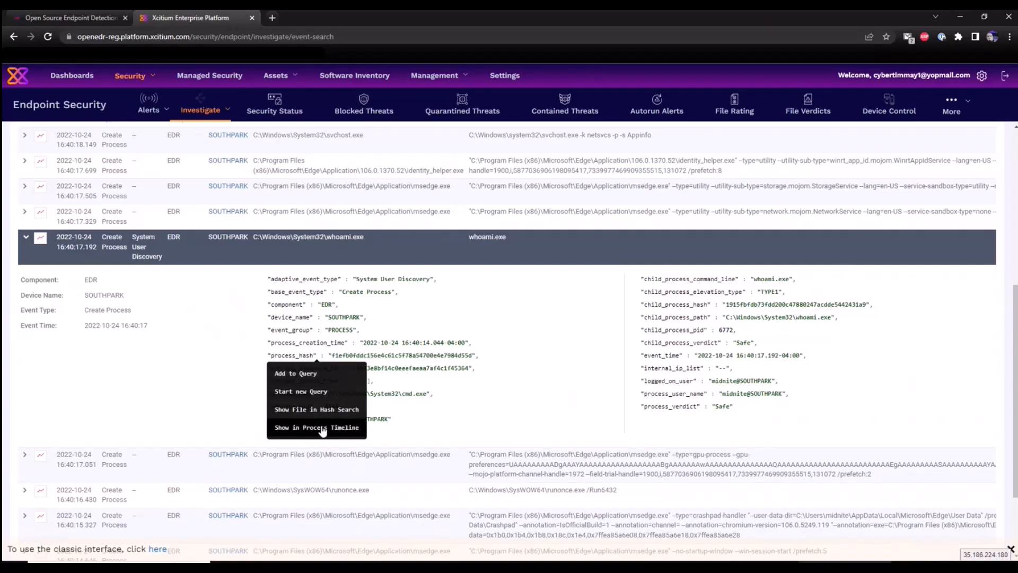
pyautogui.click(316, 427)
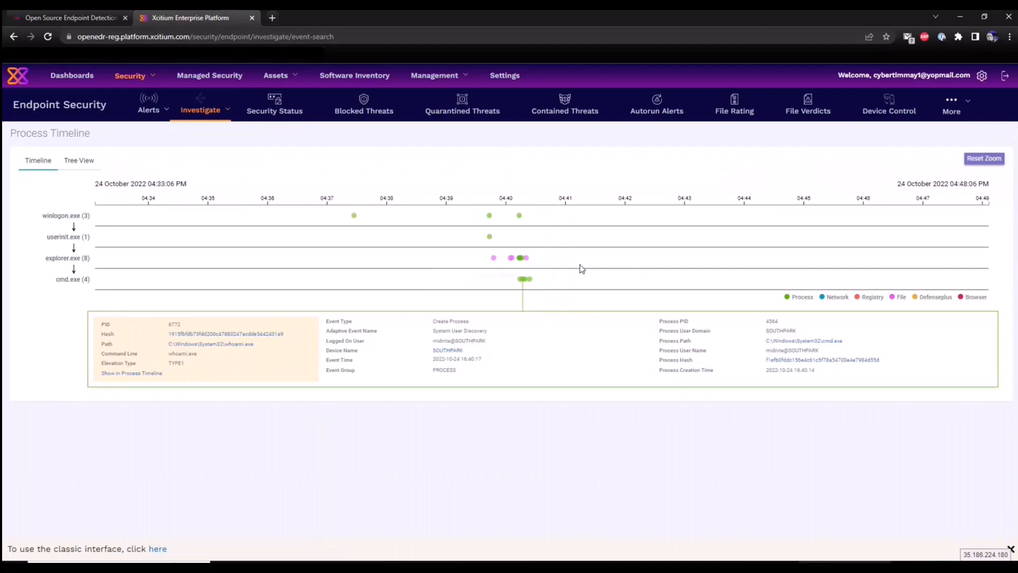
pyautogui.moveTo(600, 271)
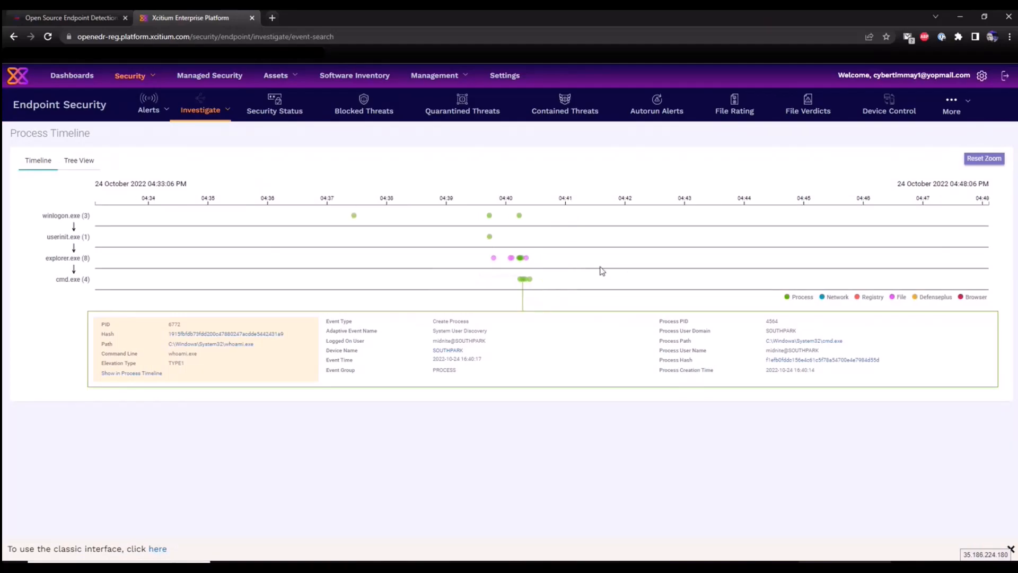
pyautogui.moveTo(597, 289)
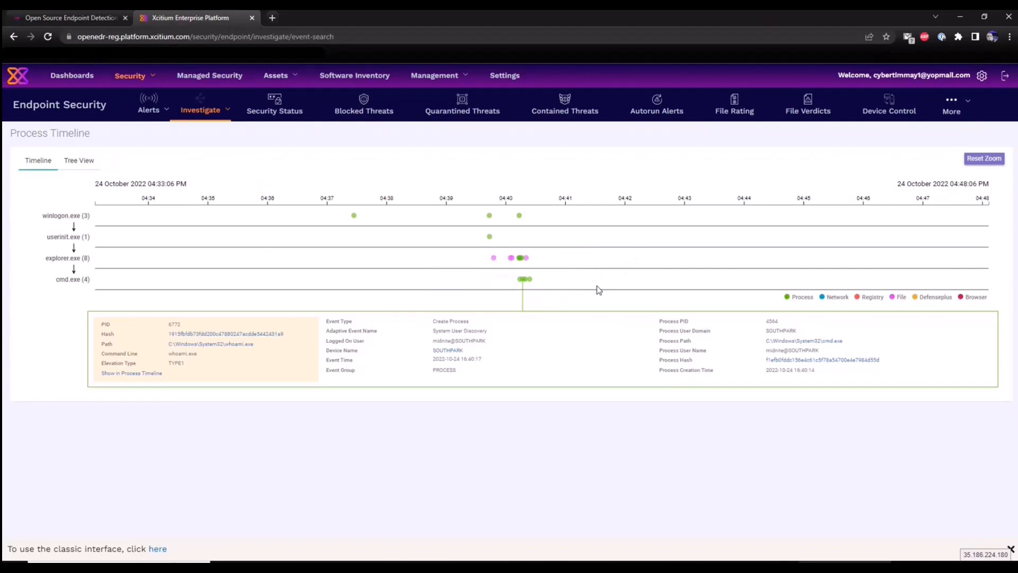
pyautogui.moveTo(79, 160)
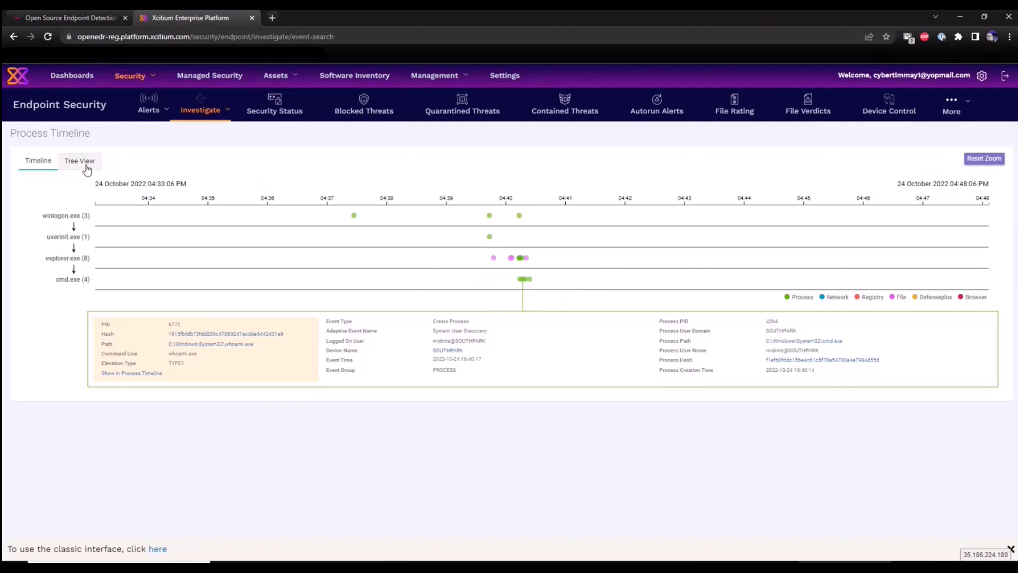
# Switch to Tree View showing cmd.exe branching into 1.exe, tasklist.exe, whoami.exe and conhost.exe
pyautogui.click(79, 160)
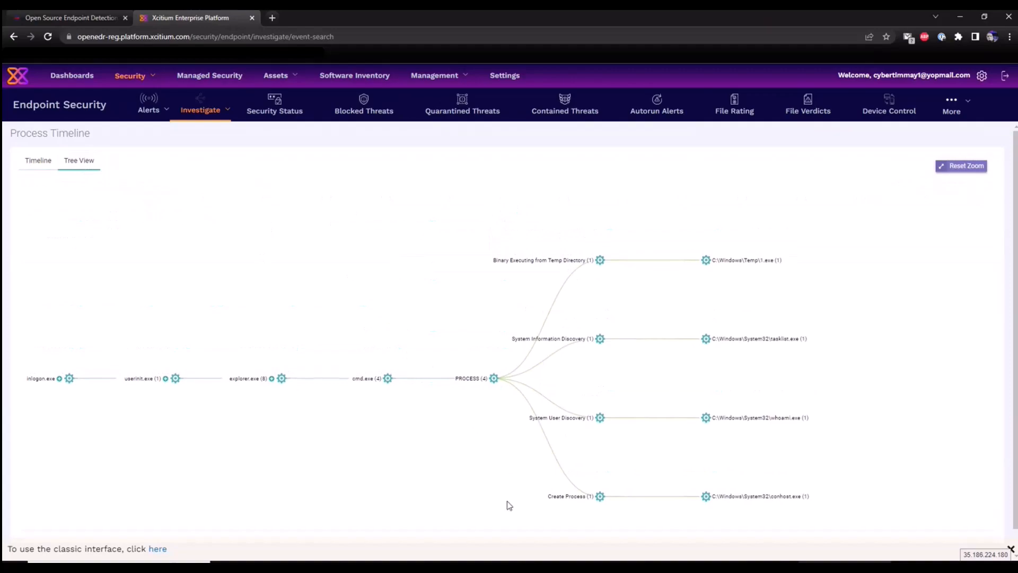
pyautogui.moveTo(432, 487)
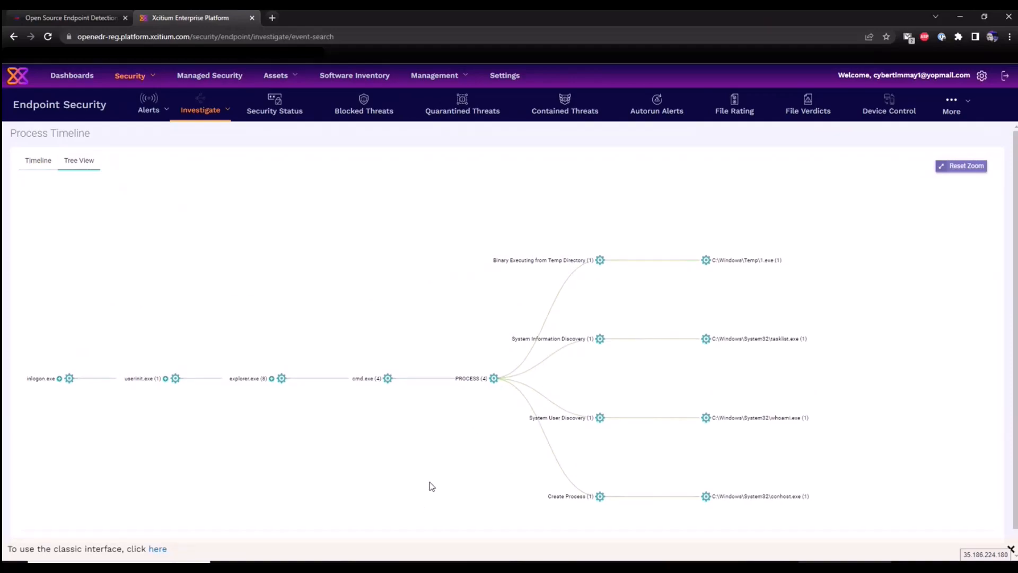
pyautogui.moveTo(553, 418)
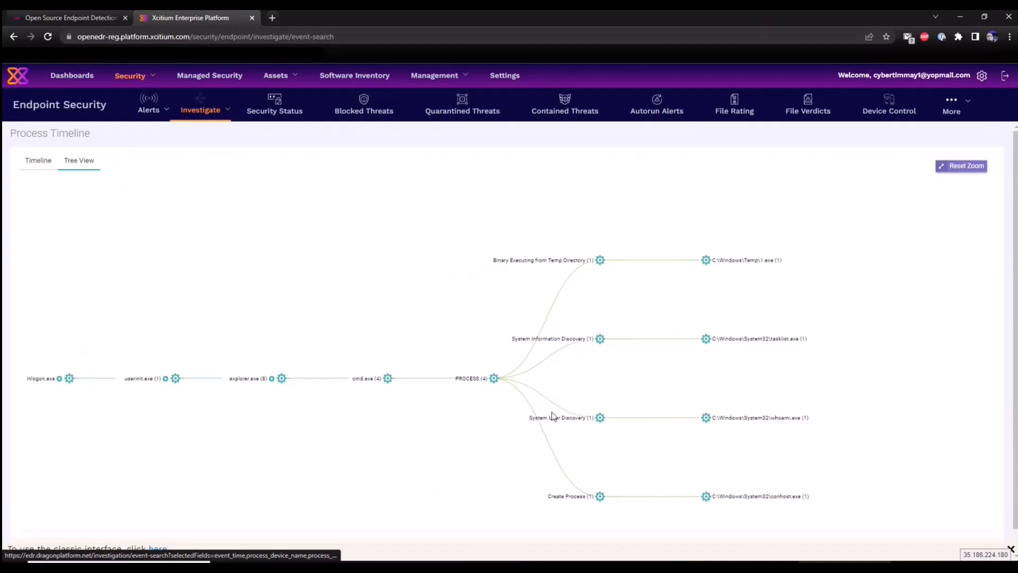
pyautogui.moveTo(559, 325)
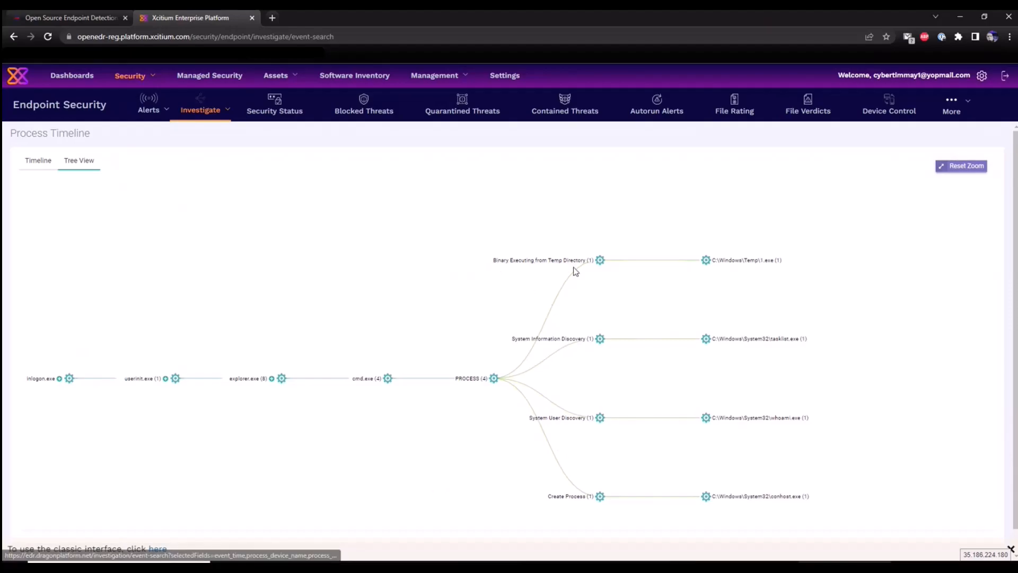
pyautogui.moveTo(753, 280)
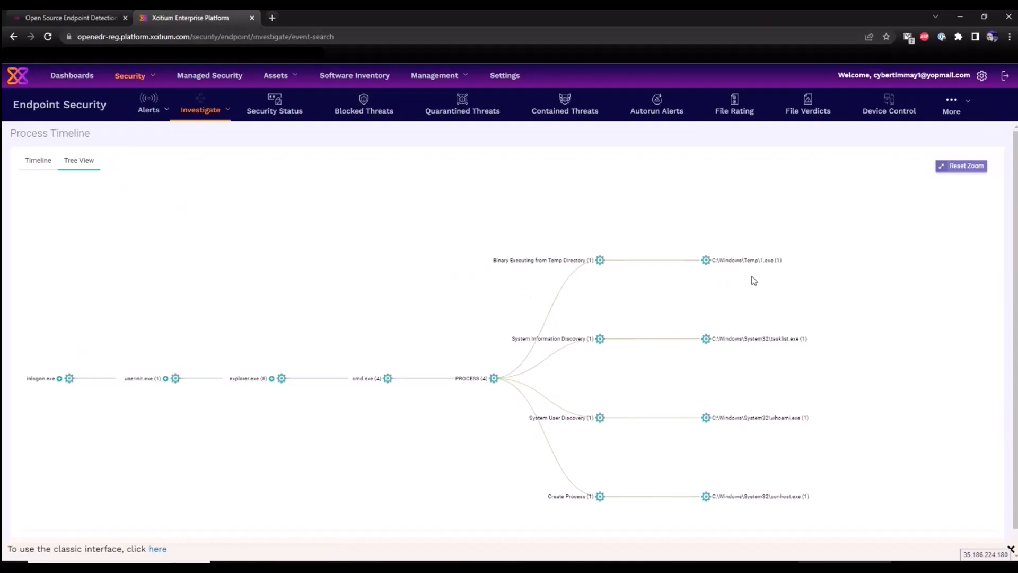
pyautogui.click(201, 109)
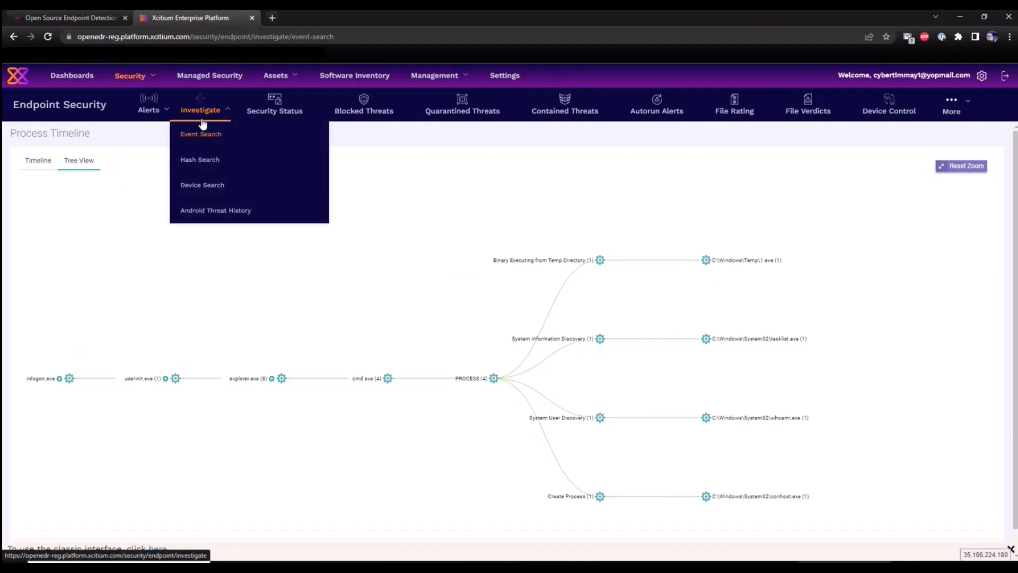
# Return to Event Search and enable the Command Line column in Select Fields
pyautogui.click(201, 134)
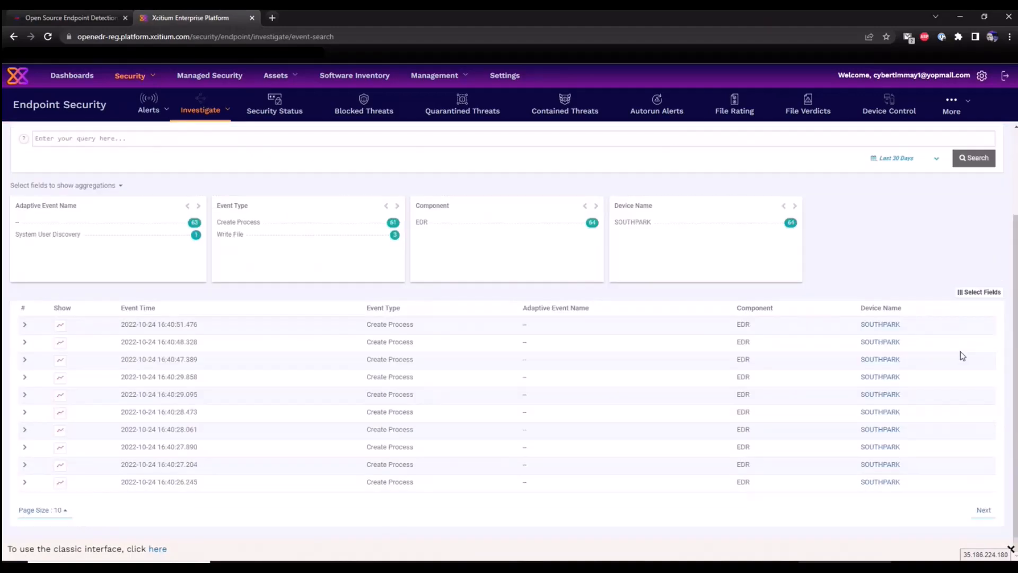
pyautogui.click(979, 291)
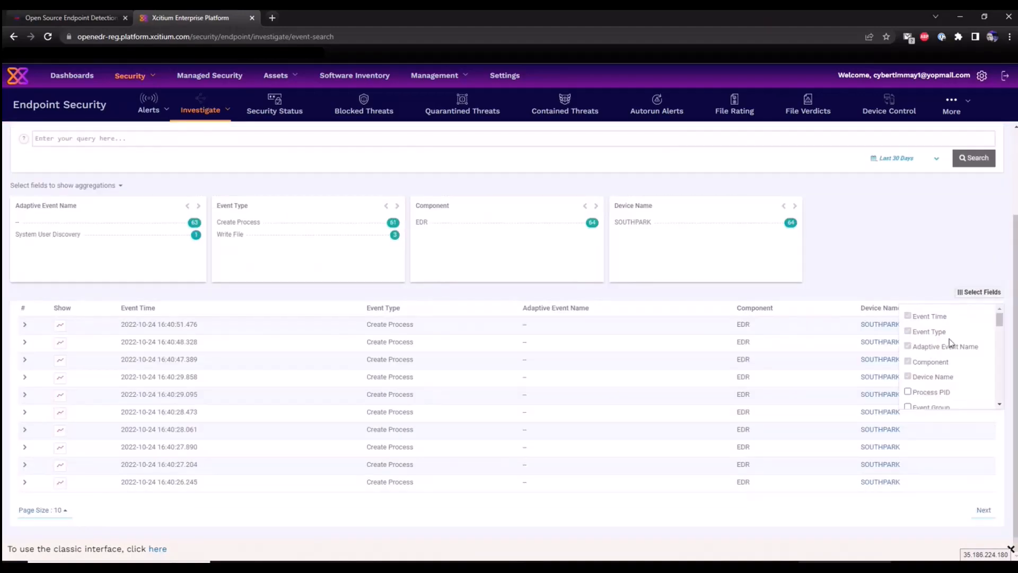
pyautogui.scroll(-3)
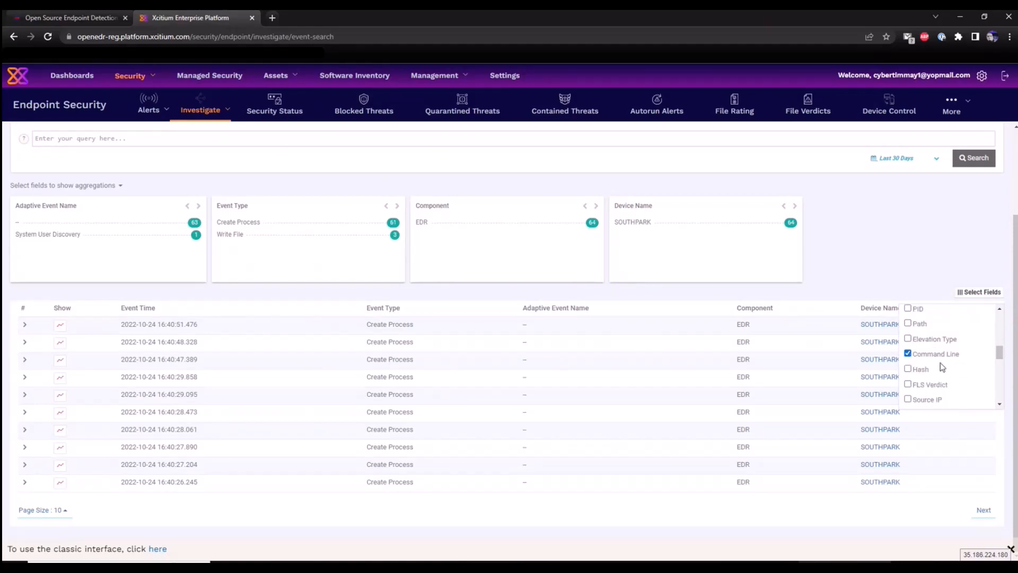
pyautogui.scroll(-3)
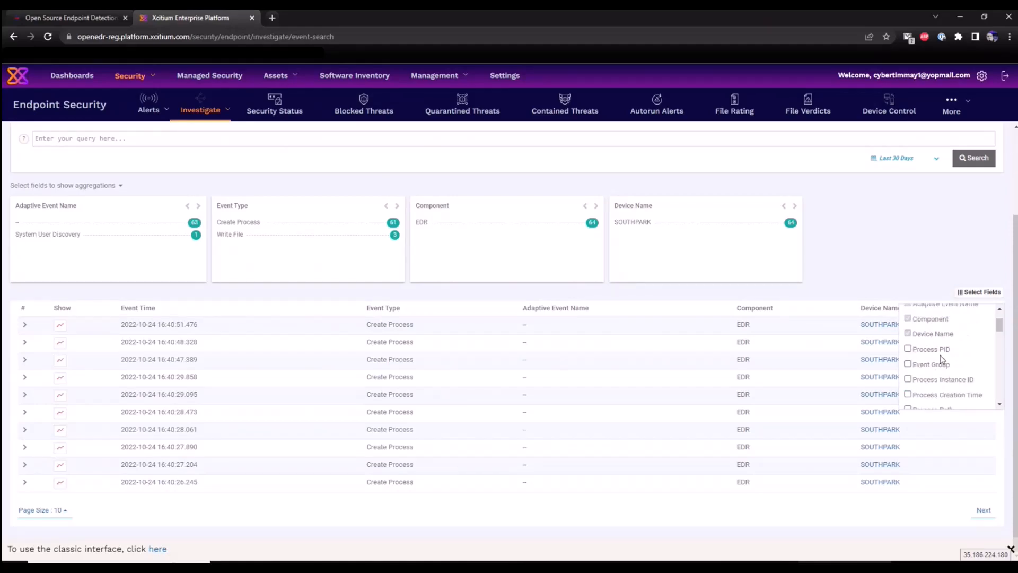
pyautogui.scroll(-3)
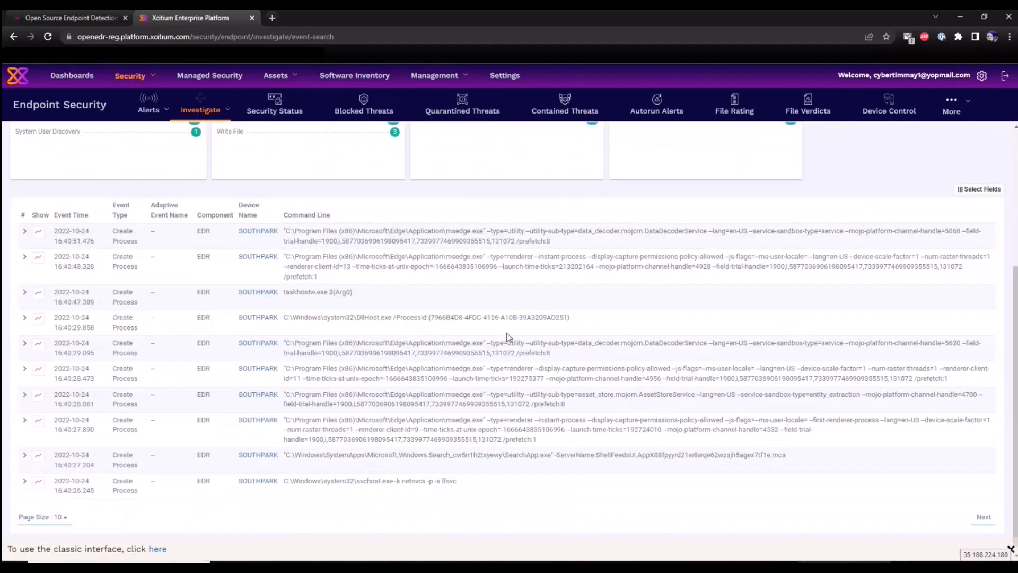
pyautogui.click(44, 516)
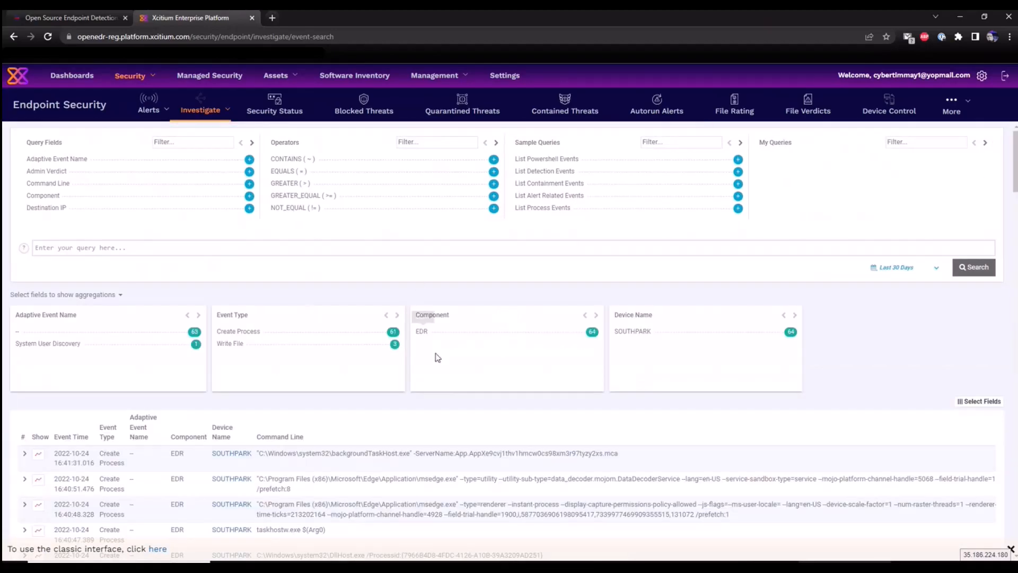
# Scroll through the SOUTHPARK events triggered by test.bat: 1.exe, tasklist.exe, whoami.exe, cmd.exe
pyautogui.scroll(-3)
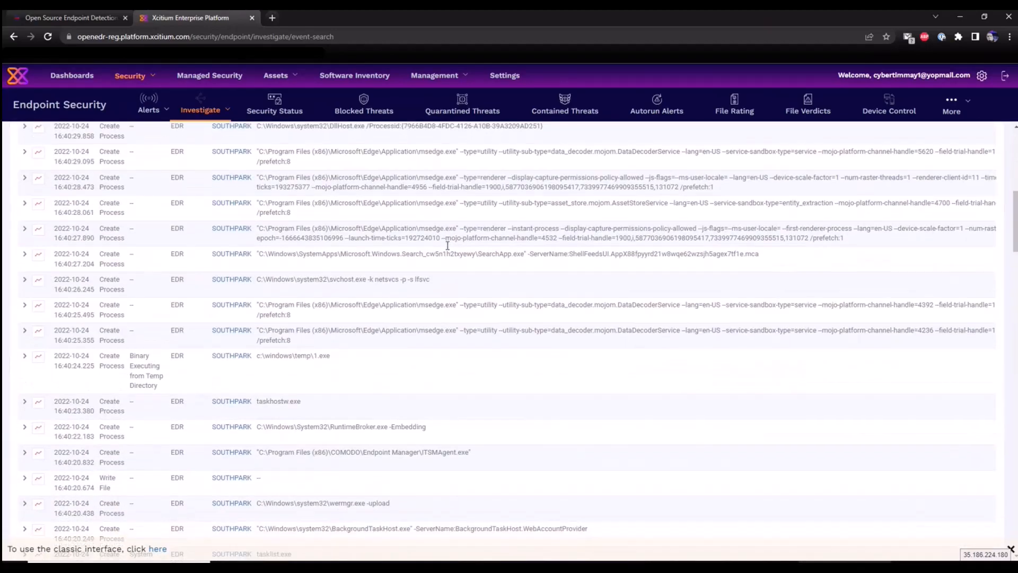
pyautogui.scroll(-3)
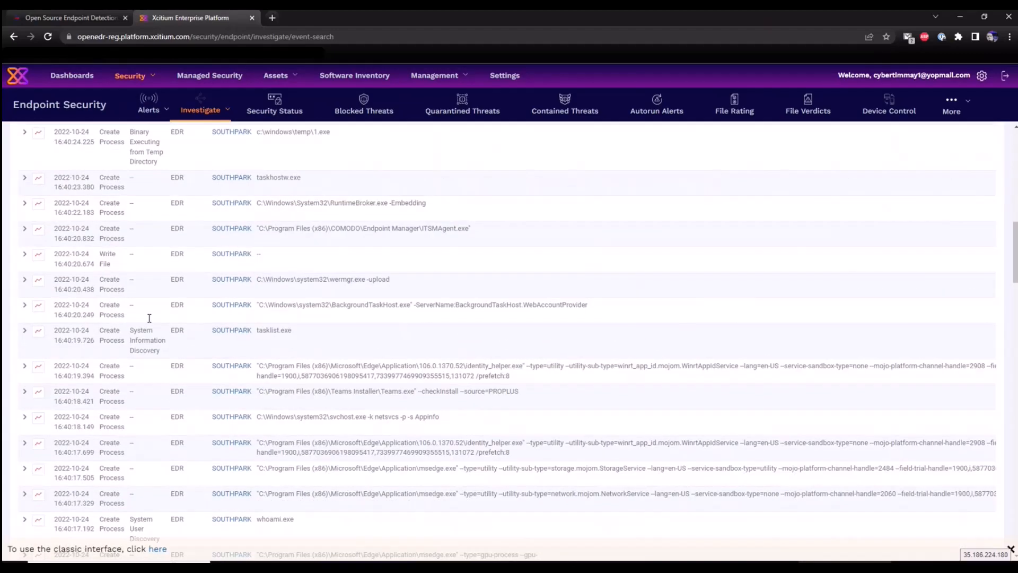
pyautogui.scroll(-3)
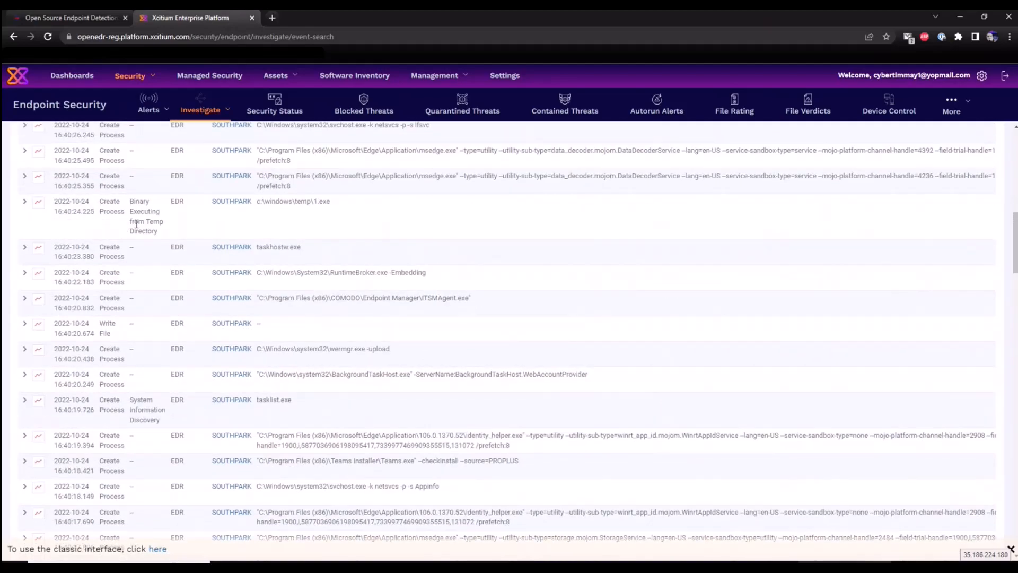
pyautogui.scroll(-3)
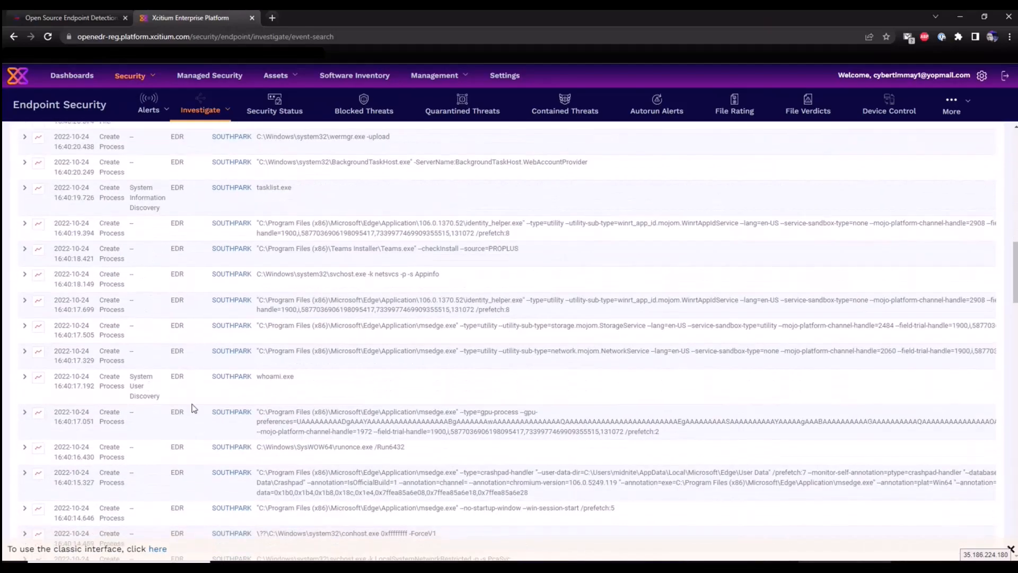
pyautogui.scroll(-3)
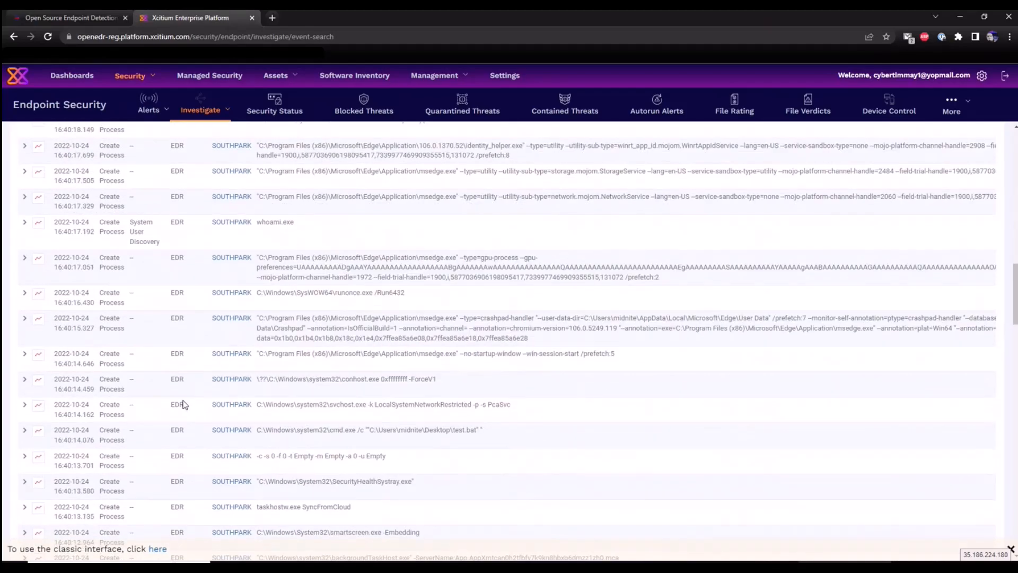
pyautogui.scroll(-3)
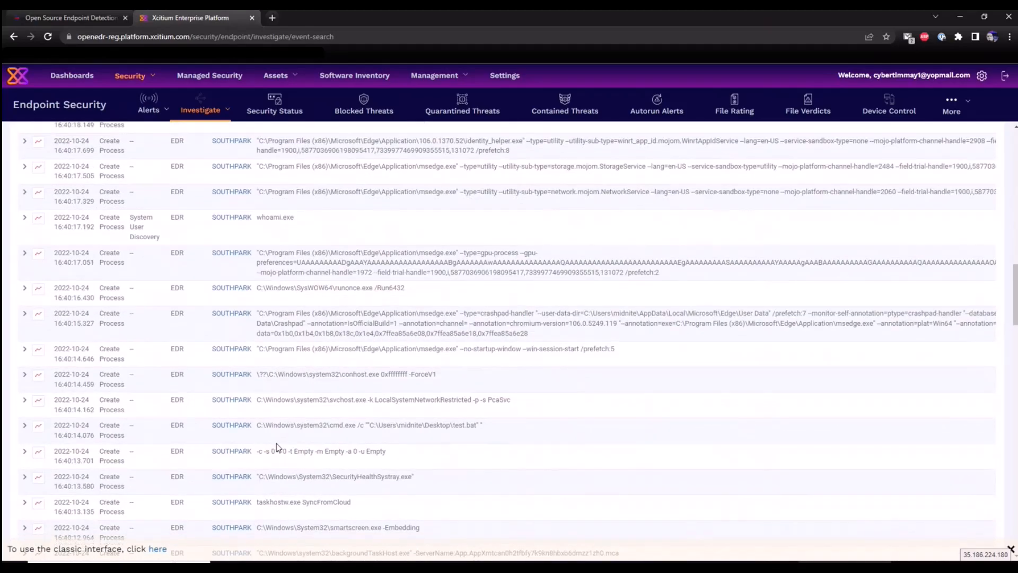